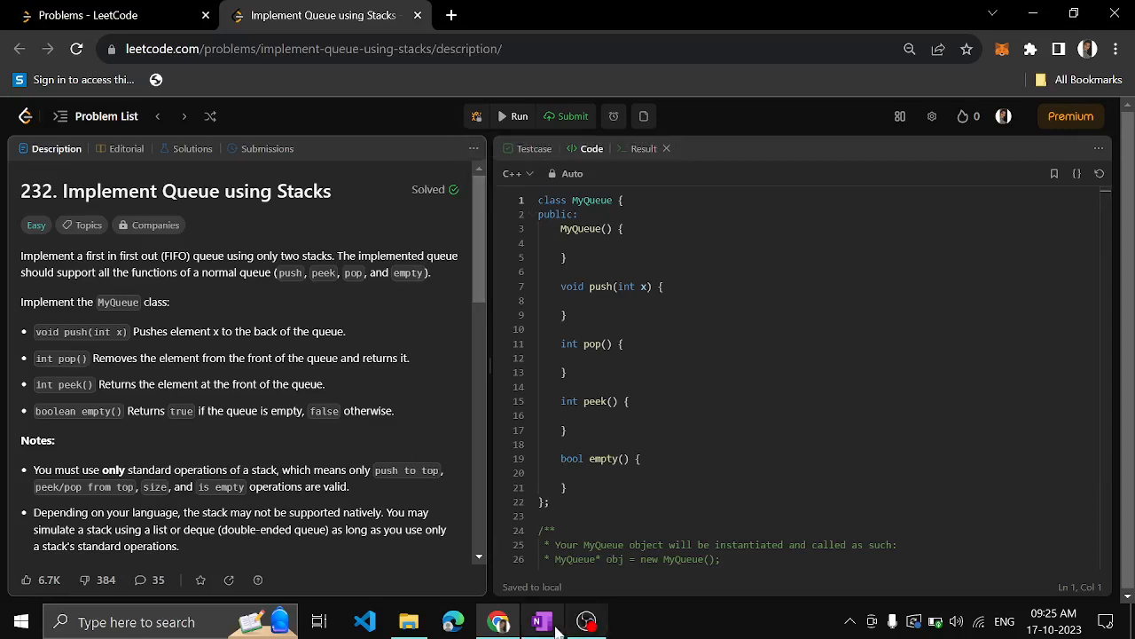
- Handwrite the sequence 4 3 2 1 with arrows beneath the numbers on the notes page
{"action": "left_click", "coordinate": [543, 621]}
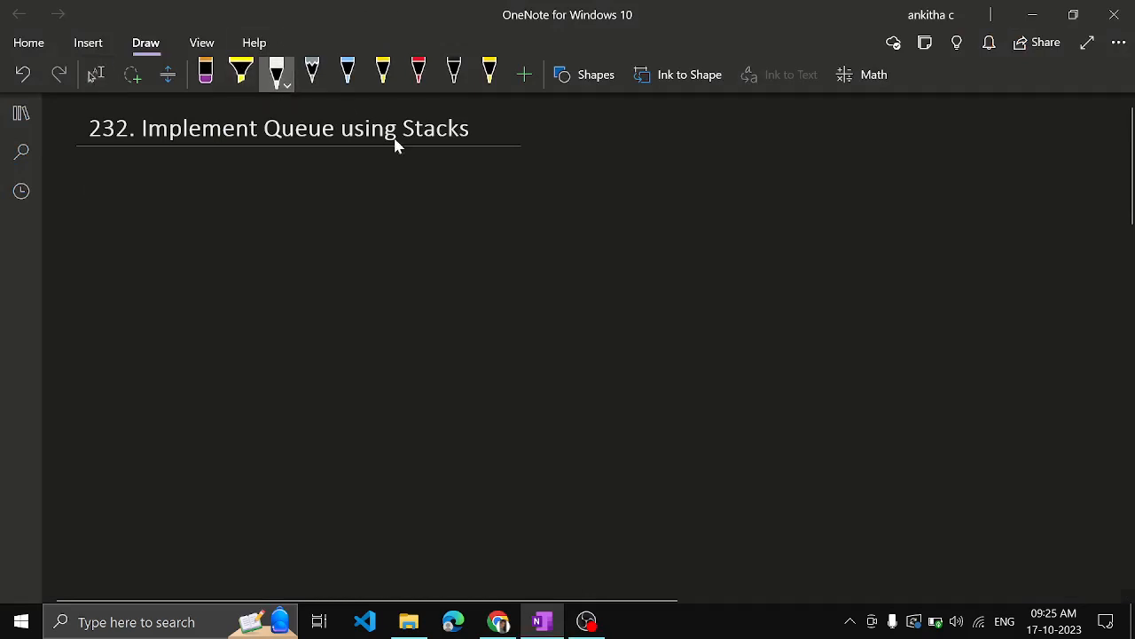
{"action": "left_click_drag", "start_coordinate": [554, 181], "coordinate": [554, 220]}
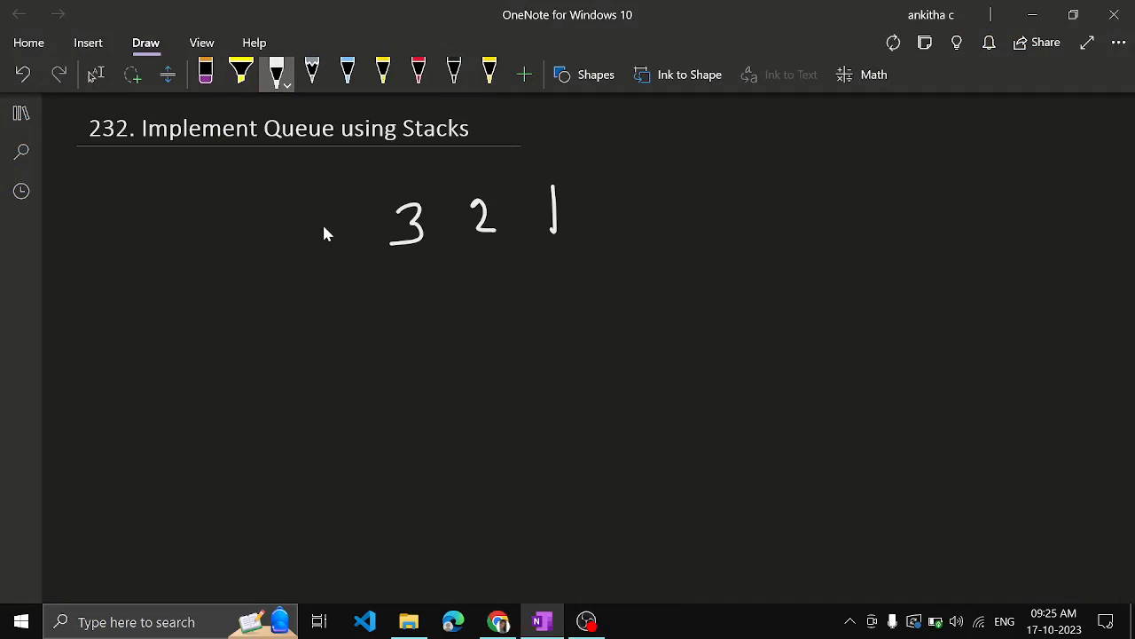
{"action": "left_click_drag", "start_coordinate": [316, 210], "coordinate": [333, 257]}
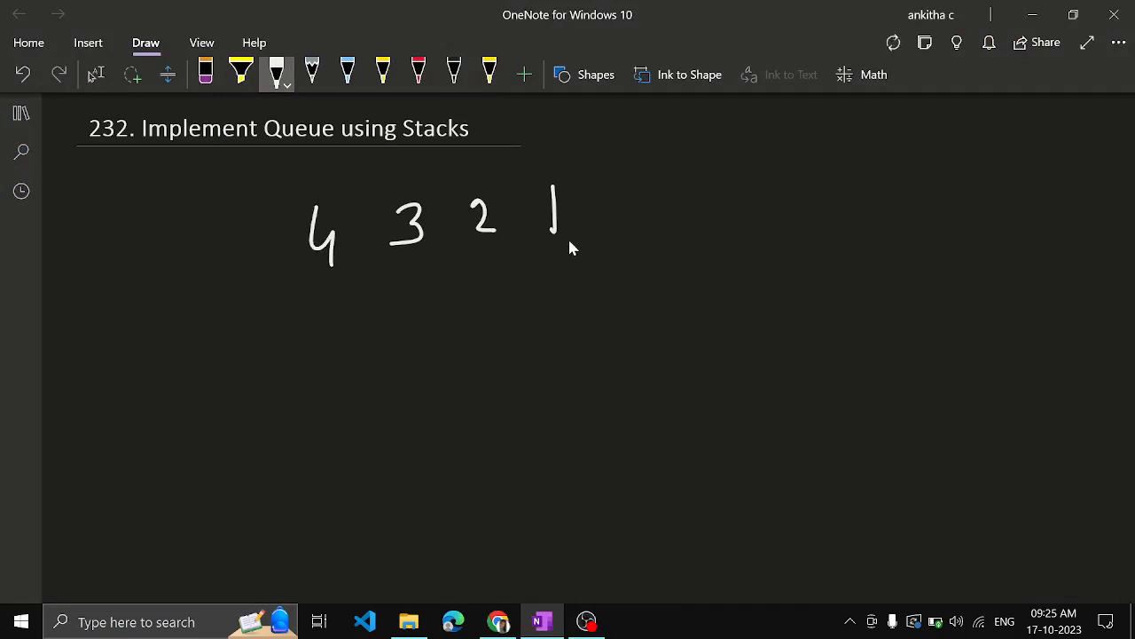
{"action": "left_click_drag", "start_coordinate": [559, 239], "coordinate": [629, 240]}
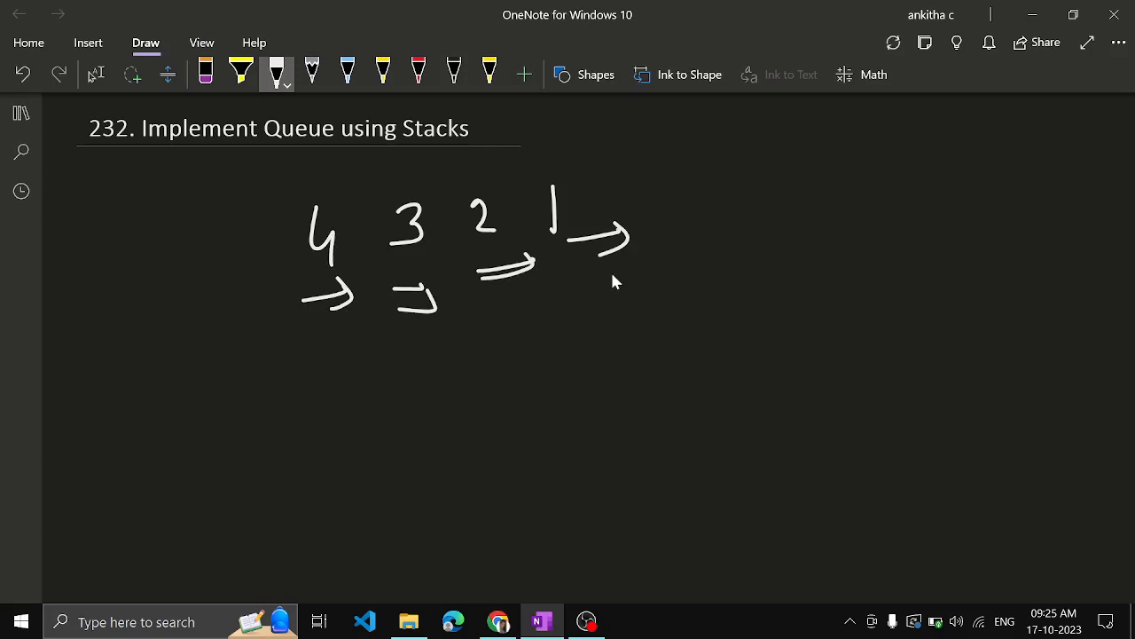
{"action": "mouse_move", "coordinate": [666, 261]}
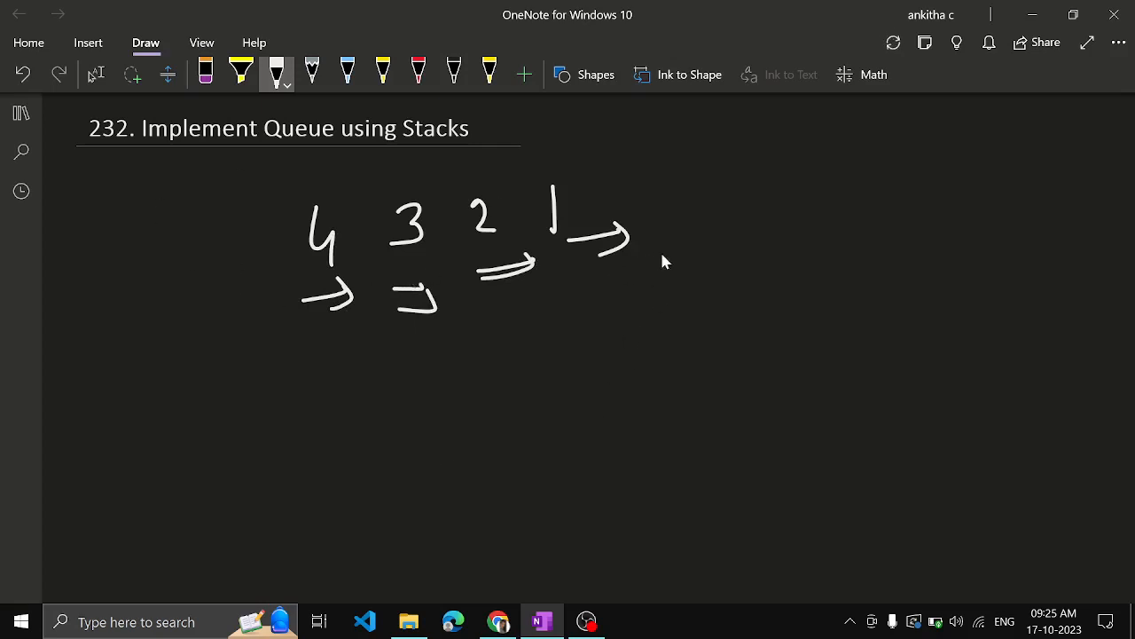
- Write a second 4 3 2 1 to the right, circle the 1, and sketch a stack container below
{"action": "left_click_drag", "start_coordinate": [984, 163], "coordinate": [1043, 156]}
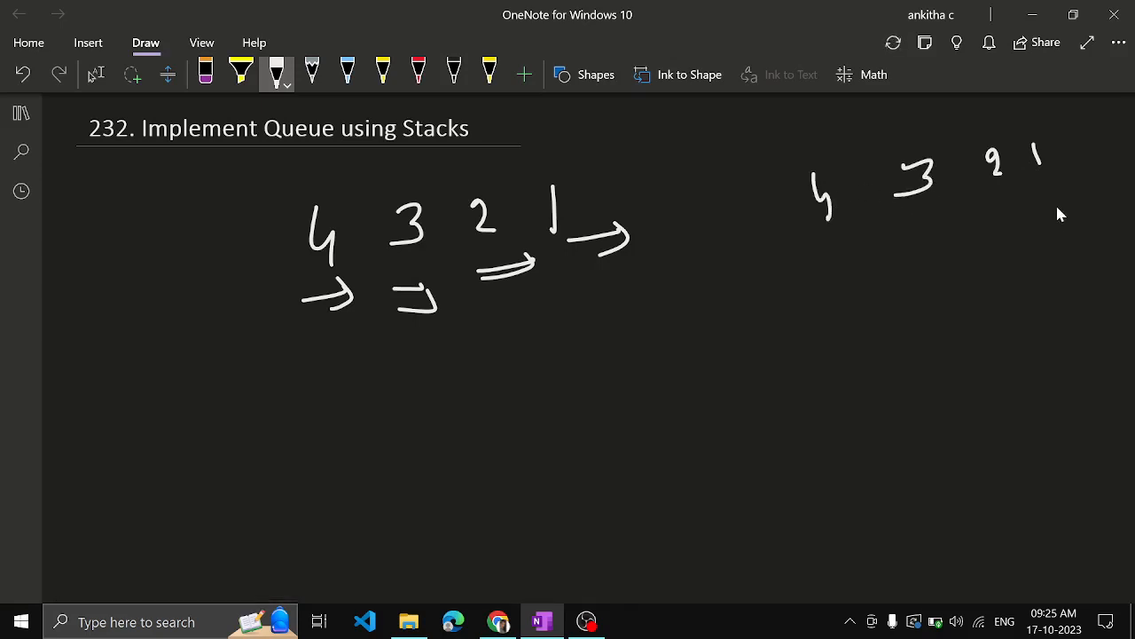
{"action": "mouse_move", "coordinate": [898, 241]}
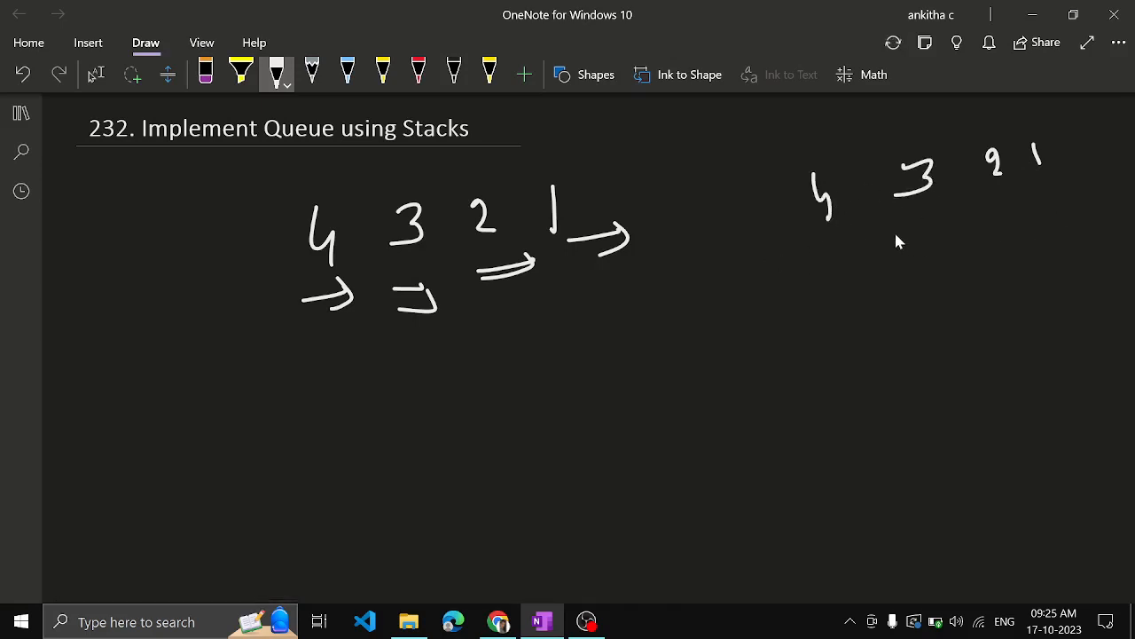
{"action": "left_click_drag", "start_coordinate": [816, 234], "coordinate": [830, 270]}
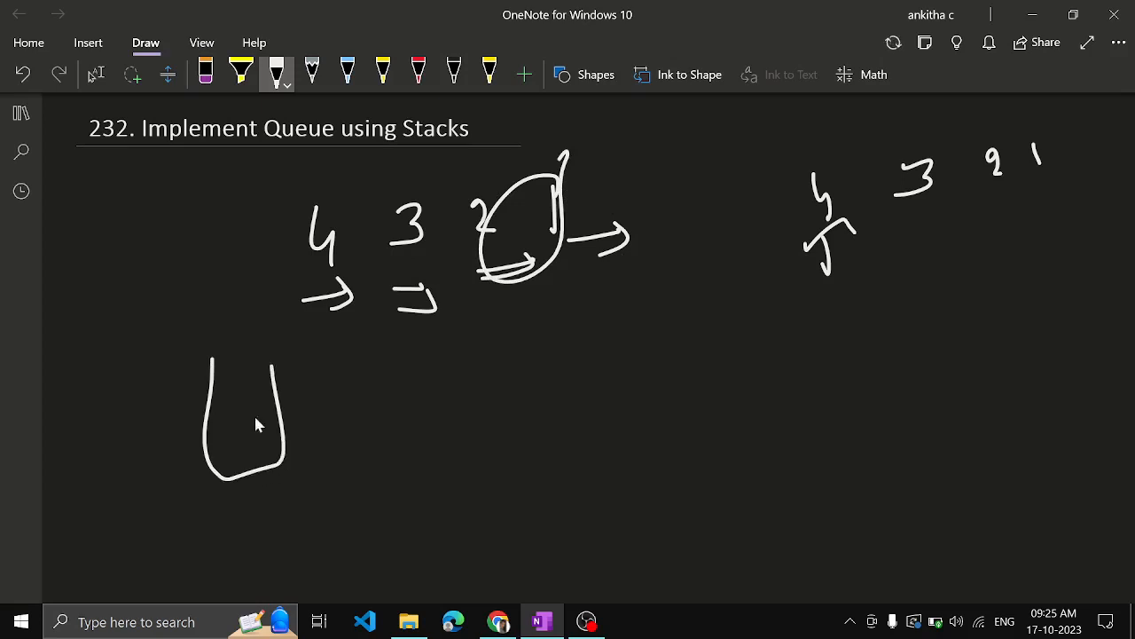
{"action": "left_click_drag", "start_coordinate": [240, 376], "coordinate": [244, 447]}
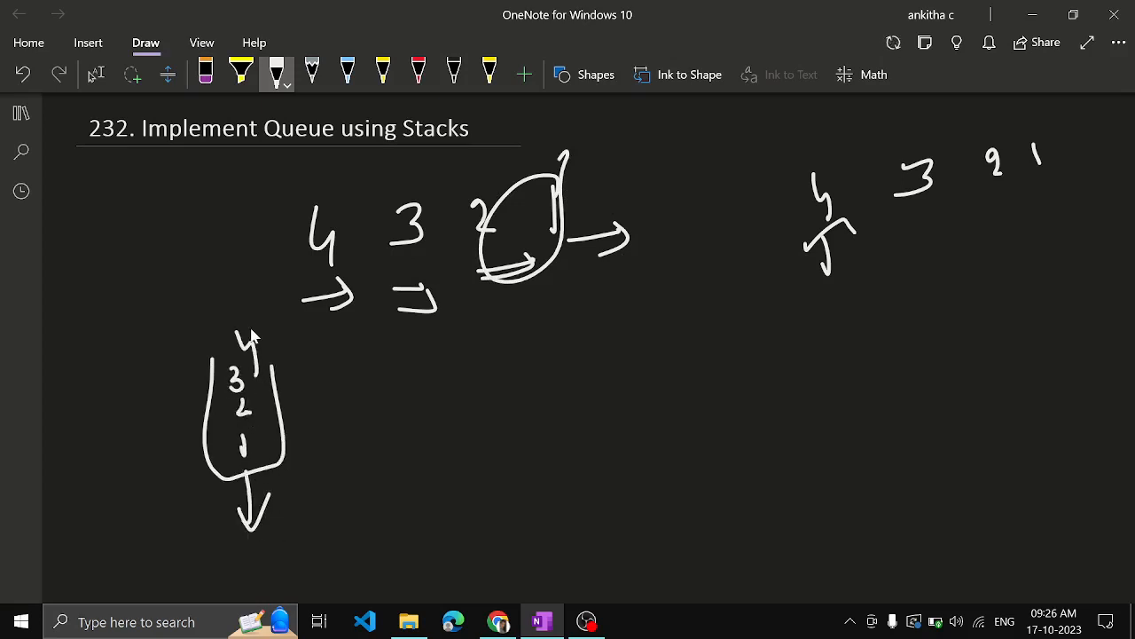
{"action": "mouse_move", "coordinate": [267, 352]}
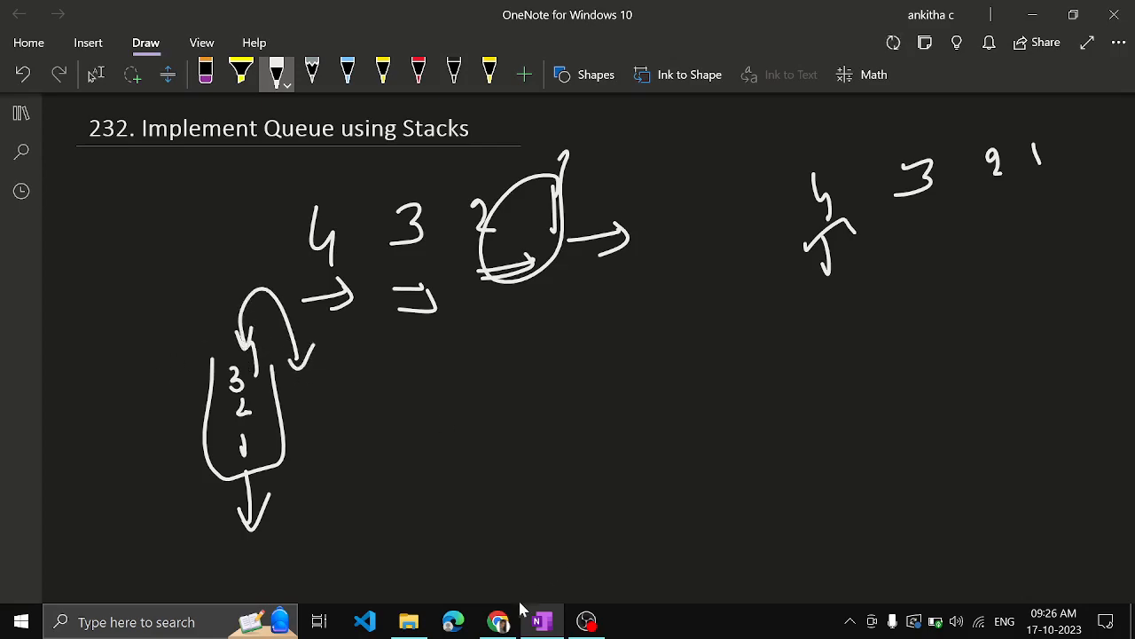
- Review the LeetCode problem description, then return to the OneNote page
{"action": "left_click", "coordinate": [497, 621]}
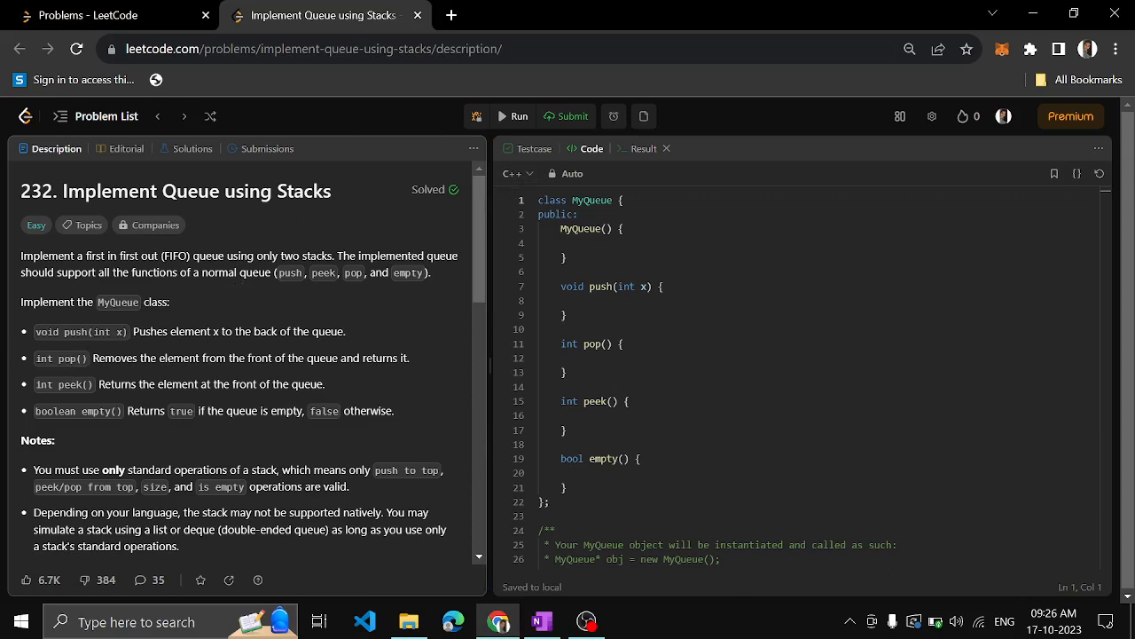
{"action": "mouse_move", "coordinate": [145, 461]}
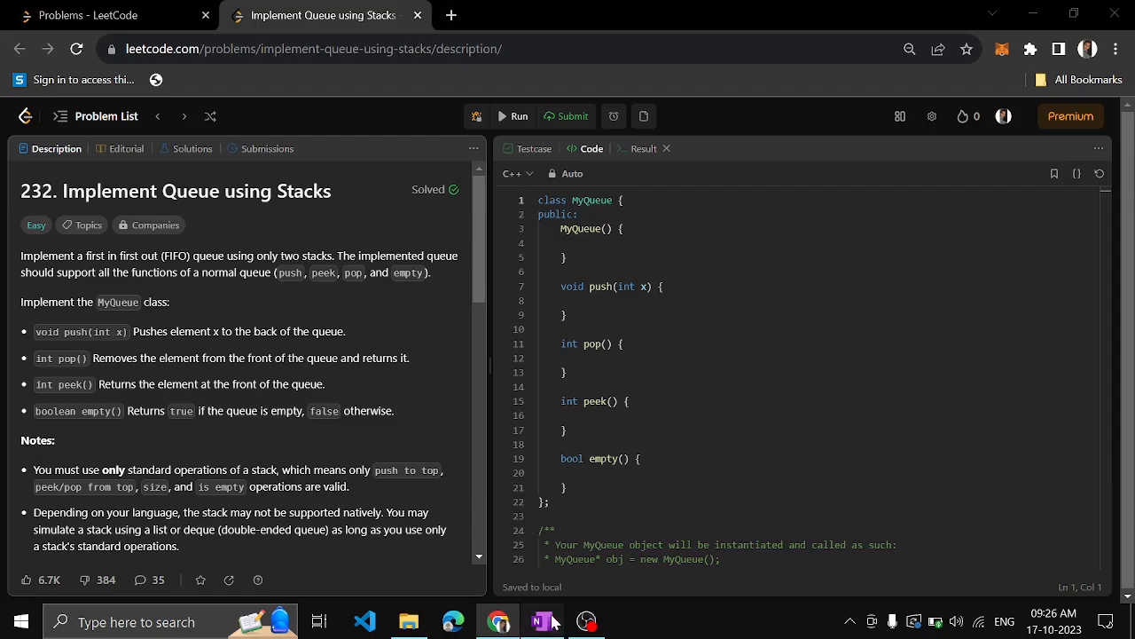
{"action": "left_click", "coordinate": [541, 621]}
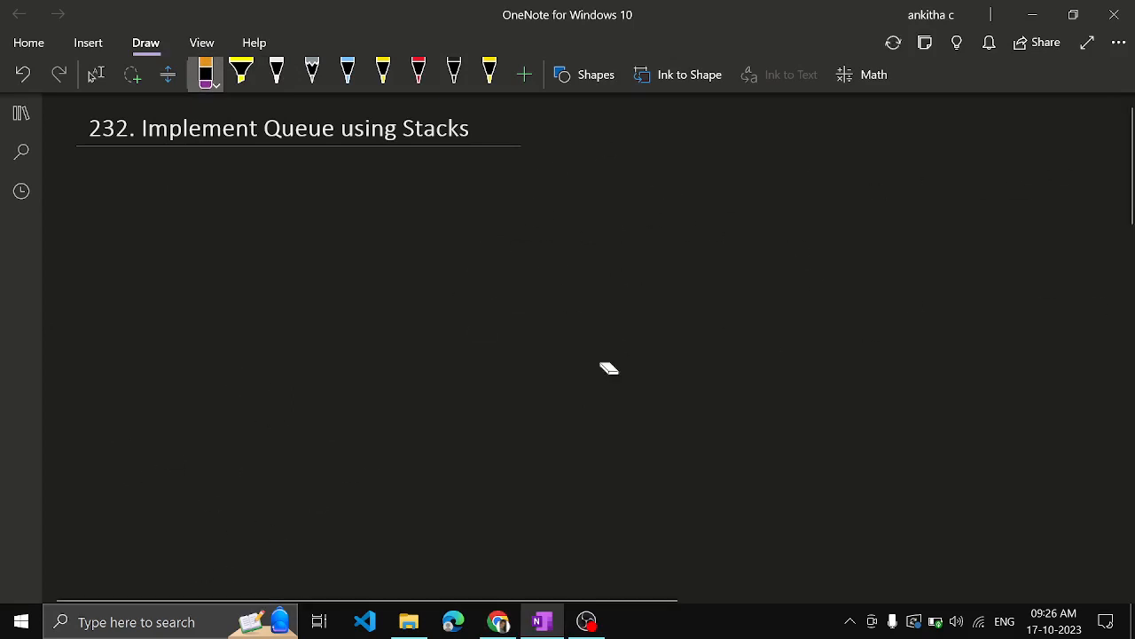
- Draw the stack containers with the white pen and label them S1 and S2
{"action": "left_click", "coordinate": [276, 74]}
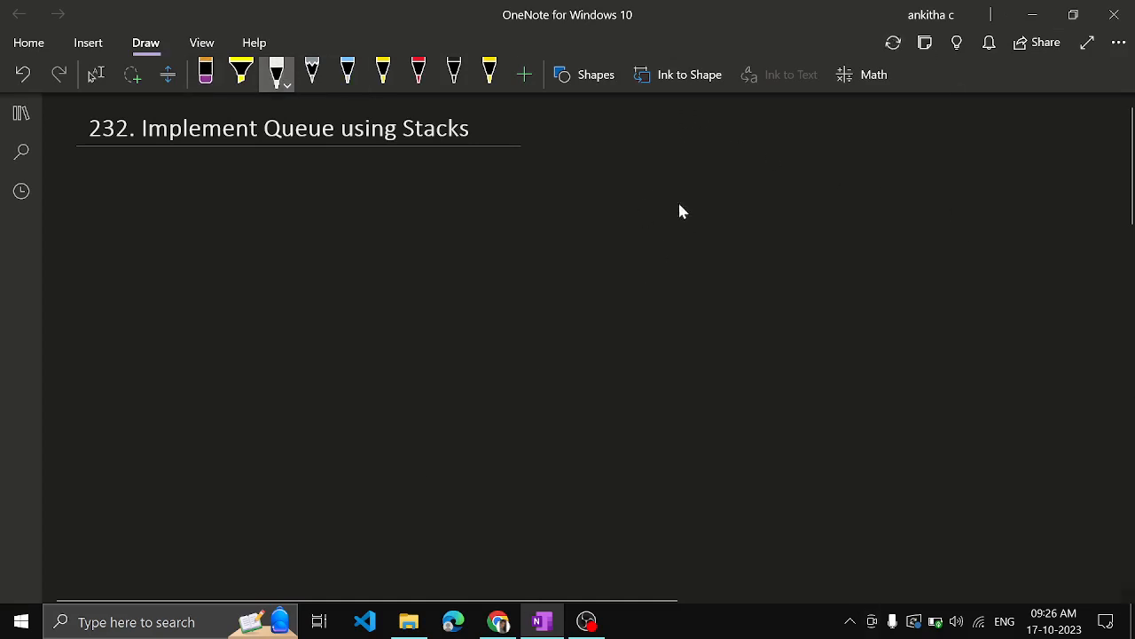
{"action": "left_click_drag", "start_coordinate": [678, 191], "coordinate": [967, 311]}
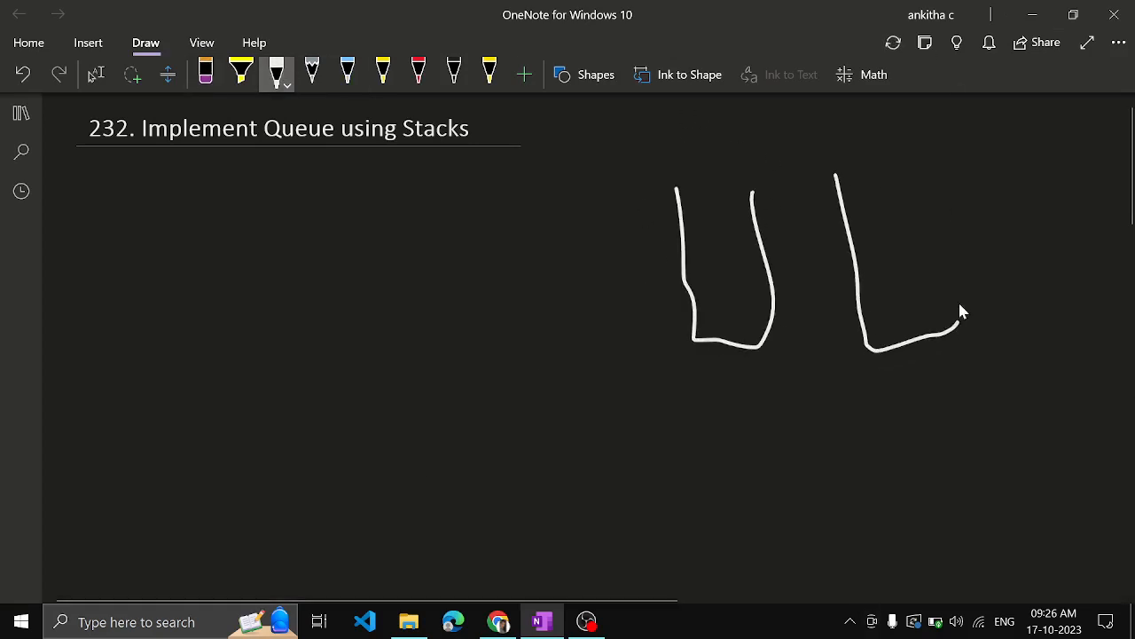
{"action": "left_click_drag", "start_coordinate": [961, 320], "coordinate": [919, 178]}
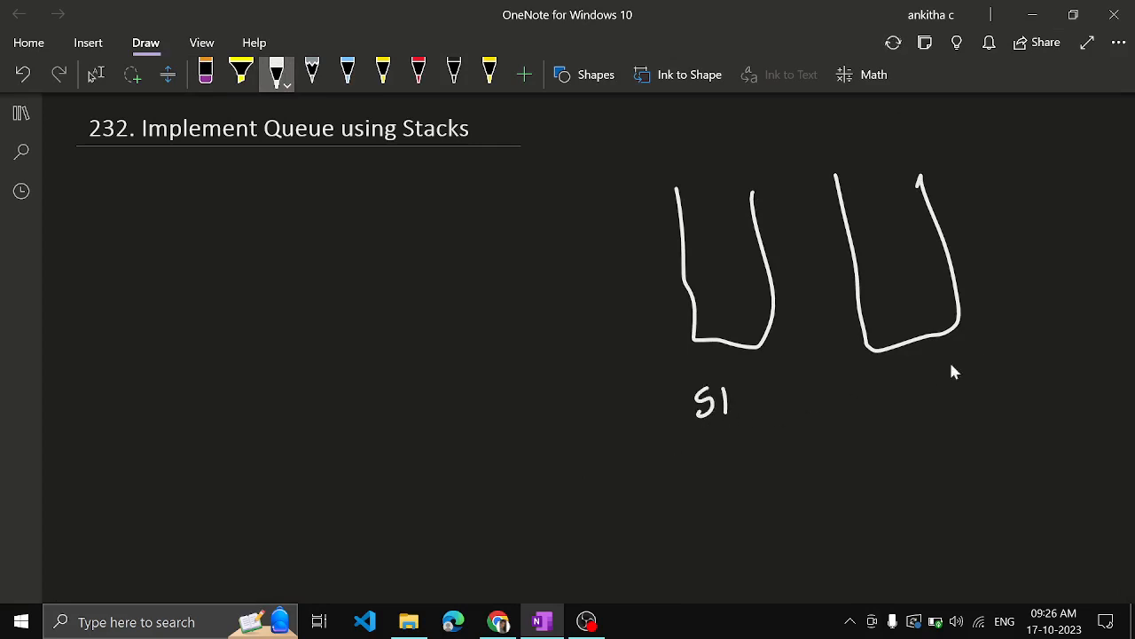
{"action": "left_click_drag", "start_coordinate": [905, 390], "coordinate": [954, 394]}
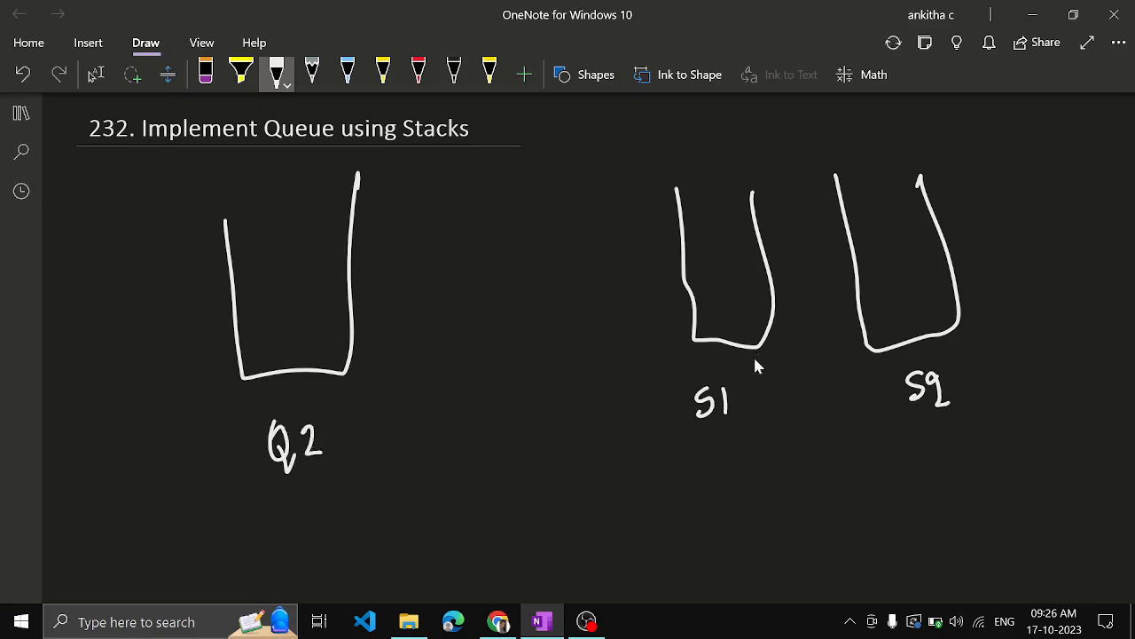
- After a glance at the problem, write 1 2 3 4 with an arrow and push the values into S1
{"action": "left_click", "coordinate": [499, 620]}
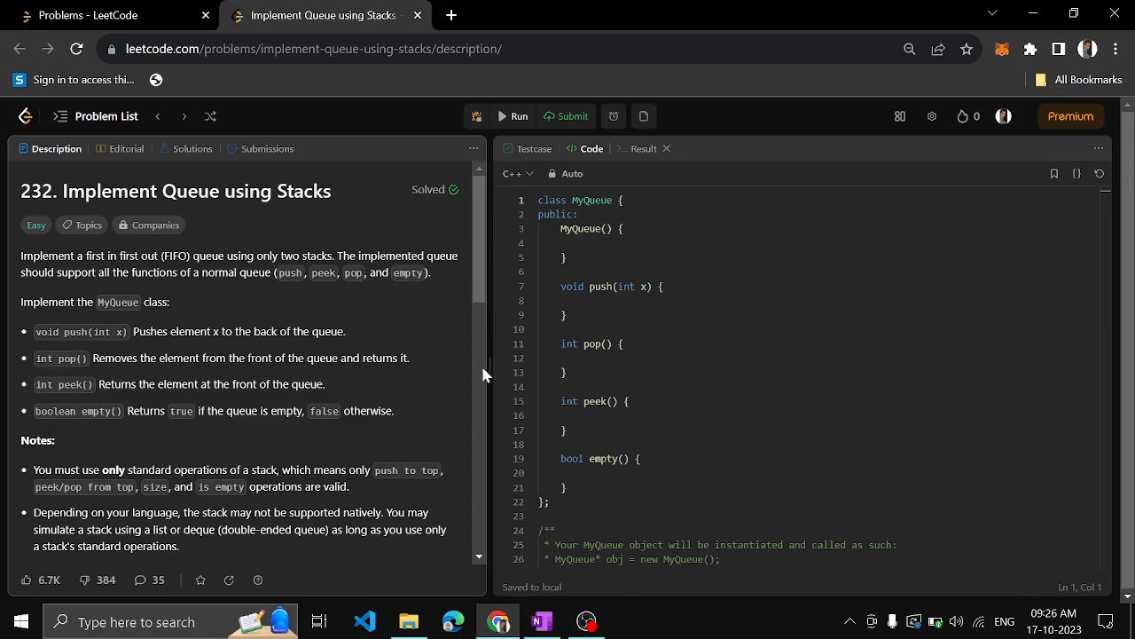
{"action": "mouse_move", "coordinate": [486, 376]}
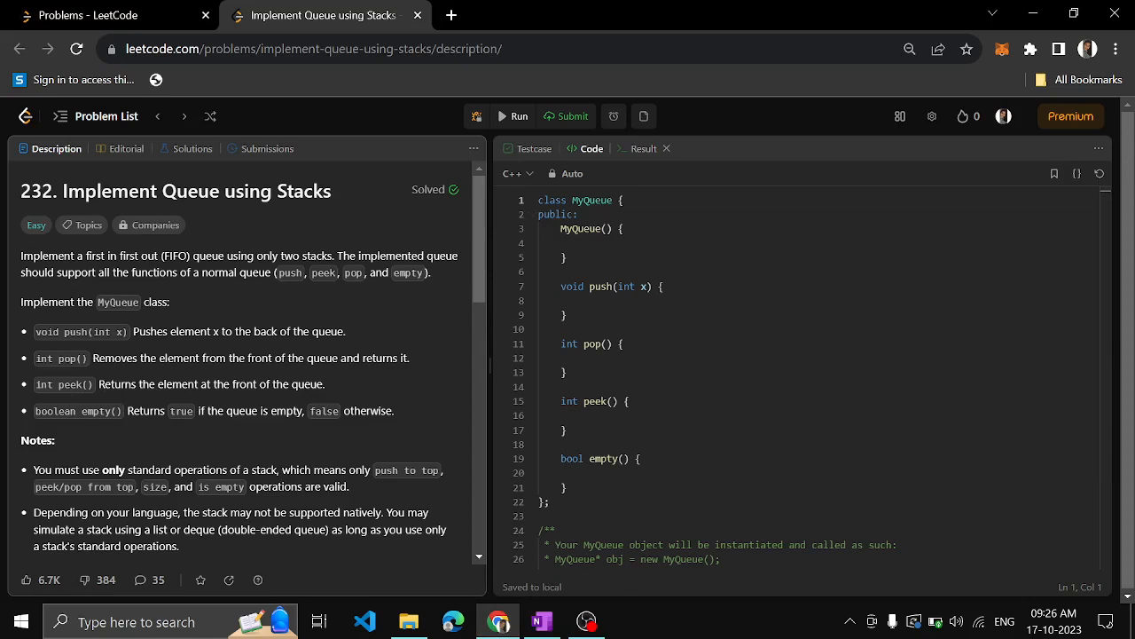
{"action": "left_click", "coordinate": [541, 621]}
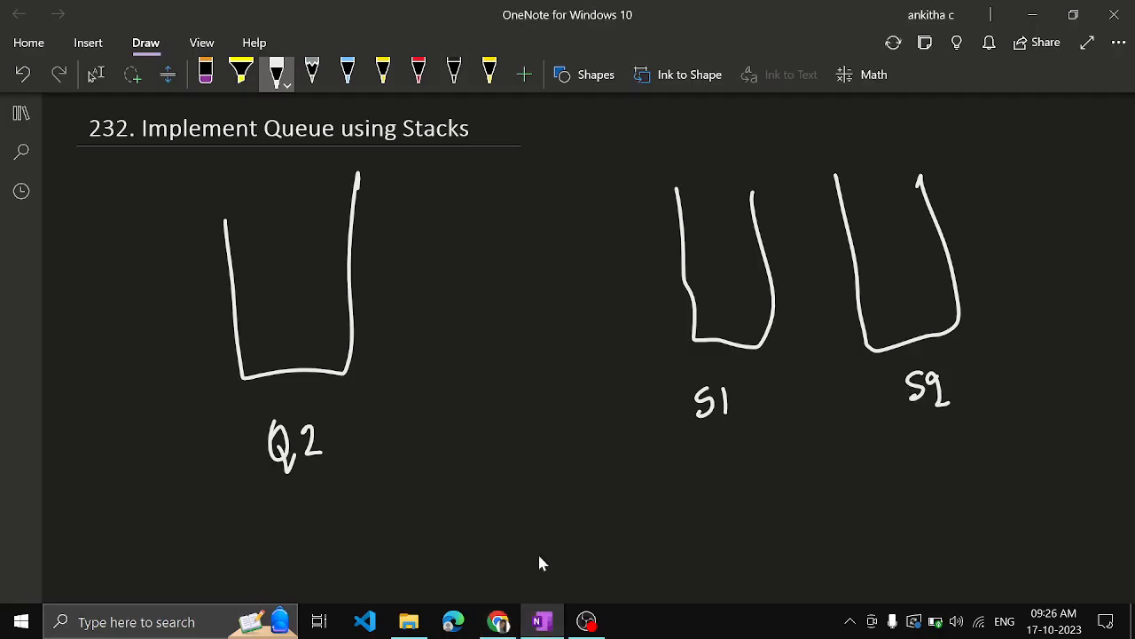
{"action": "mouse_move", "coordinate": [433, 511]}
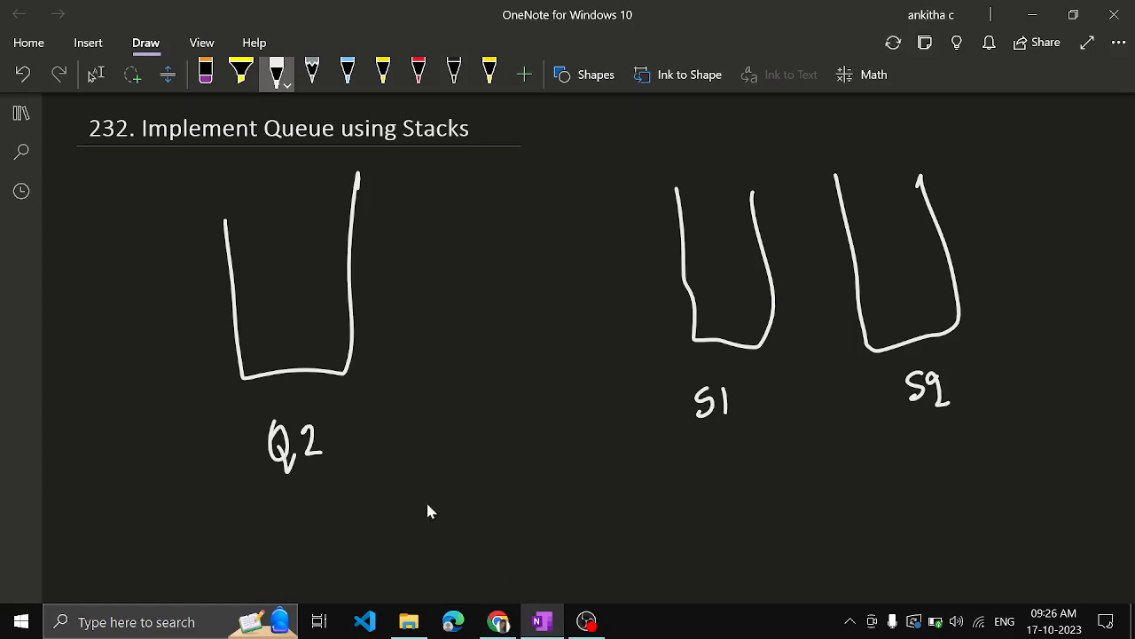
{"action": "left_click_drag", "start_coordinate": [359, 532], "coordinate": [399, 564]}
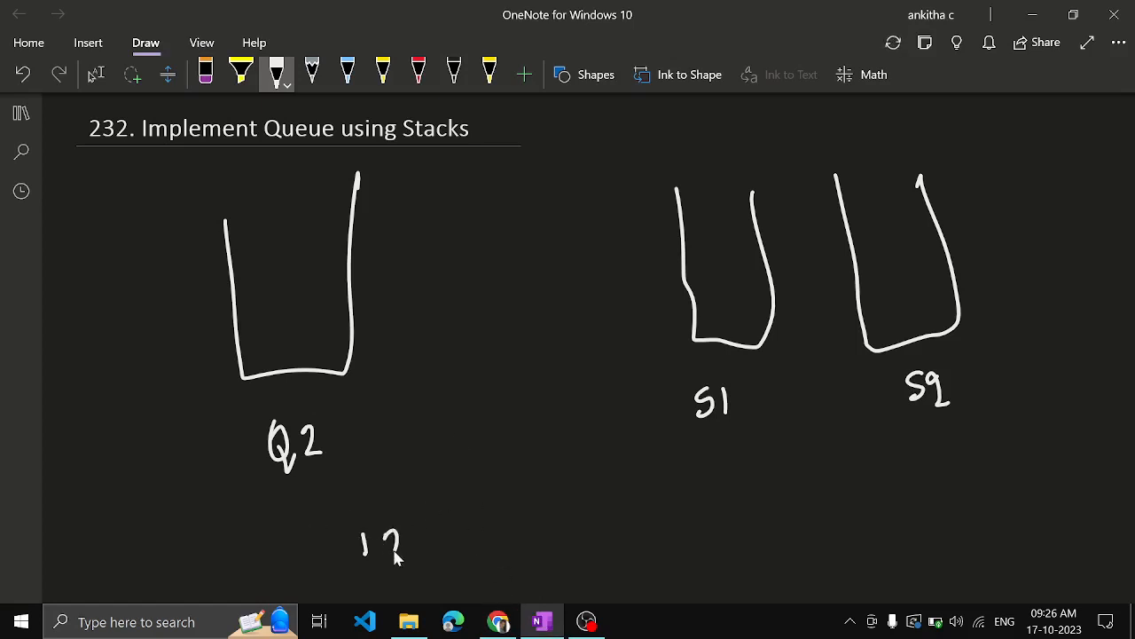
{"action": "left_click_drag", "start_coordinate": [417, 532], "coordinate": [483, 547]}
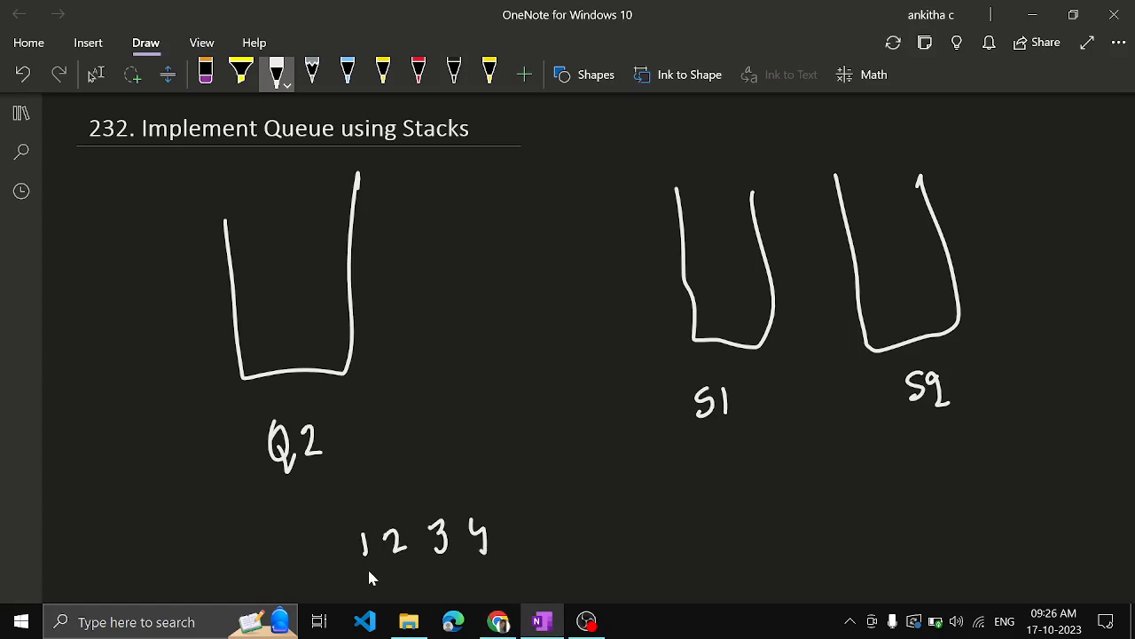
{"action": "left_click_drag", "start_coordinate": [364, 564], "coordinate": [376, 589]}
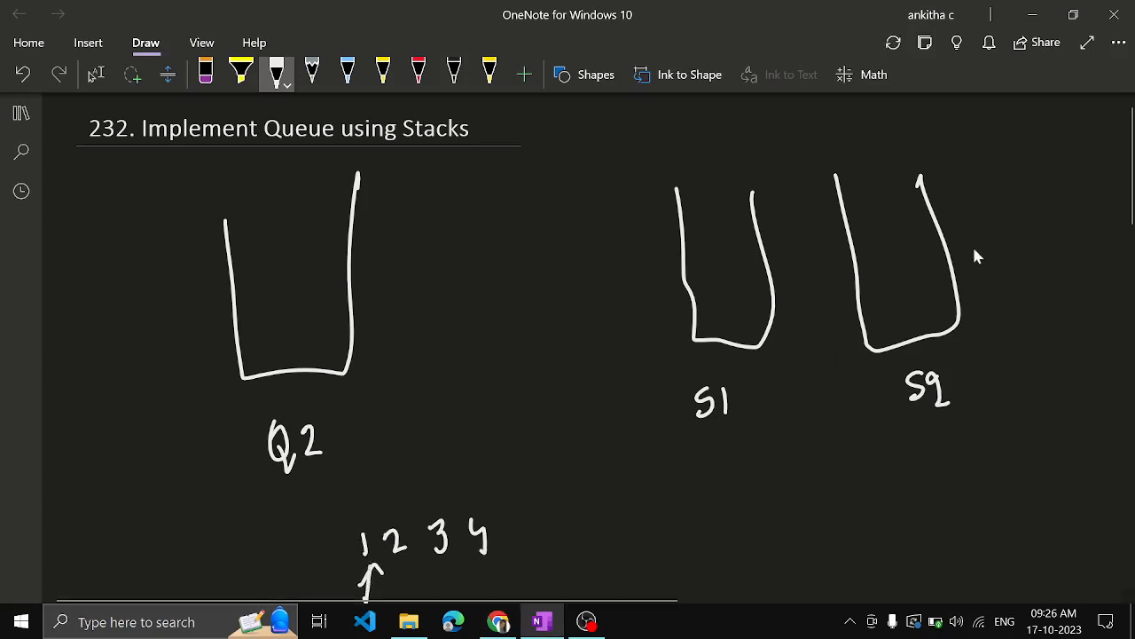
{"action": "left_click_drag", "start_coordinate": [727, 305], "coordinate": [727, 341]}
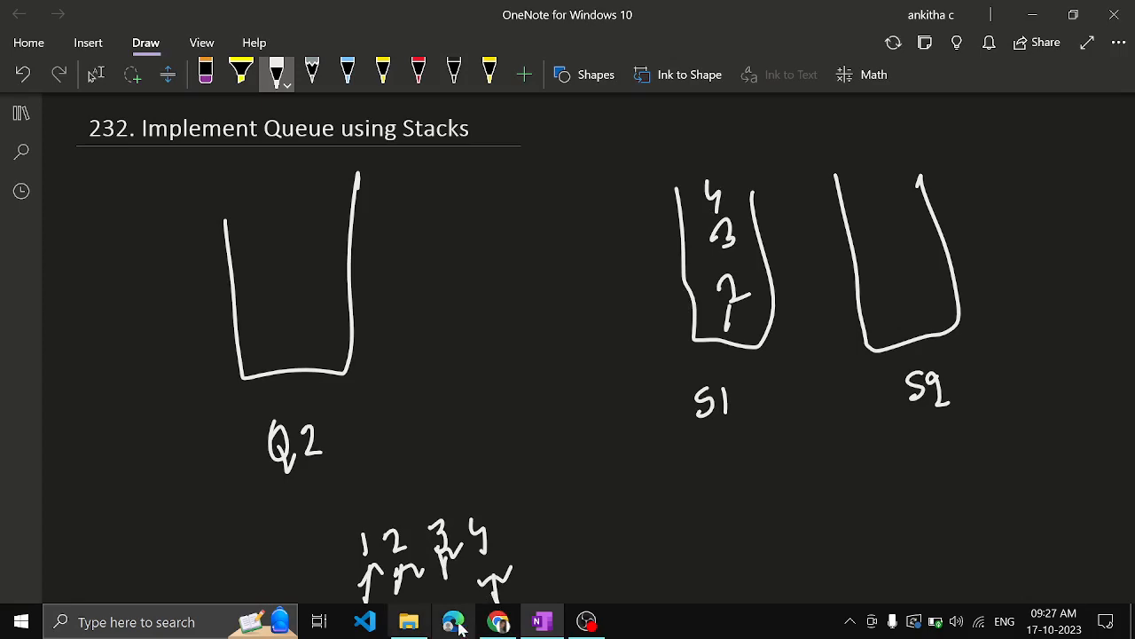
- Highlight the peek method in the MyQueue code, then go back to the stacks sketch
{"action": "left_click", "coordinate": [453, 621]}
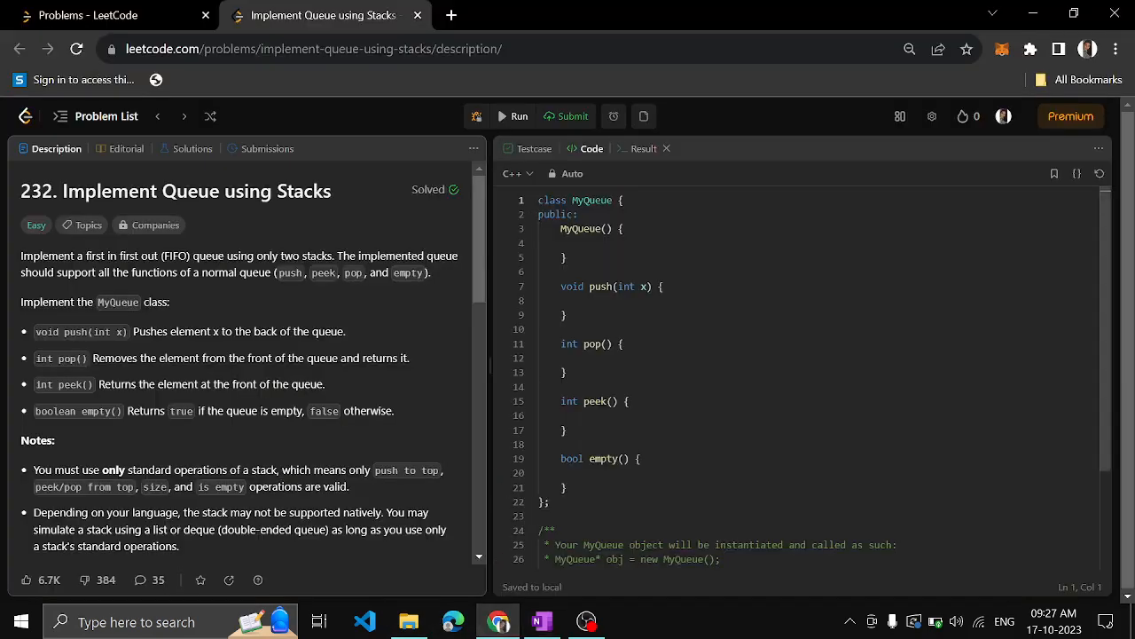
{"action": "double_click", "coordinate": [596, 401]}
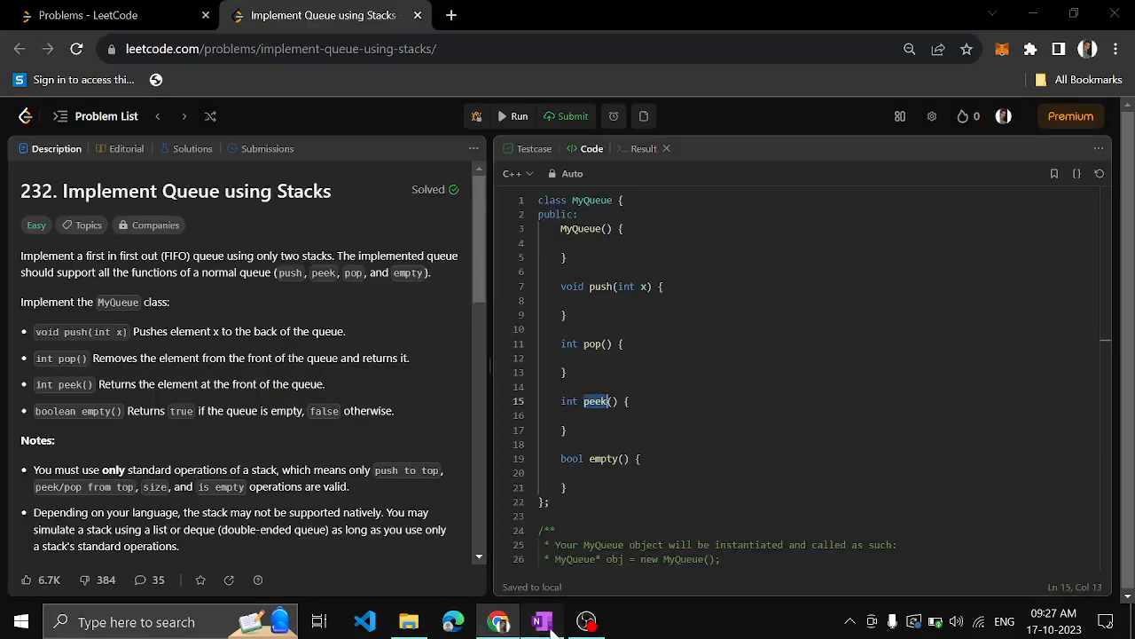
{"action": "left_click", "coordinate": [541, 621]}
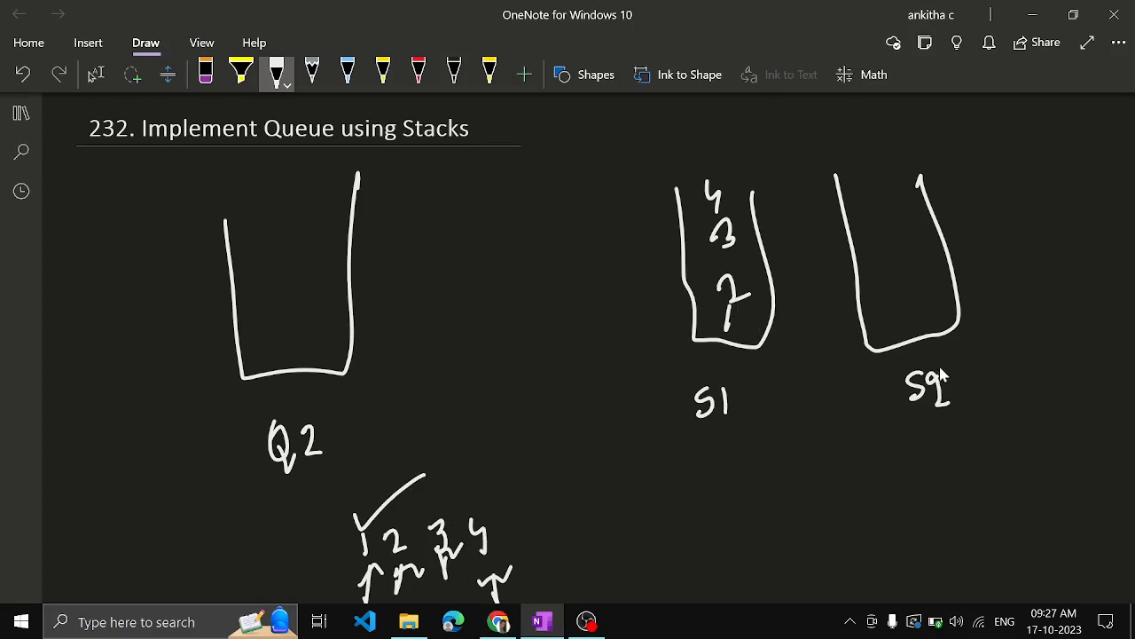
{"action": "mouse_move", "coordinate": [933, 355]}
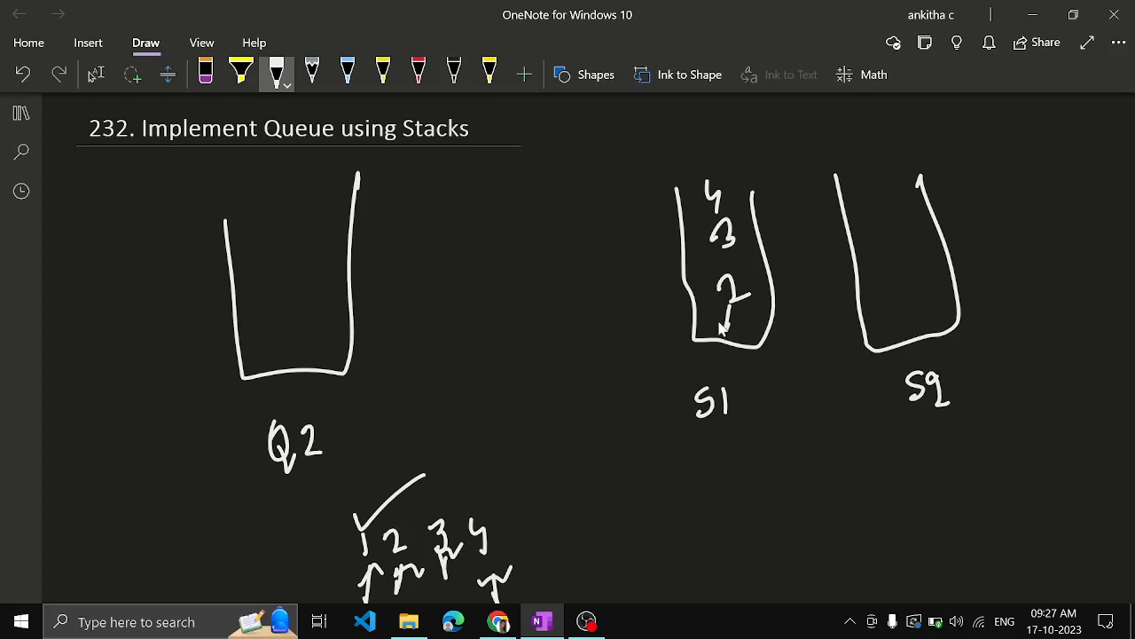
{"action": "mouse_move", "coordinate": [683, 346]}
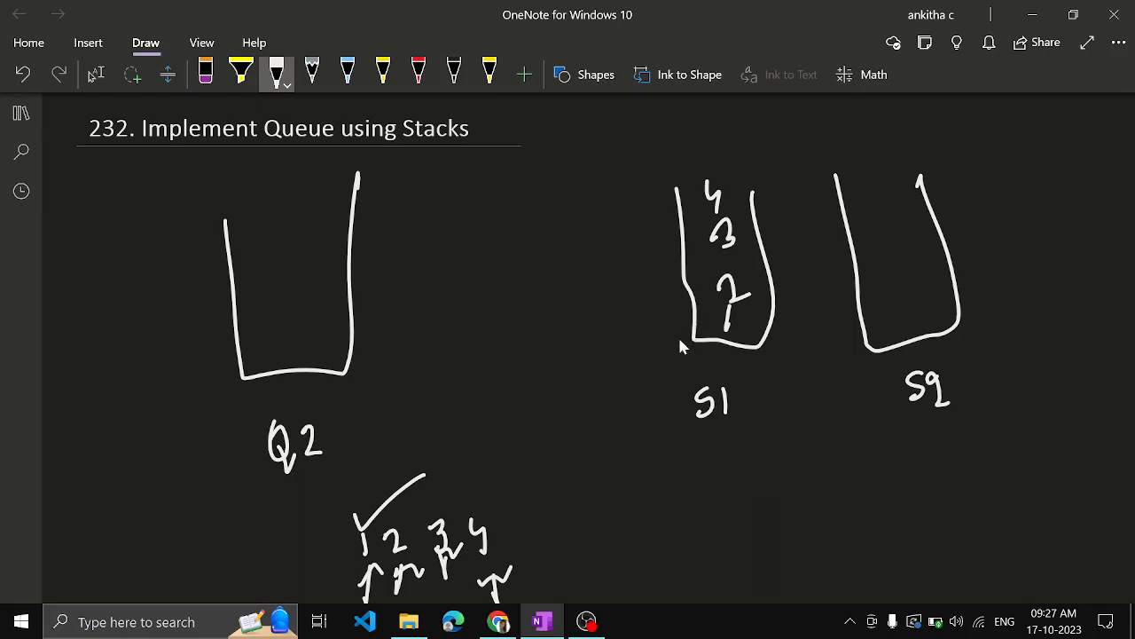
{"action": "mouse_move", "coordinate": [675, 345]}
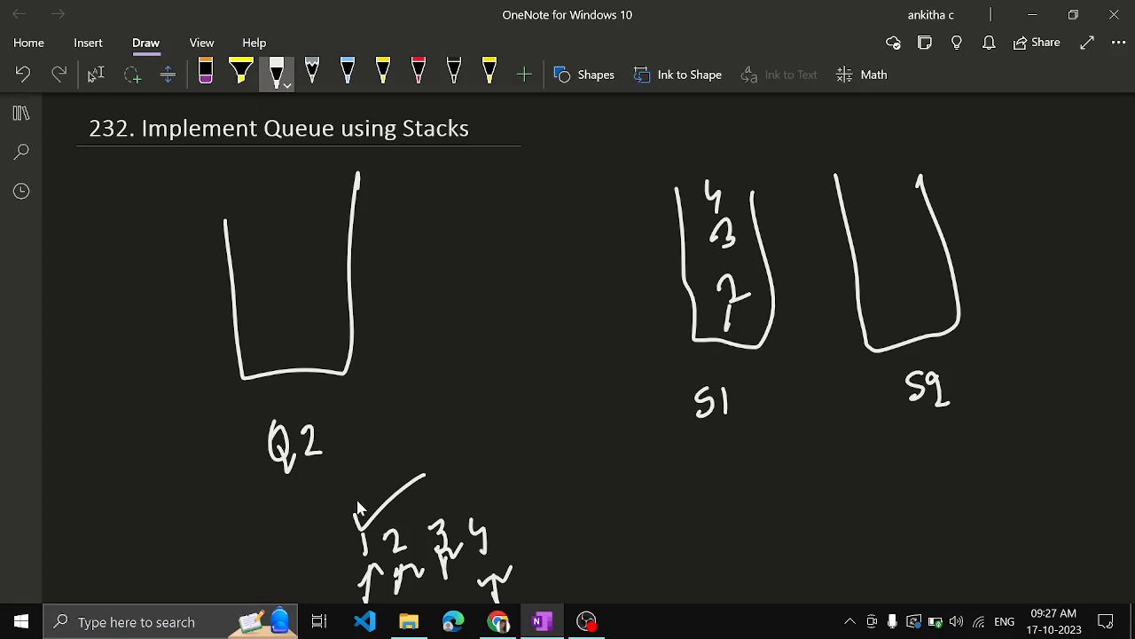
{"action": "mouse_move", "coordinate": [393, 493]}
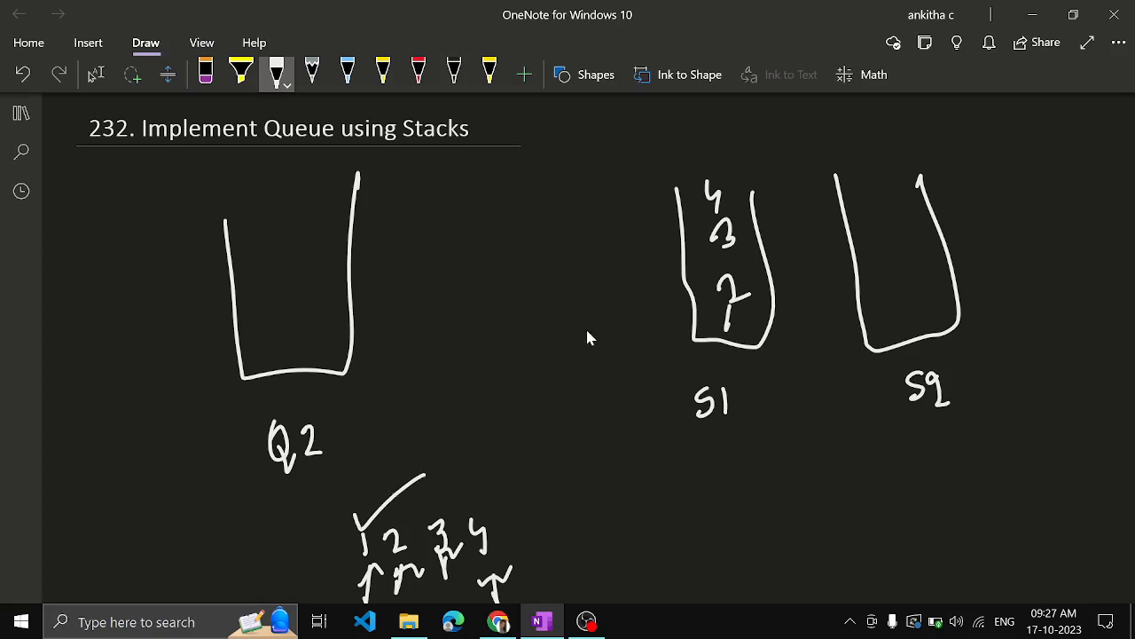
{"action": "mouse_move", "coordinate": [913, 457]}
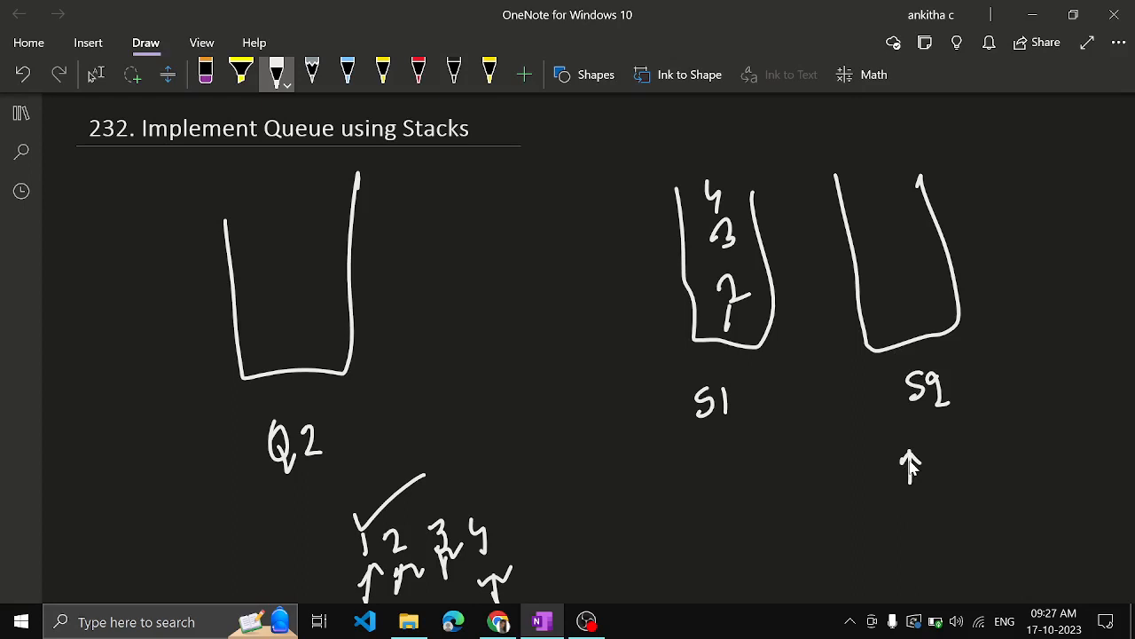
- Draw an arrow from the top of S1 over to S2 and start writing Peek() below the stacks
{"action": "left_click_drag", "start_coordinate": [718, 192], "coordinate": [784, 107]}
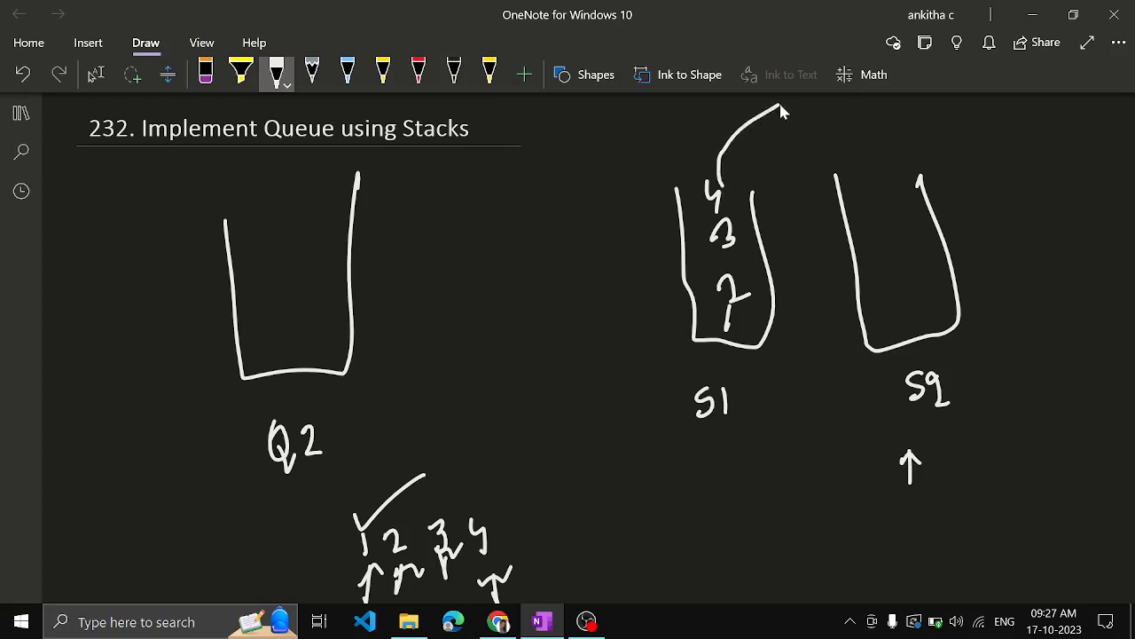
{"action": "left_click_drag", "start_coordinate": [762, 110], "coordinate": [852, 151]}
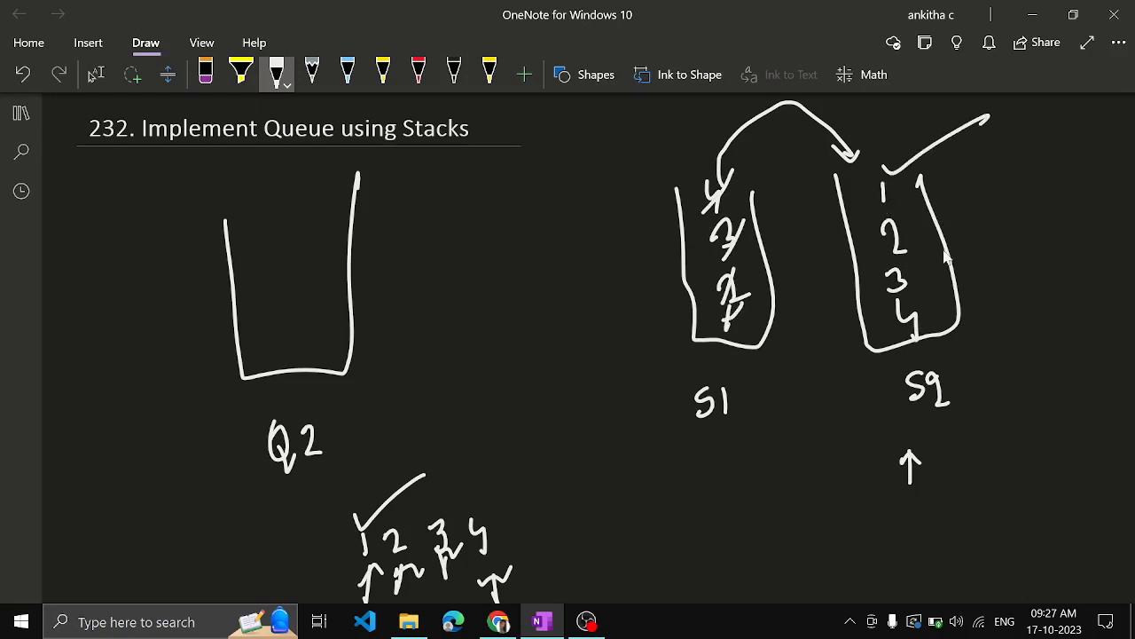
{"action": "mouse_move", "coordinate": [896, 191]}
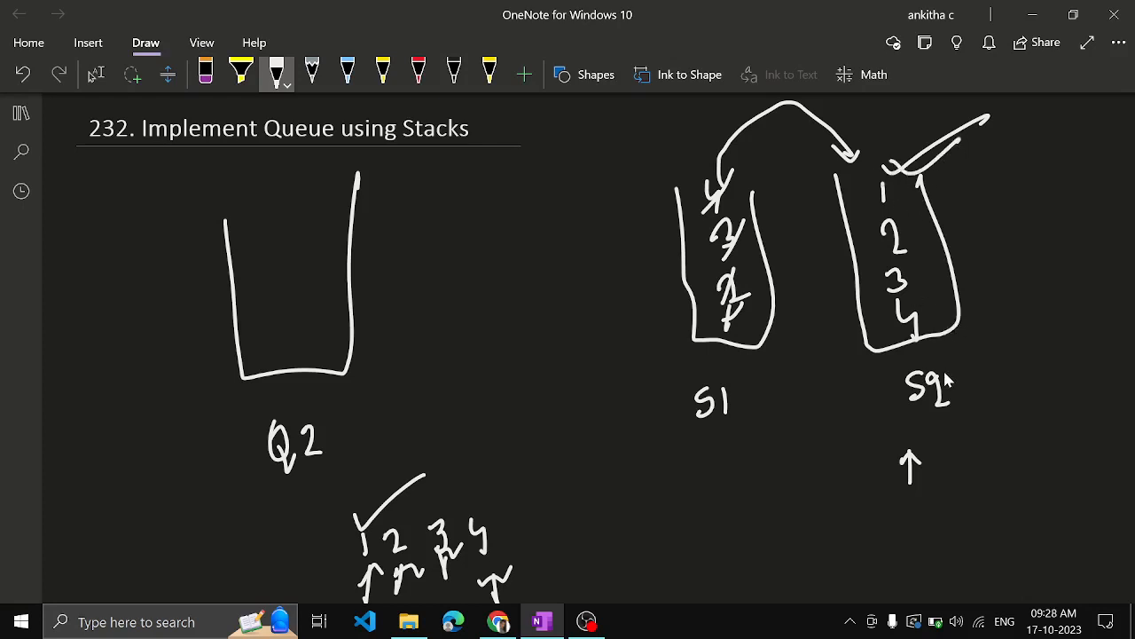
{"action": "mouse_move", "coordinate": [695, 368]}
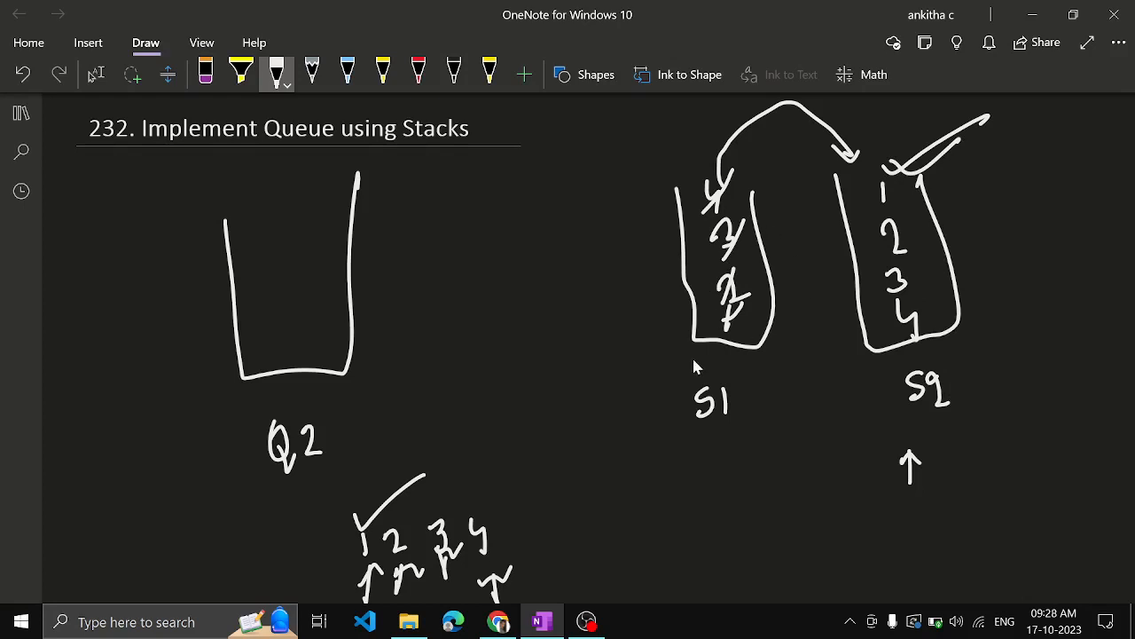
{"action": "mouse_move", "coordinate": [698, 426]}
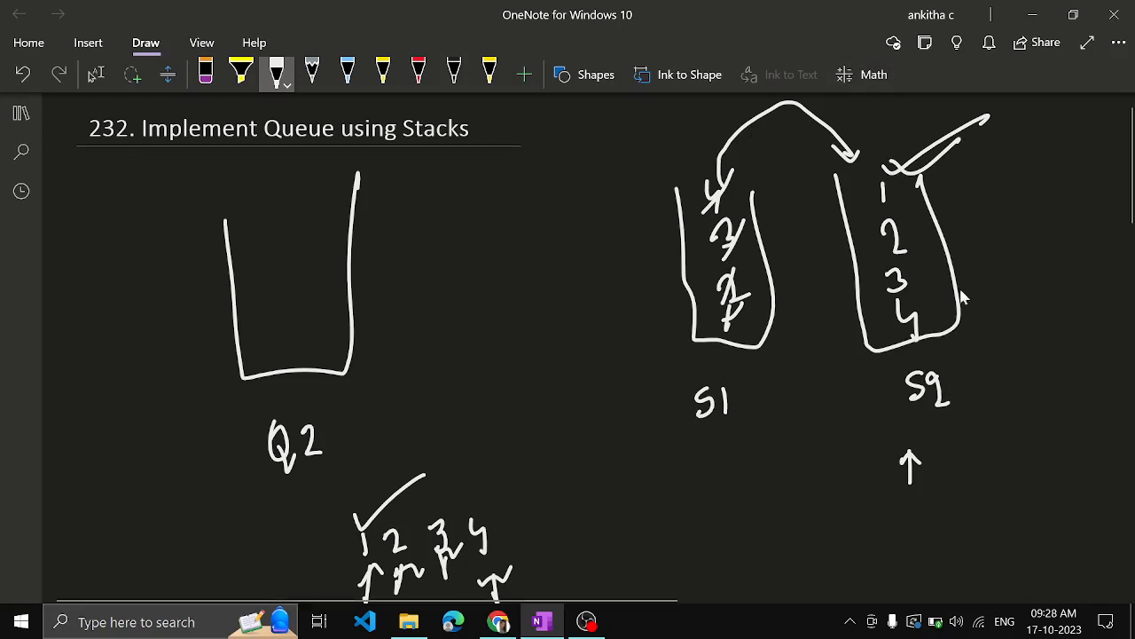
{"action": "mouse_move", "coordinate": [807, 251]}
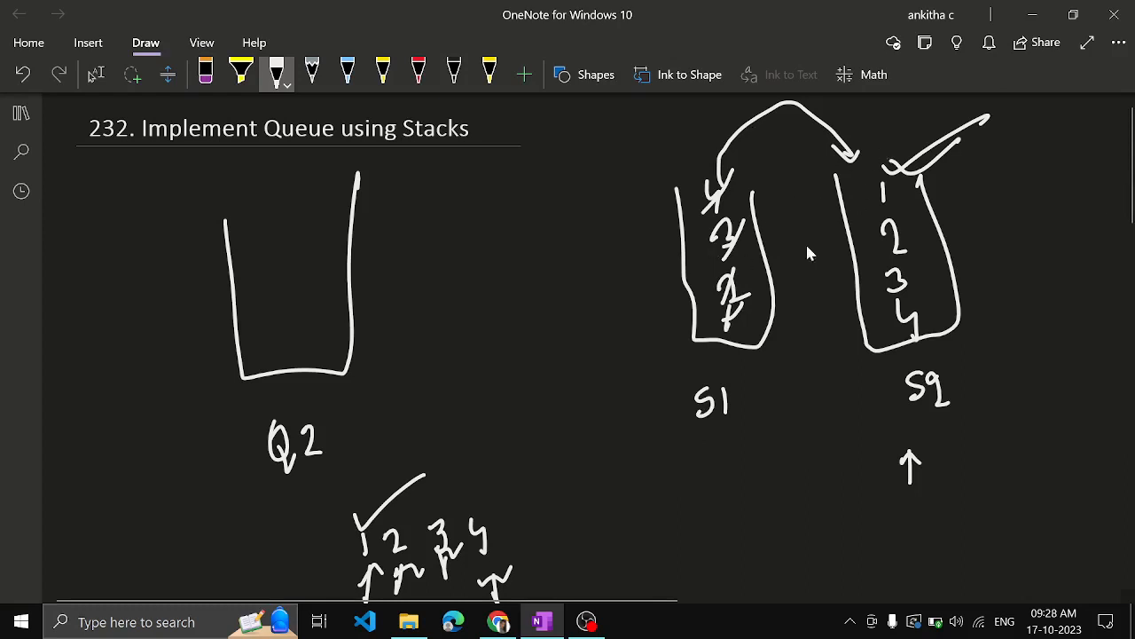
{"action": "mouse_move", "coordinate": [380, 535]}
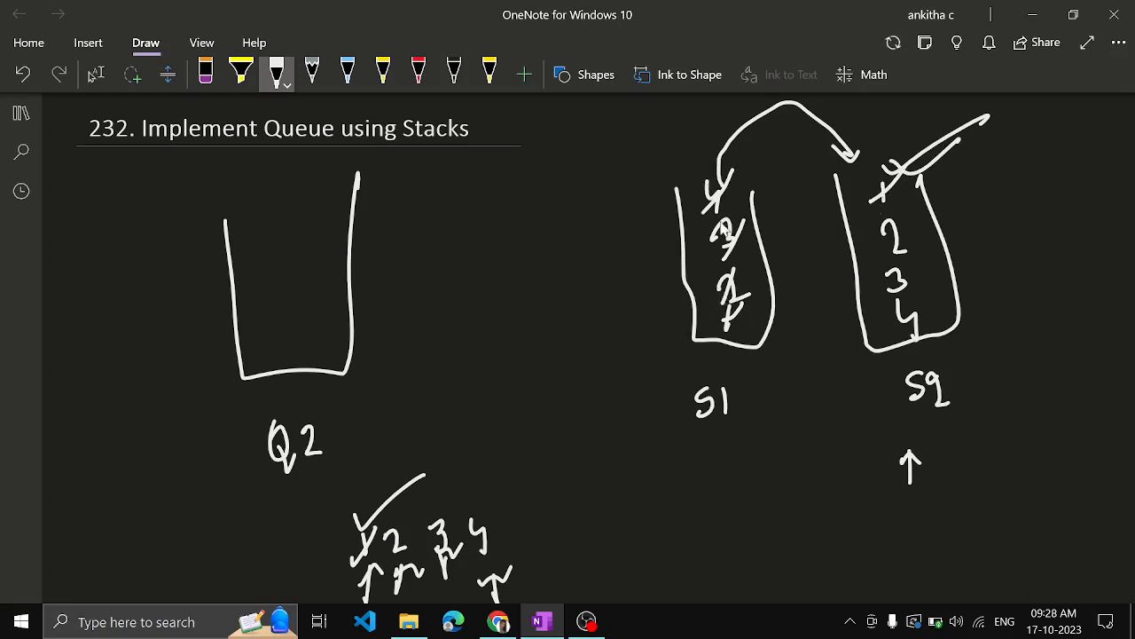
{"action": "mouse_move", "coordinate": [816, 348]}
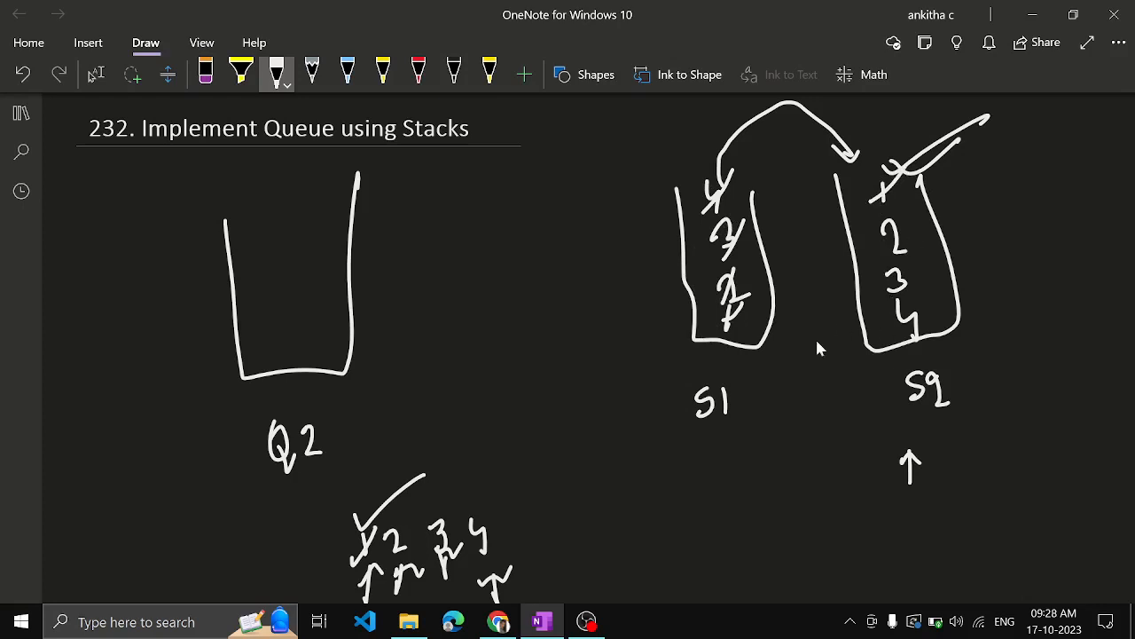
{"action": "mouse_move", "coordinate": [646, 516]}
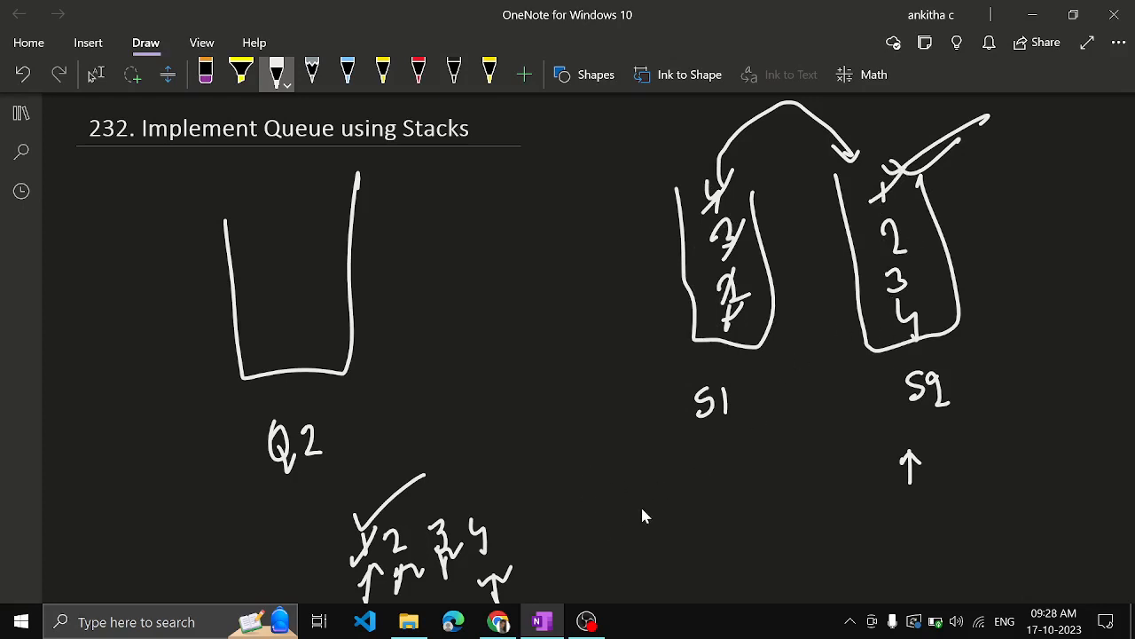
{"action": "left_click_drag", "start_coordinate": [630, 533], "coordinate": [718, 559]}
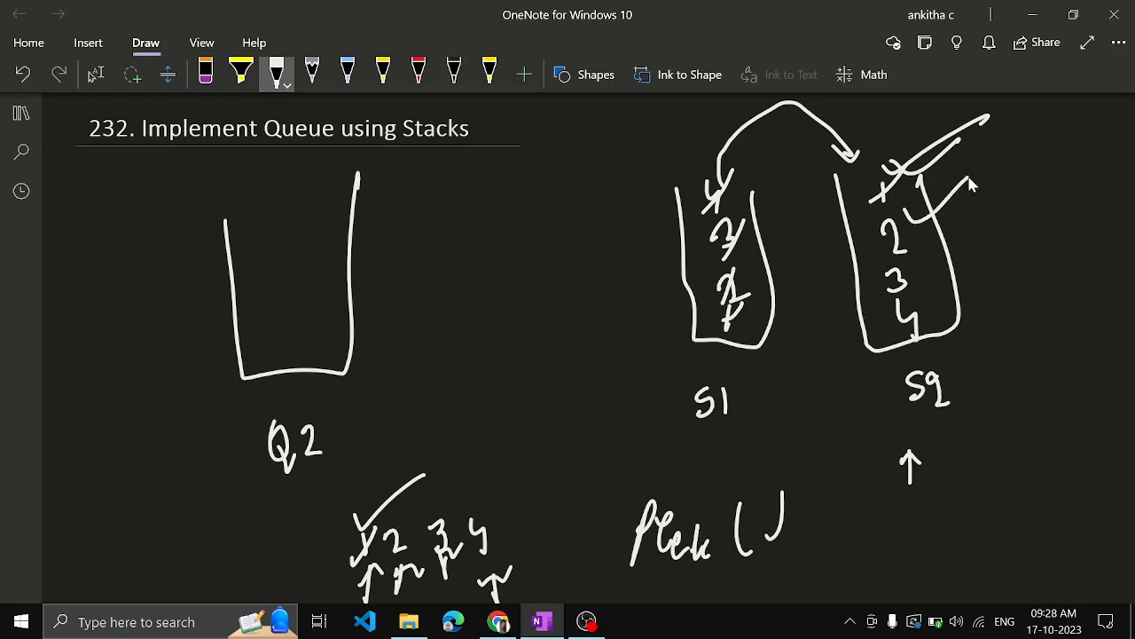
{"action": "mouse_move", "coordinate": [931, 355]}
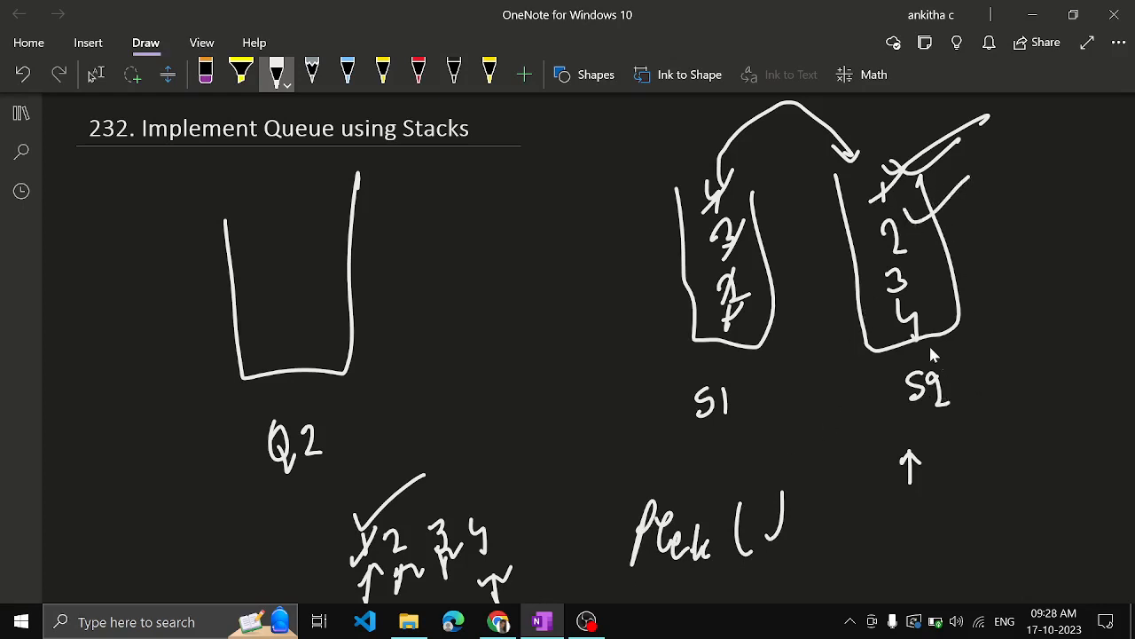
{"action": "mouse_move", "coordinate": [915, 412]}
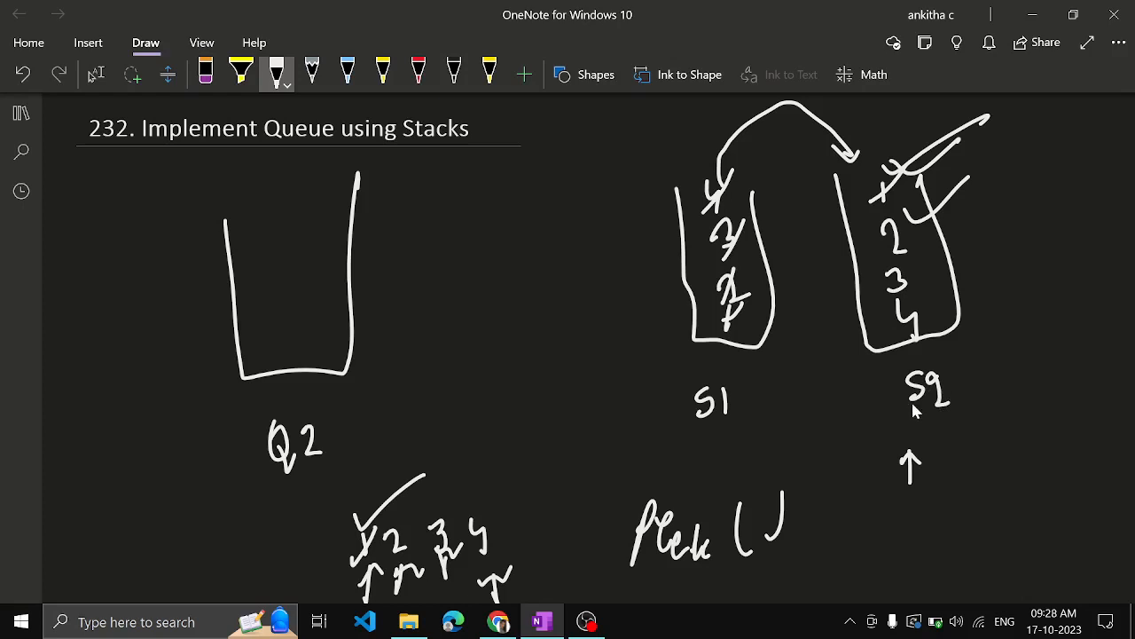
{"action": "mouse_move", "coordinate": [965, 266]}
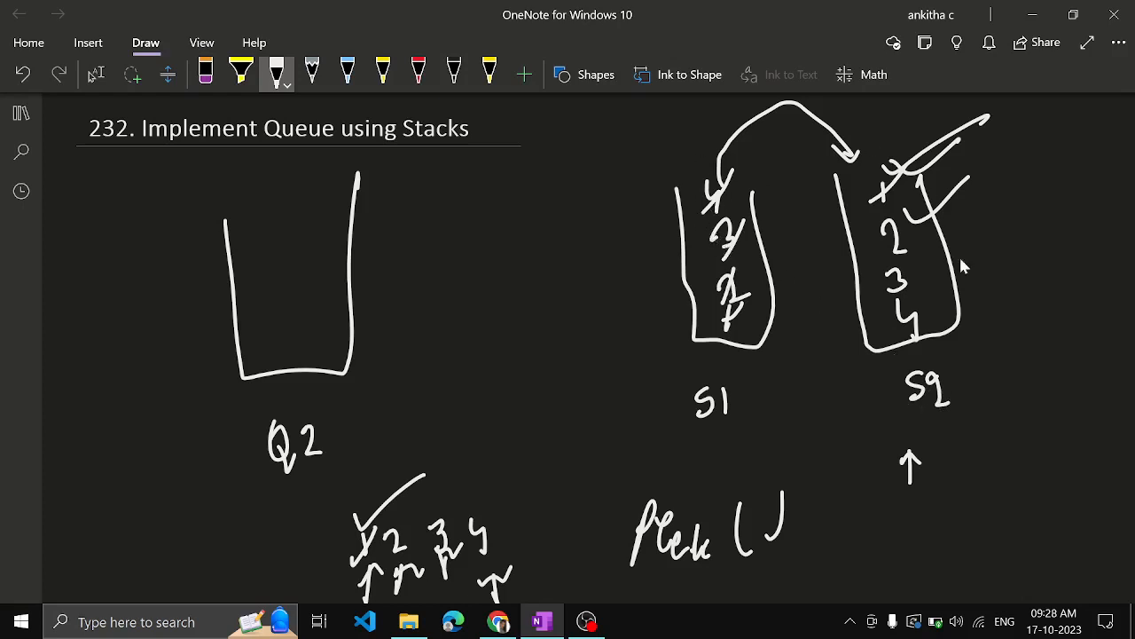
{"action": "mouse_move", "coordinate": [940, 328]}
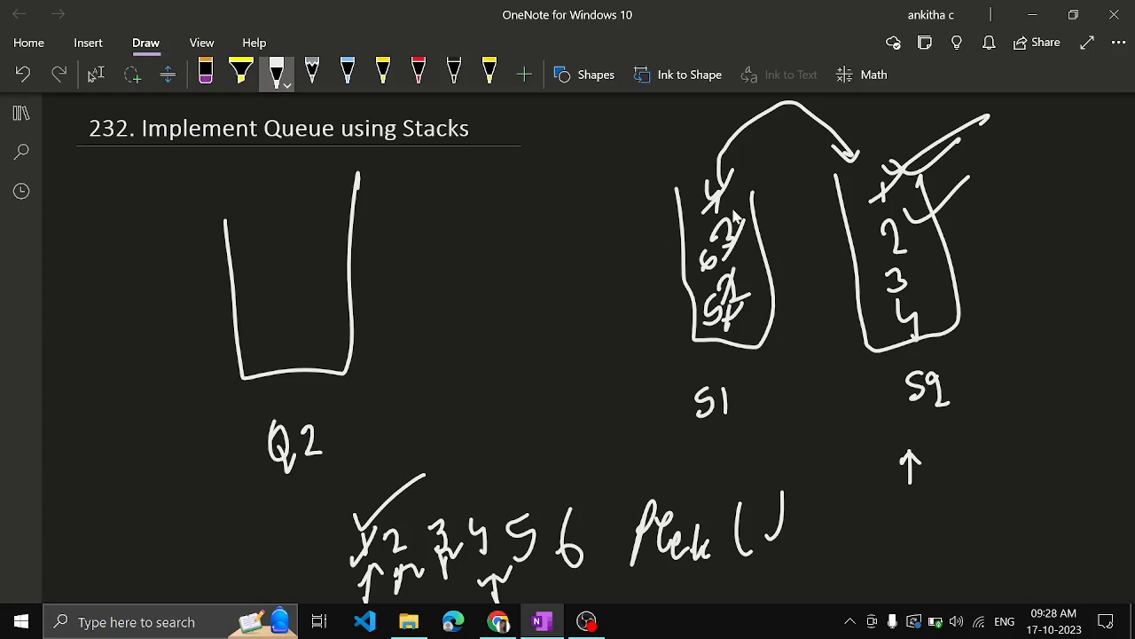
{"action": "mouse_move", "coordinate": [972, 282]}
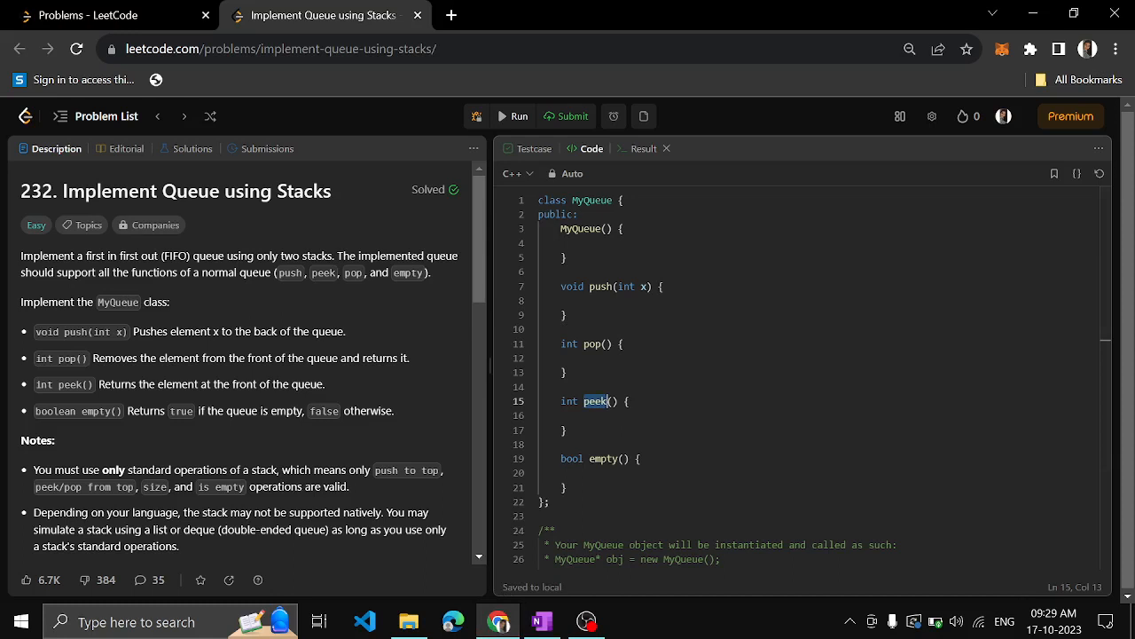
- Declare private members stack<int> stack1; and stack<int> stack2; at the top of MyQueue
{"action": "left_click", "coordinate": [578, 215]}
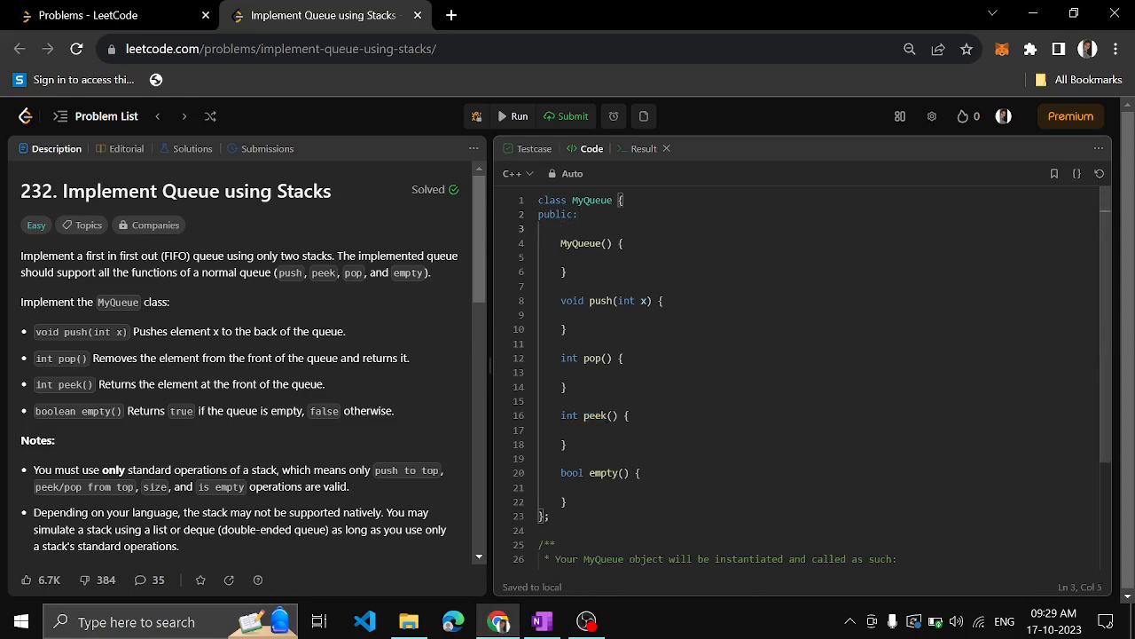
{"action": "left_click", "coordinate": [541, 228]}
{"action": "type", "text": "p"}
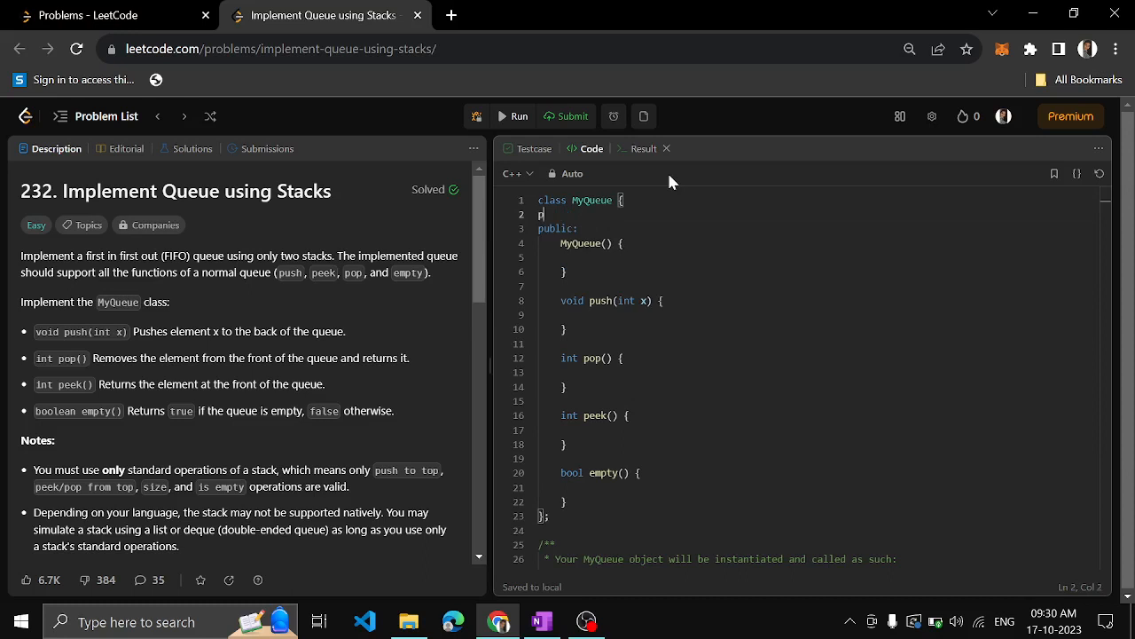
{"action": "type", "text": "rivate:"}
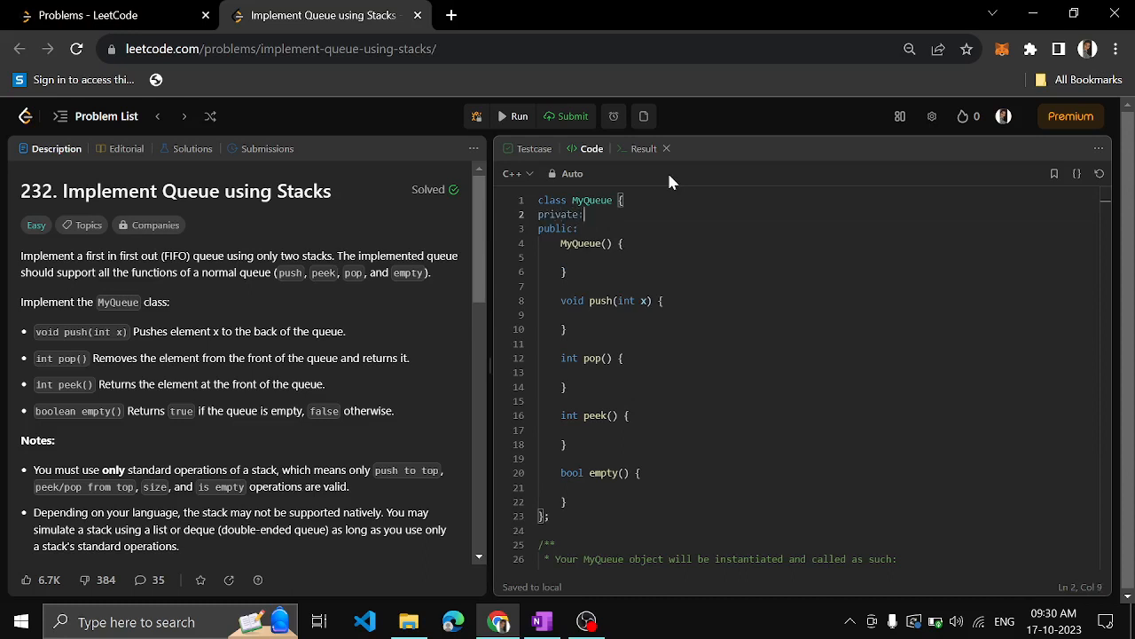
{"action": "type", "text": "stack<int"}
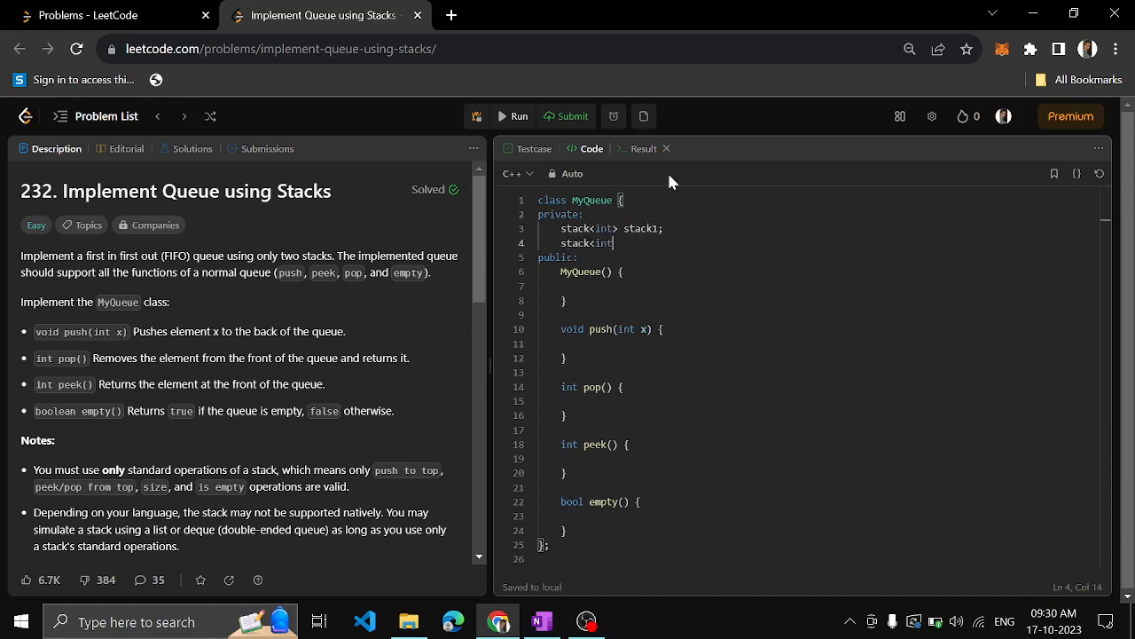
{"action": "type", "text": "> stack2;"}
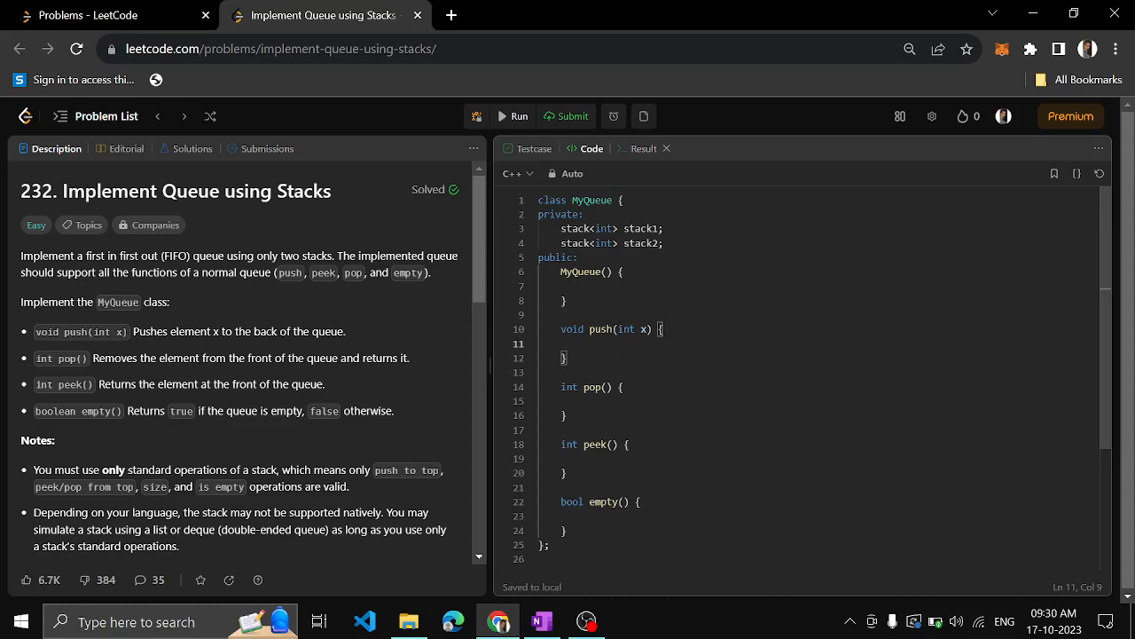
- Write push as stack1.push(x) and begin pop with an if on the stack being empty
{"action": "type", "text": "stack1."}
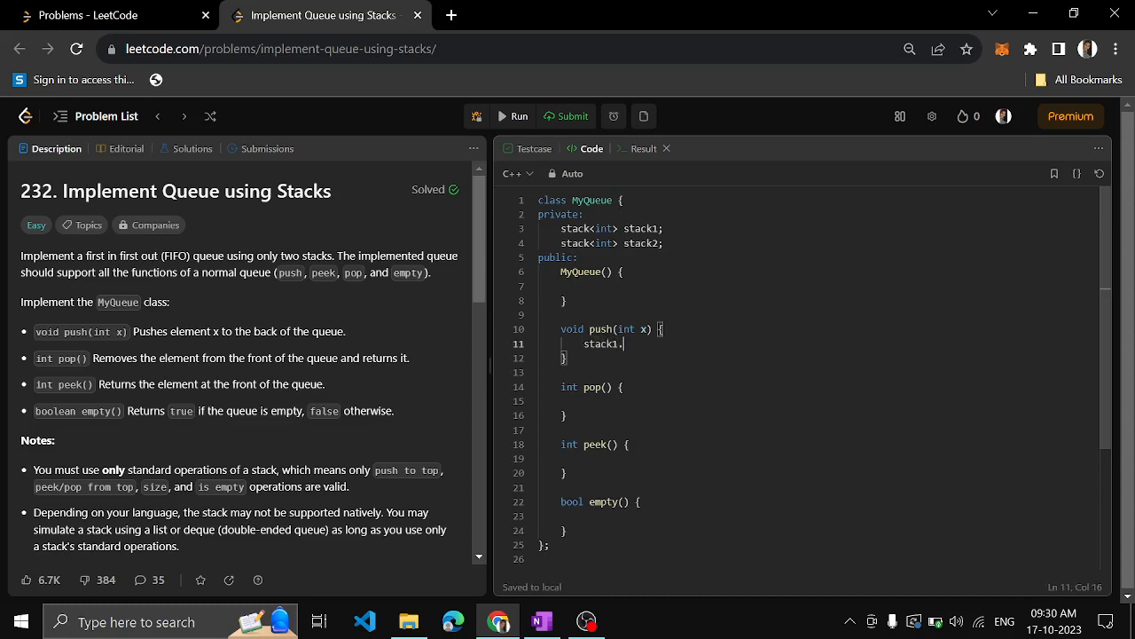
{"action": "type", "text": "psuh(x)"}
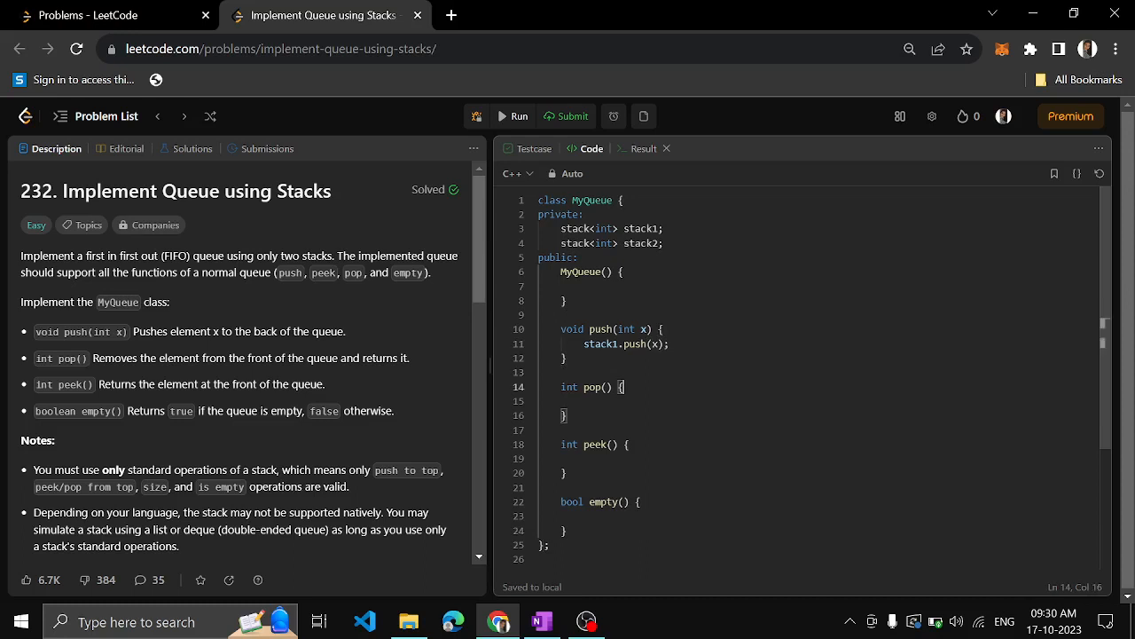
{"action": "type", "text": "if"}
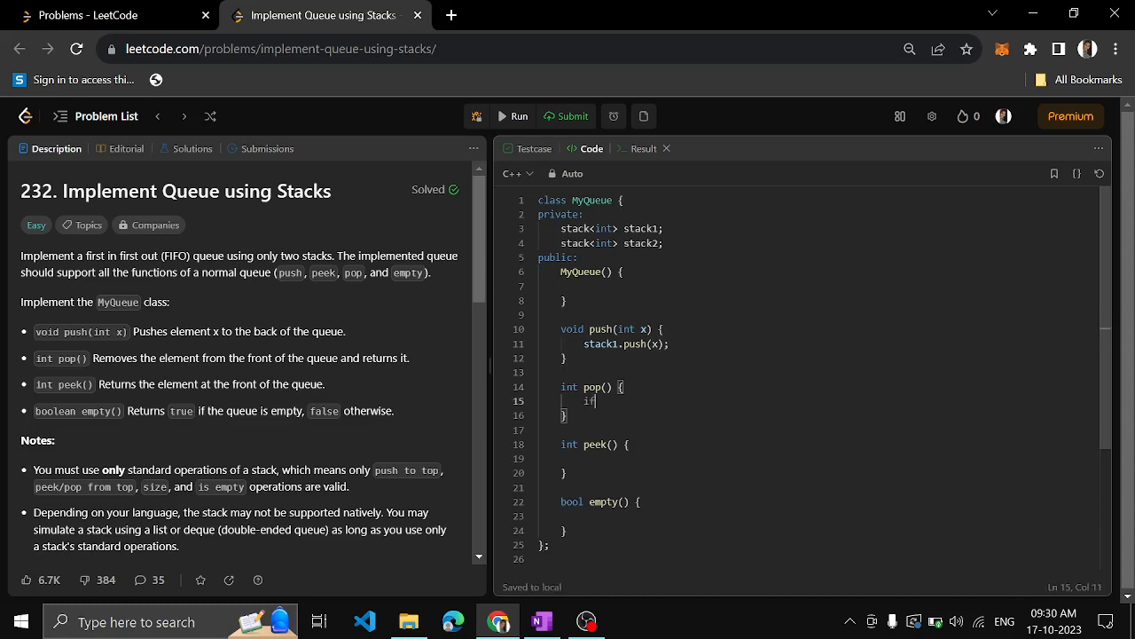
{"action": "type", "text": "()"}
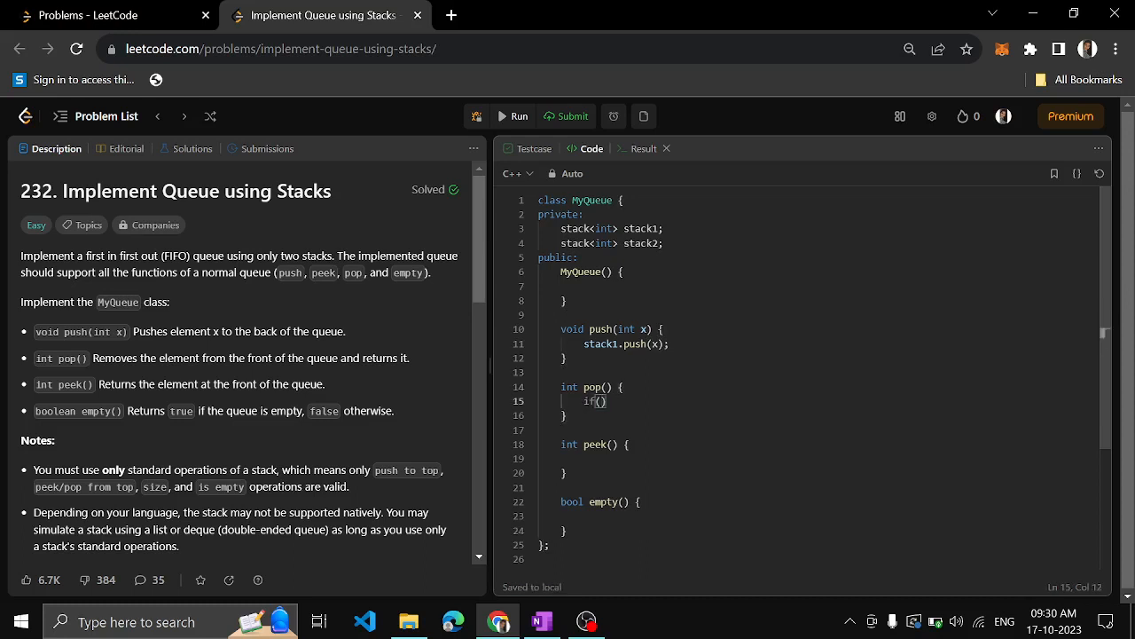
{"action": "type", "text": "stack"}
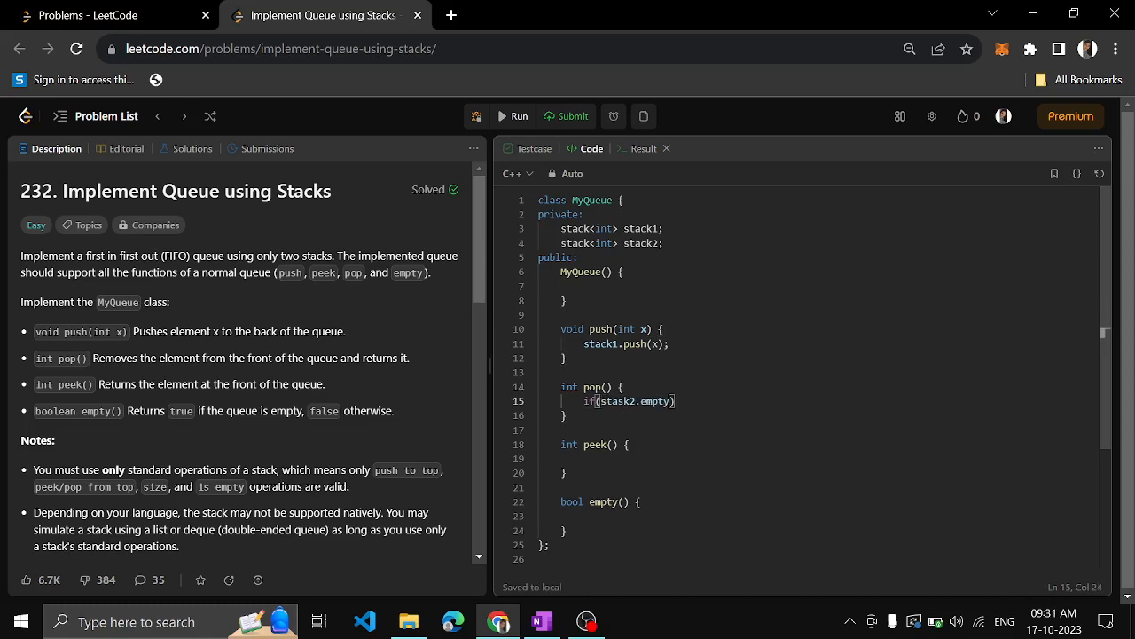
{"action": "type", "text": "){"}
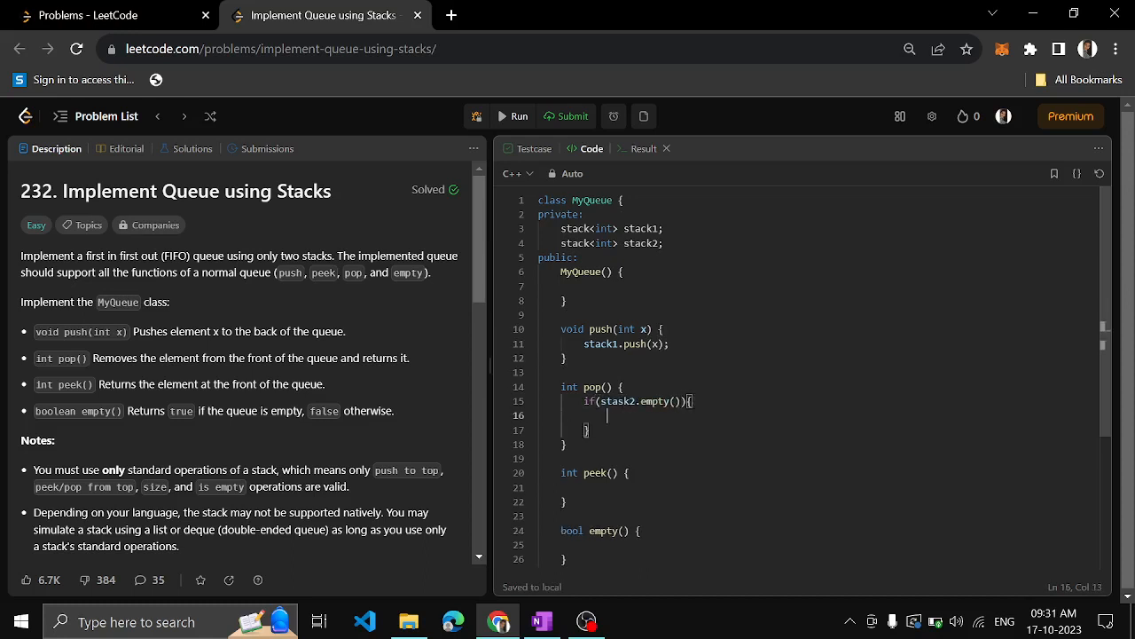
- Add the while(!stack1.empty()) loop pushing stack1.top() into stack2 and popping stack1
{"action": "type", "text": "while()"}
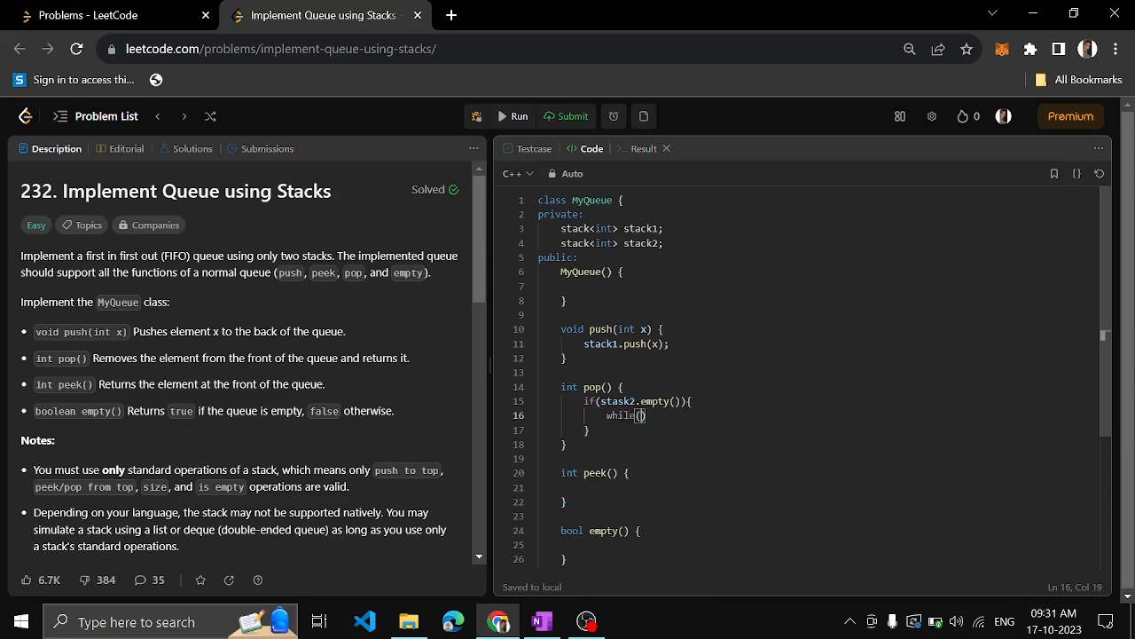
{"action": "type", "text": "stack1"}
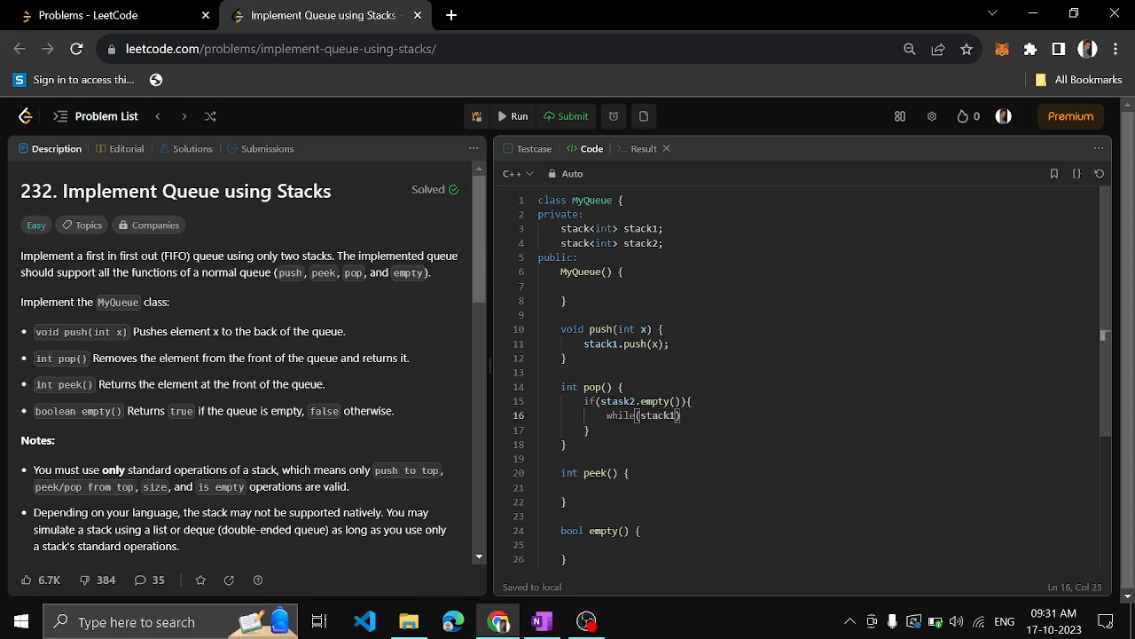
{"action": "type", "text": ".empty()"}
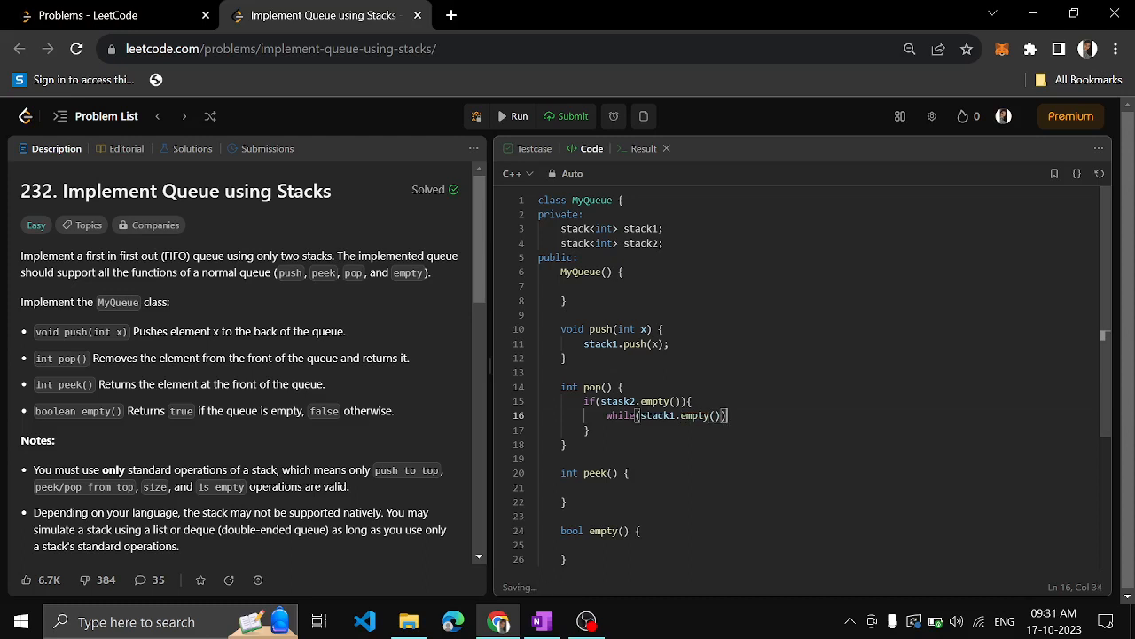
{"action": "key", "text": "Enter"}
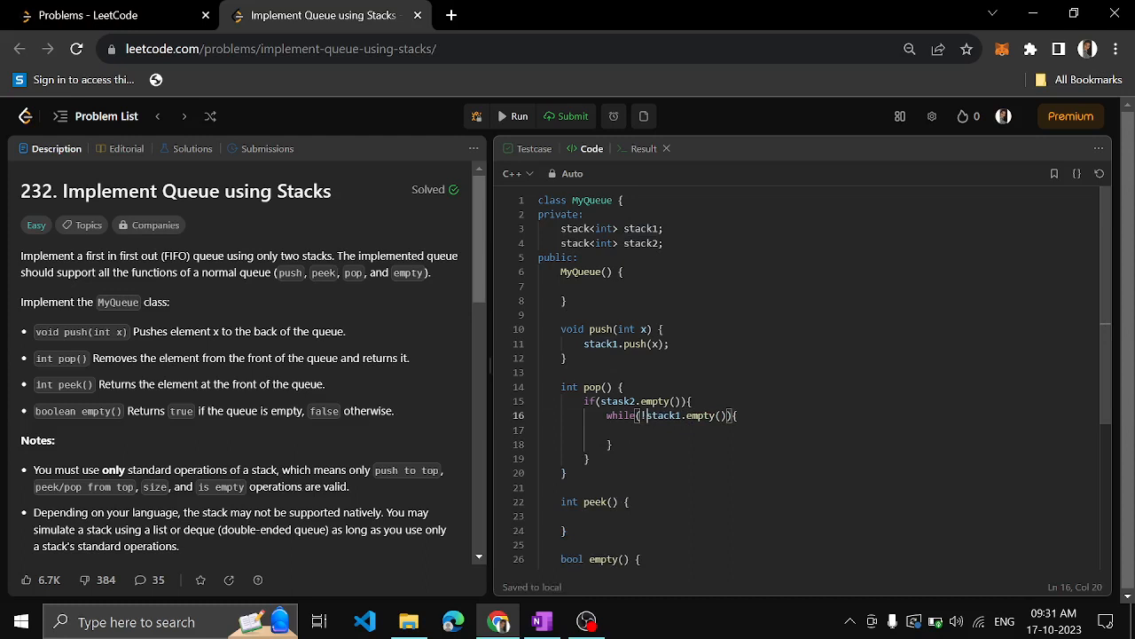
{"action": "left_click", "coordinate": [621, 401]}
{"action": "type", "text": "c"}
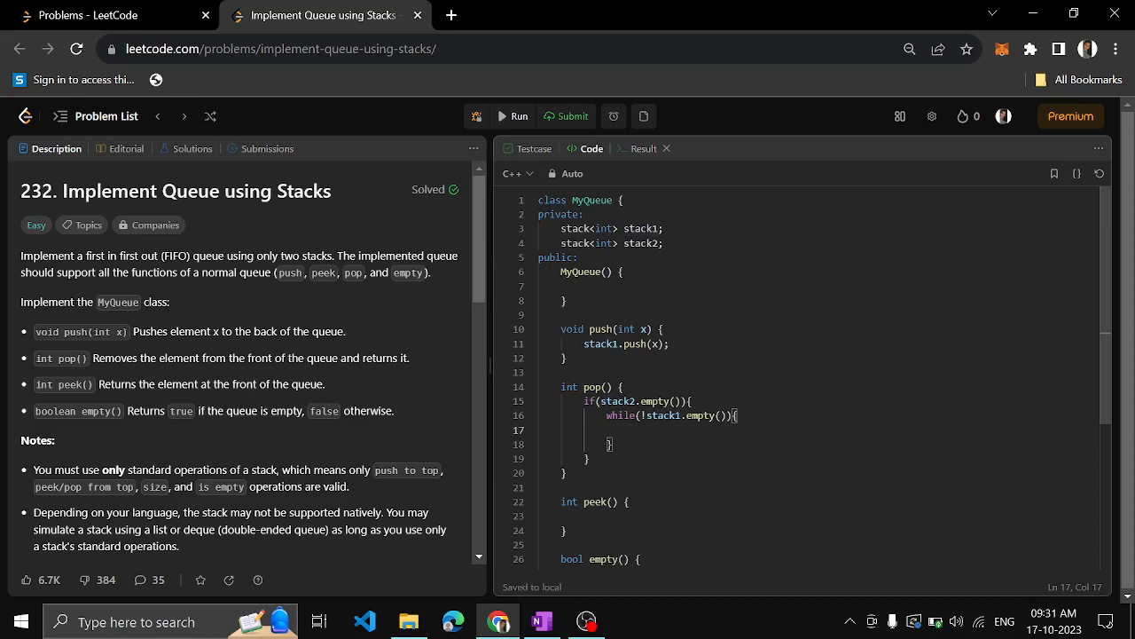
{"action": "type", "text": "stack2"}
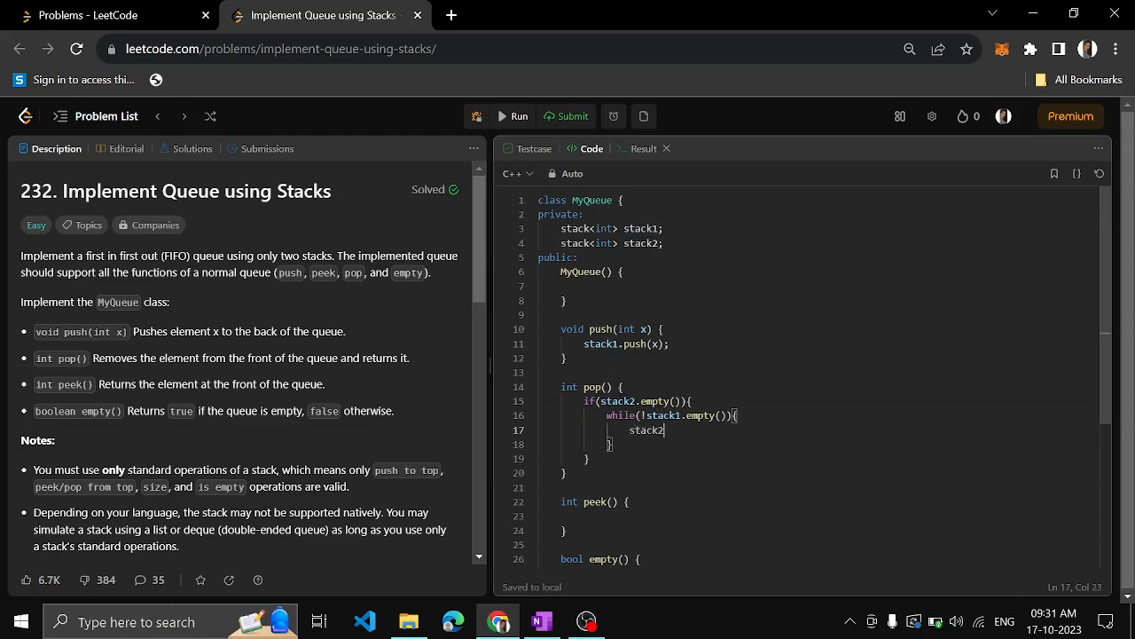
{"action": "type", "text": ".psuh()"}
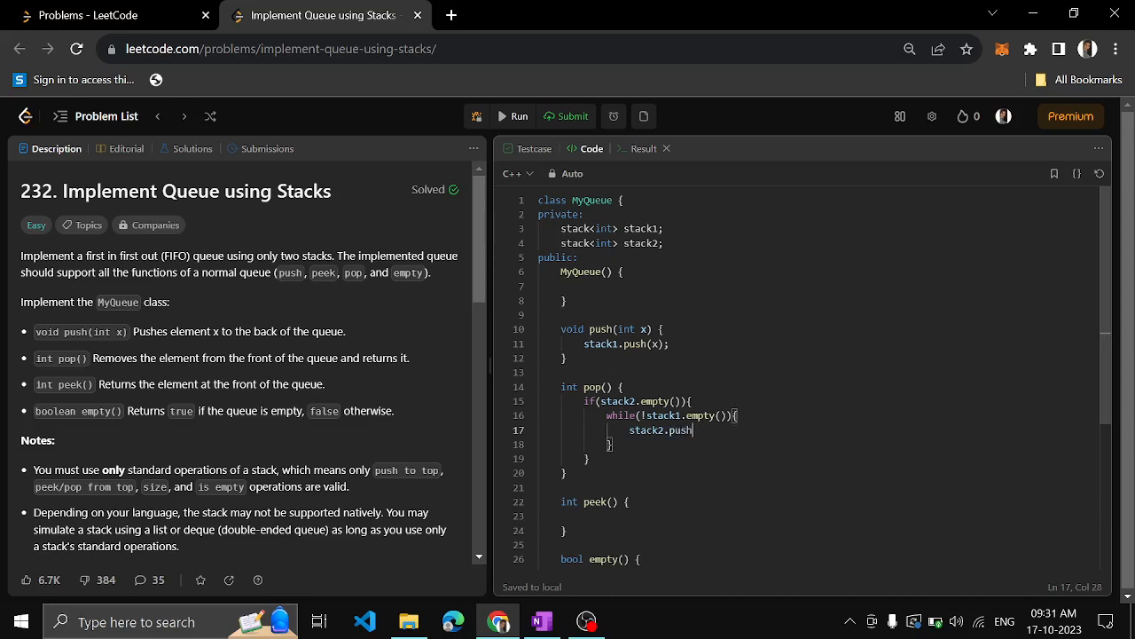
{"action": "type", "text": "(stack1.t"}
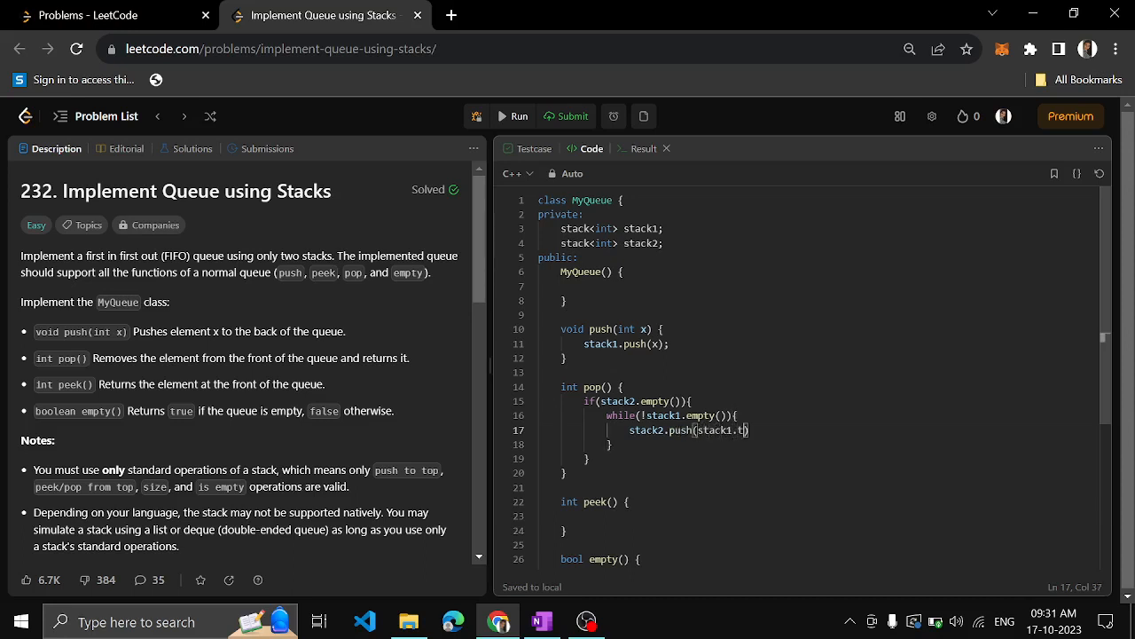
{"action": "type", "text": "op());"}
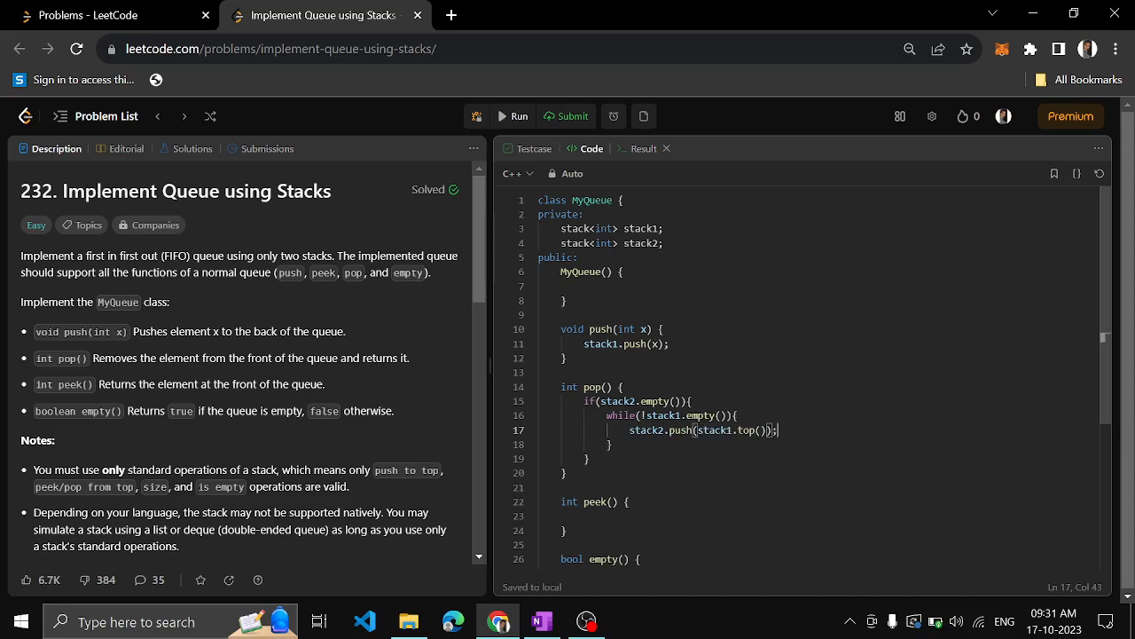
{"action": "type", "text": "stack"}
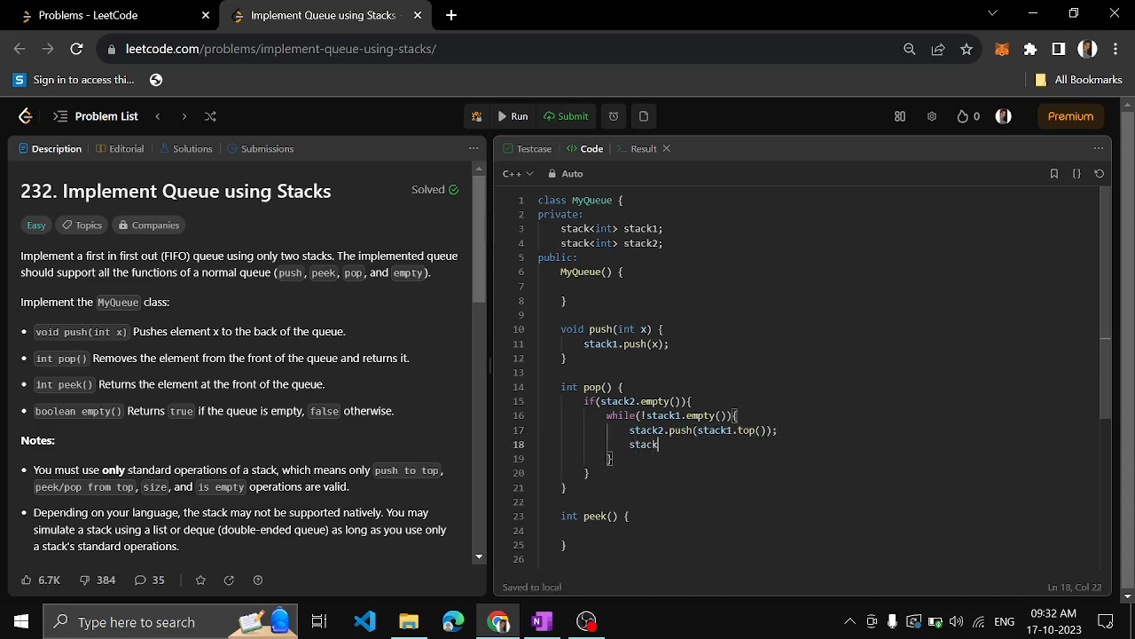
{"action": "type", "text": "1.pop()"}
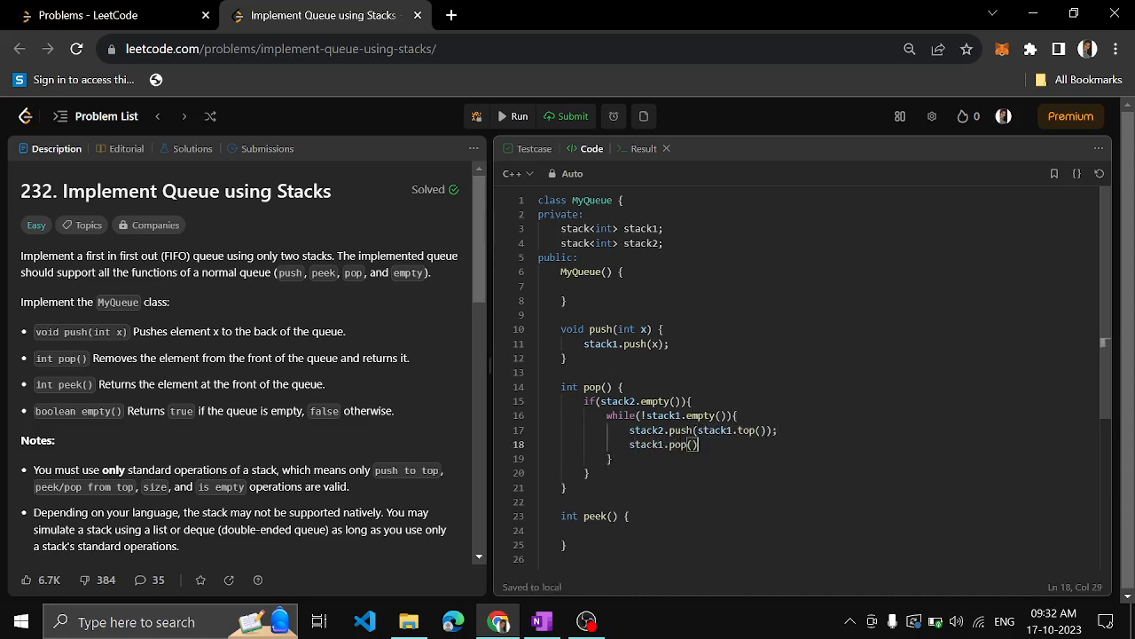
{"action": "type", "text": ";"}
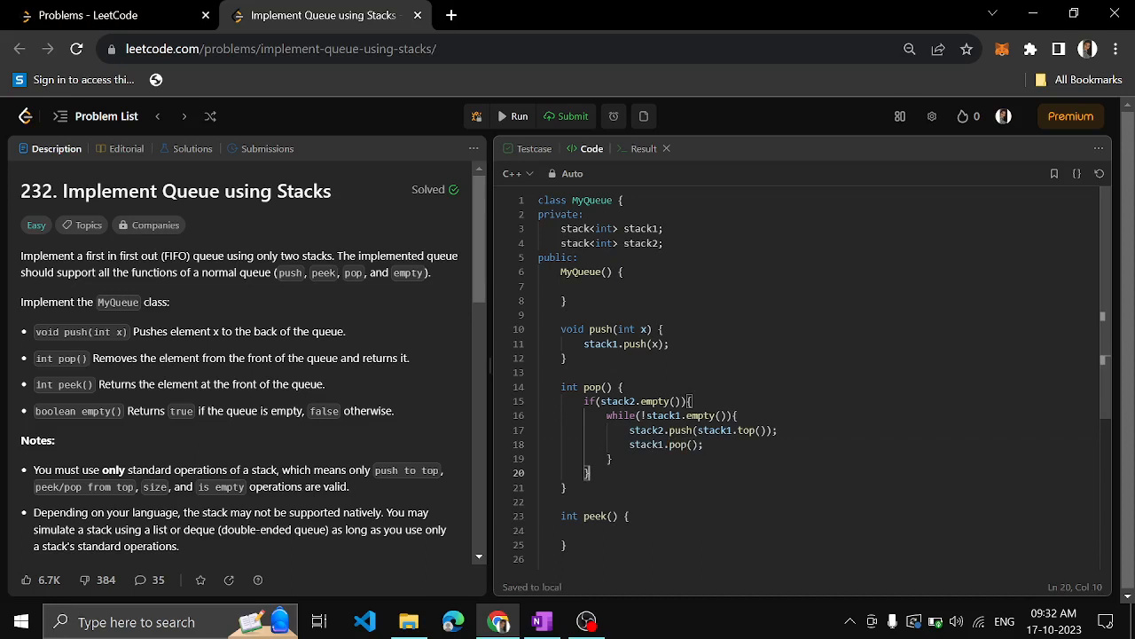
- Finish pop with int front = stack2.top(); stack2.pop(); return front;
{"action": "type", "text": "int fr"}
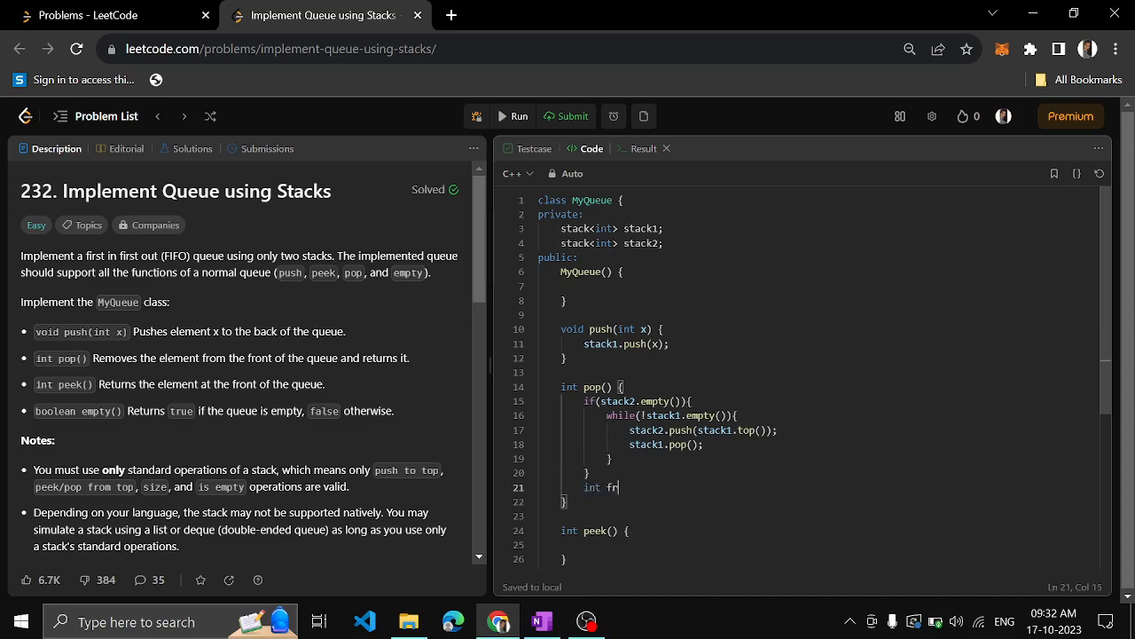
{"action": "type", "text": "ont = s"}
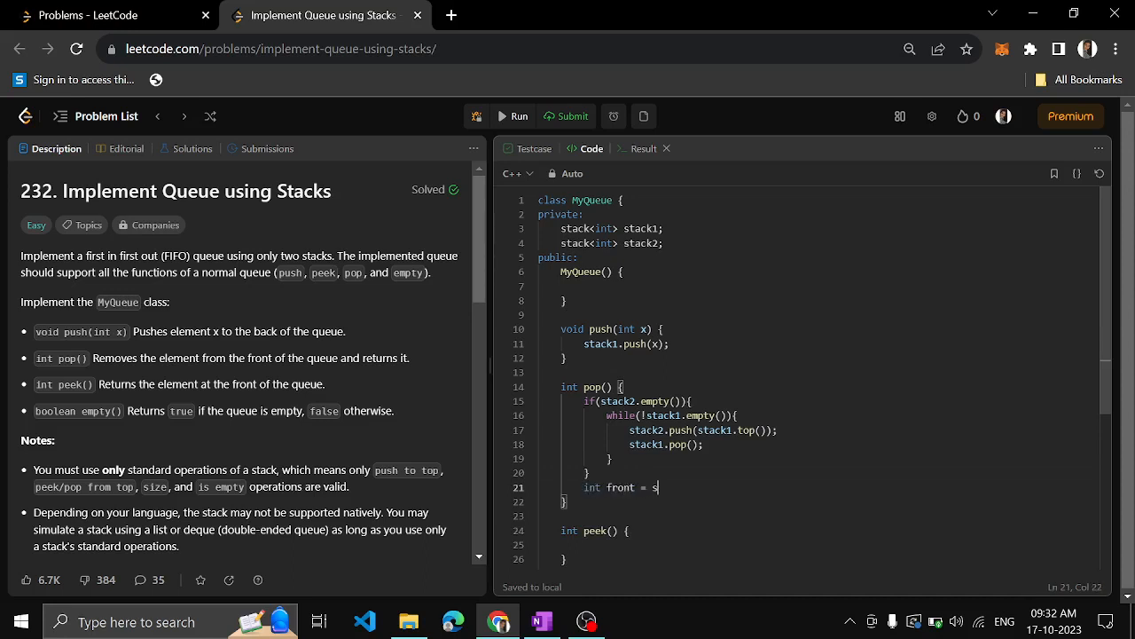
{"action": "type", "text": "tack2.to"}
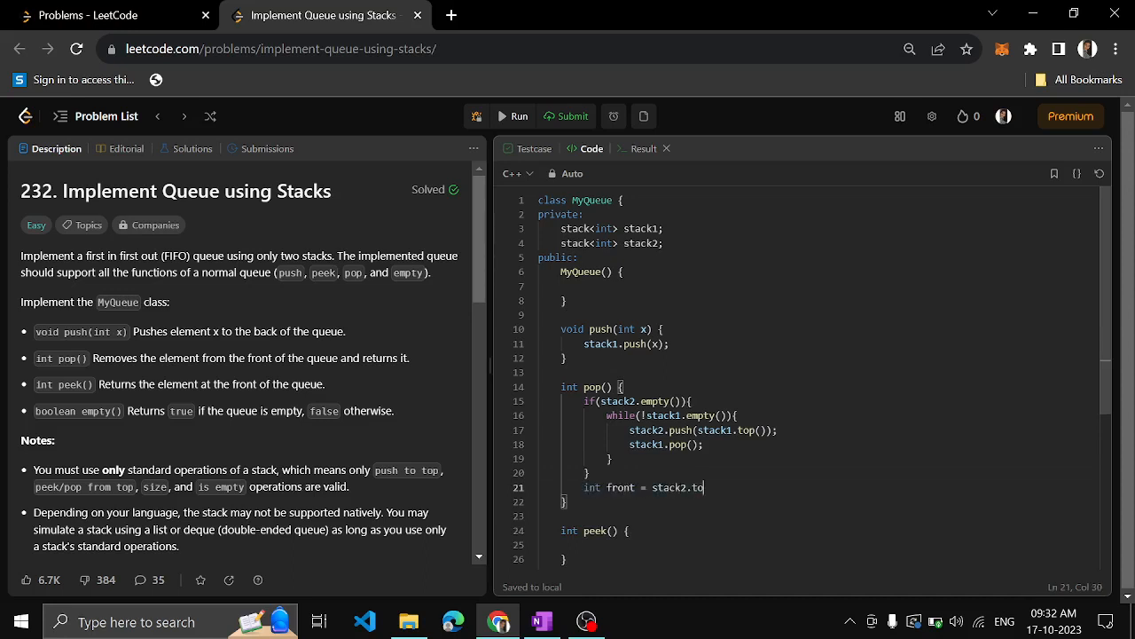
{"action": "type", "text": "p()"}
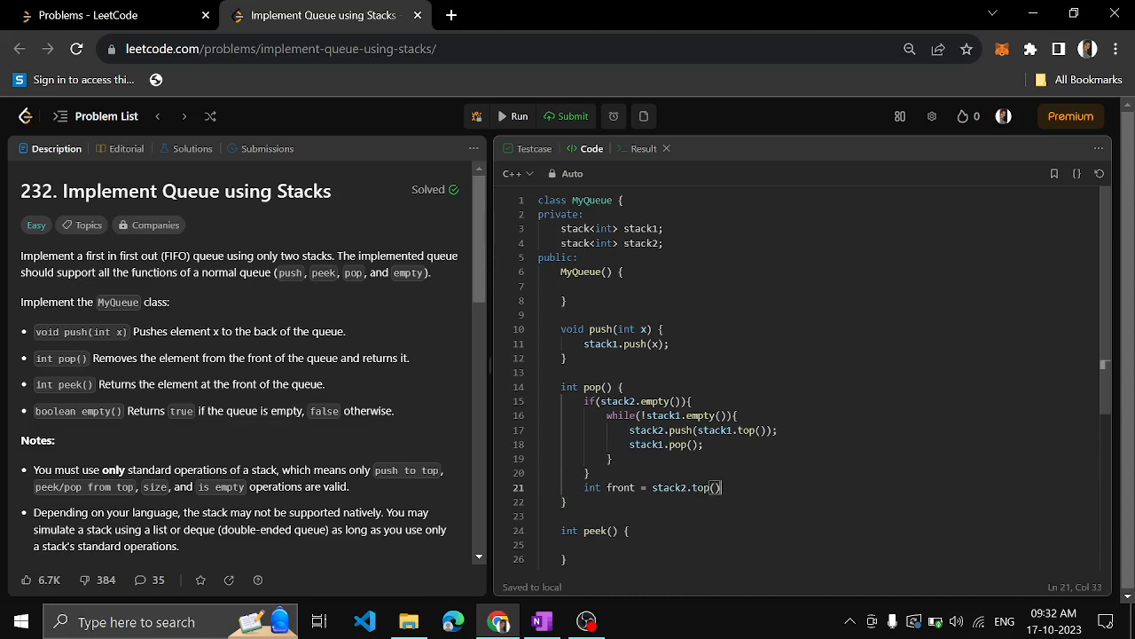
{"action": "type", "text": ";"}
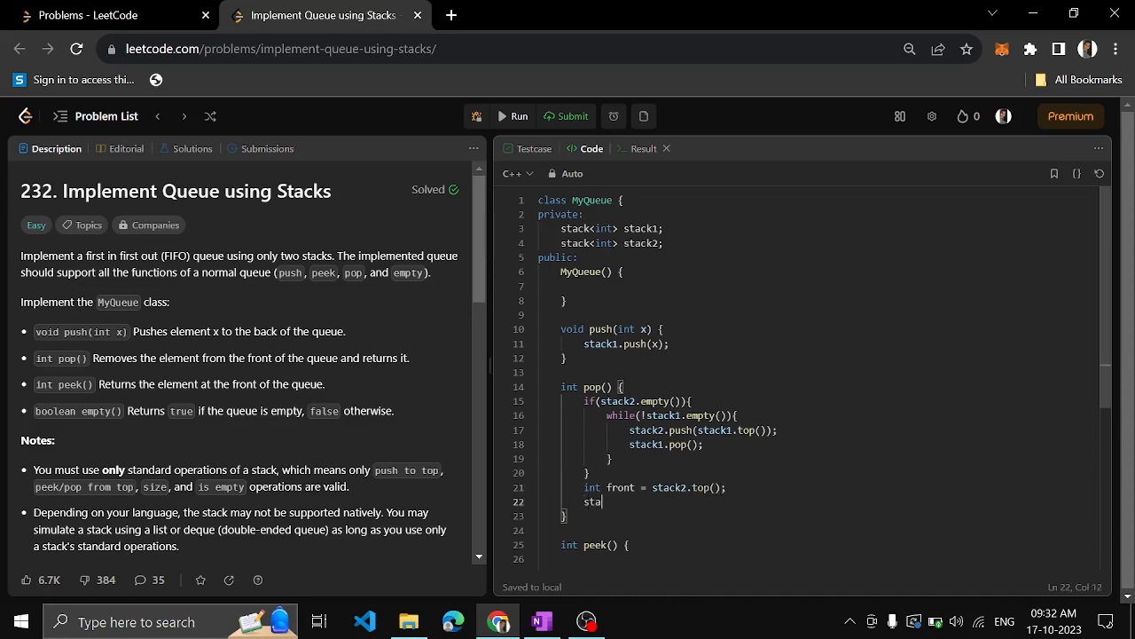
{"action": "type", "text": "ck2.pop();"}
{"action": "type", "text": "retu"}
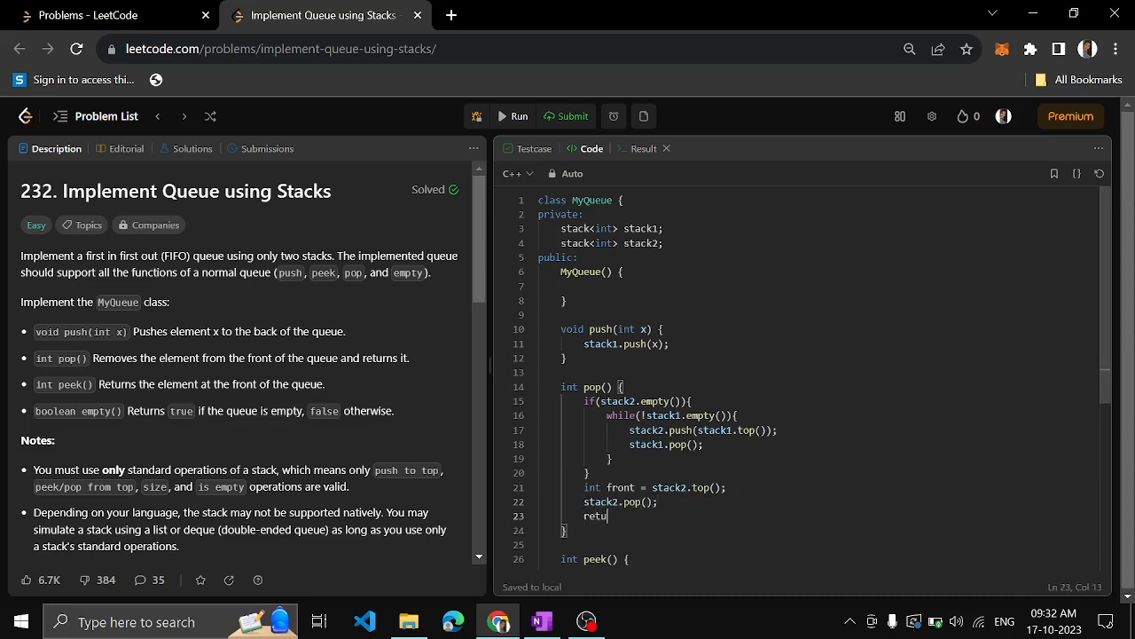
{"action": "type", "text": "rn front;"}
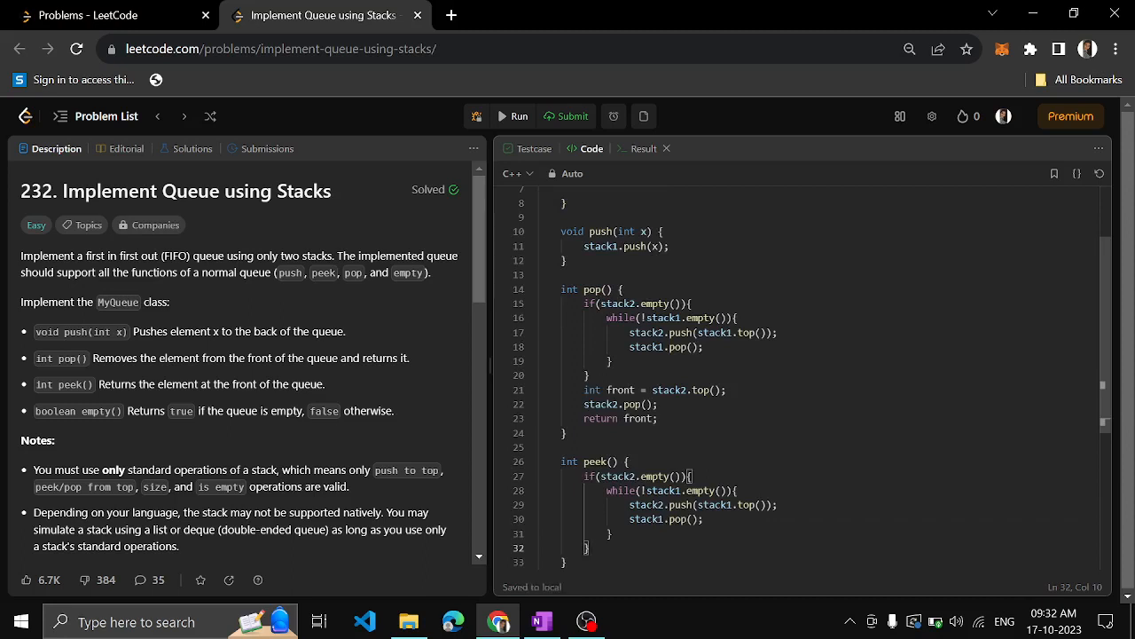
- Complete peek with return stack2.top();
{"action": "scroll", "scroll_direction": "down", "scroll_amount": 3}
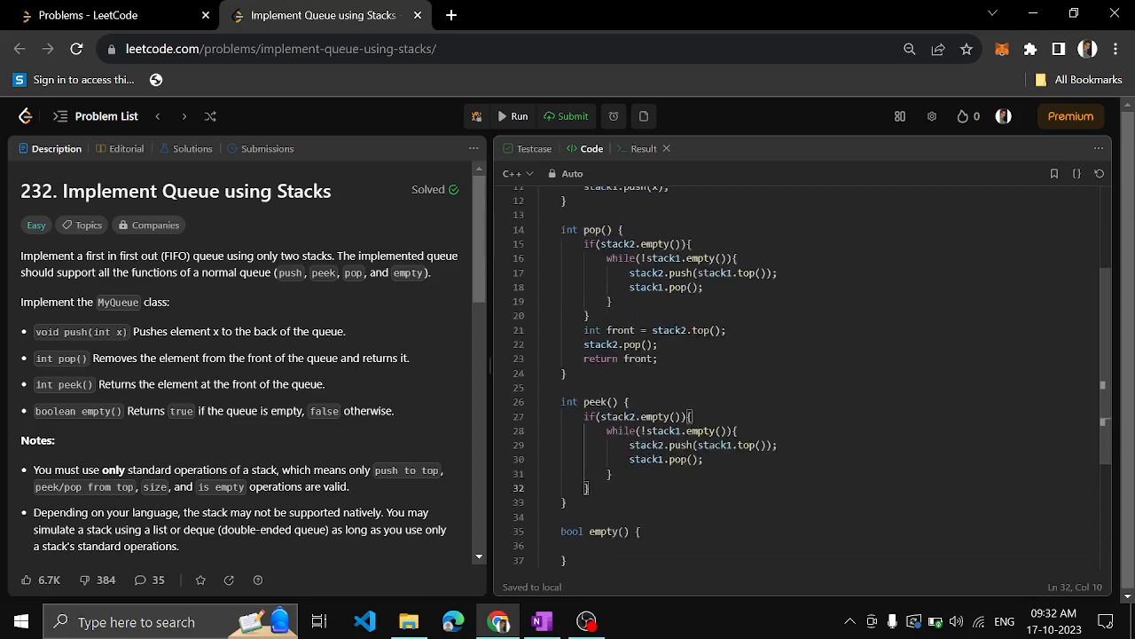
{"action": "scroll", "scroll_direction": "down", "scroll_amount": 3}
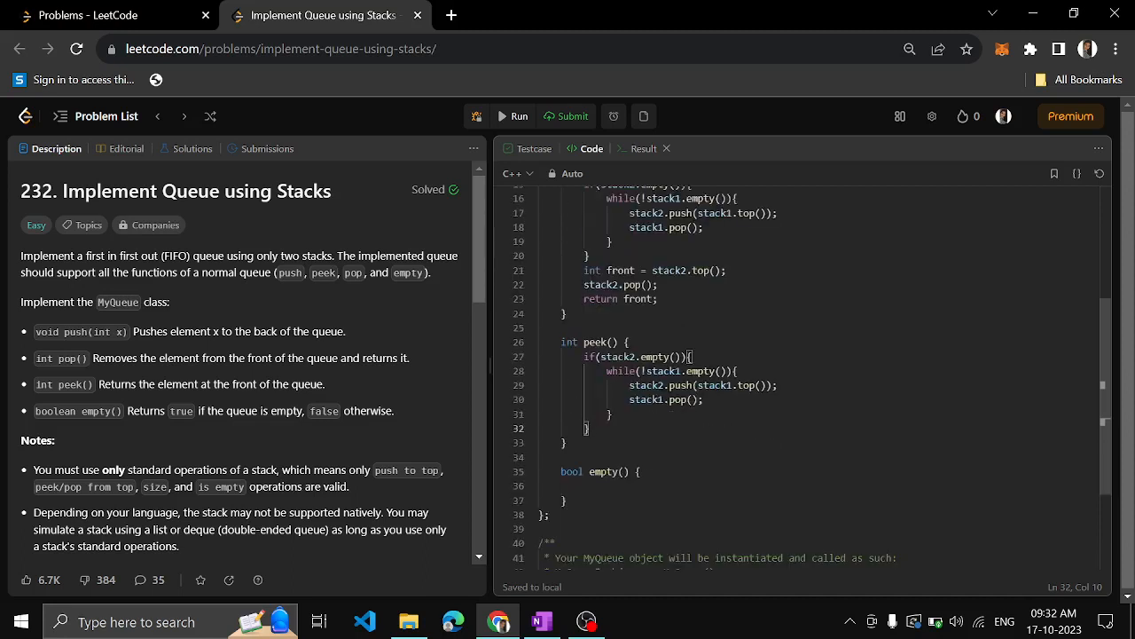
{"action": "type", "text": "return stack"}
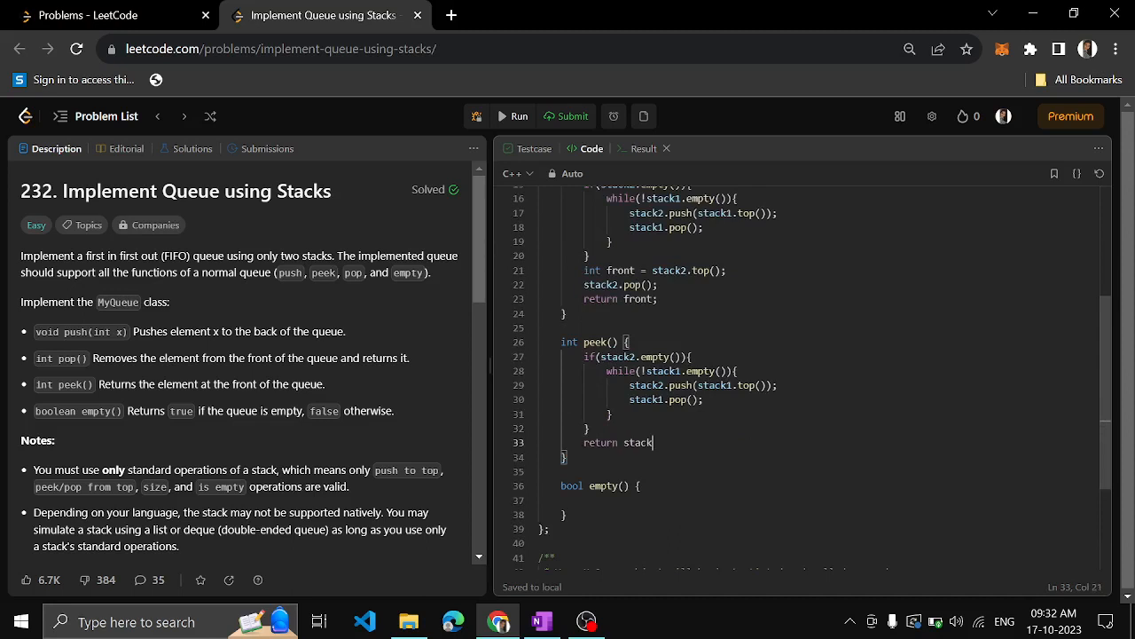
{"action": "type", "text": "2.top();"}
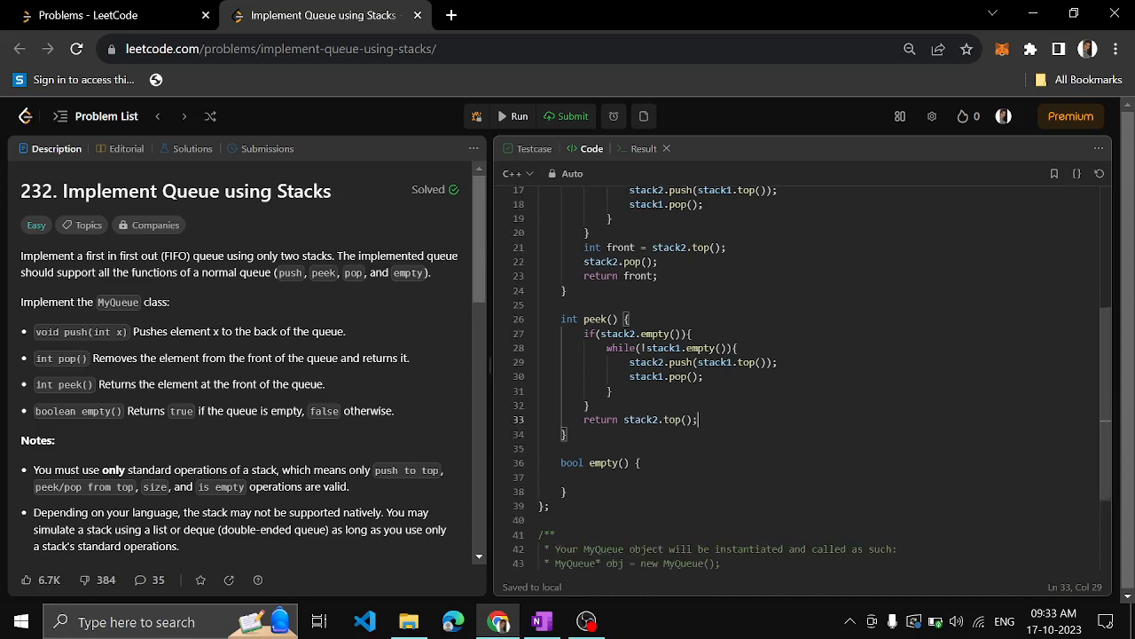
- Write empty as return stack1.empty() && stack2.empty();
{"action": "type", "text": "return"}
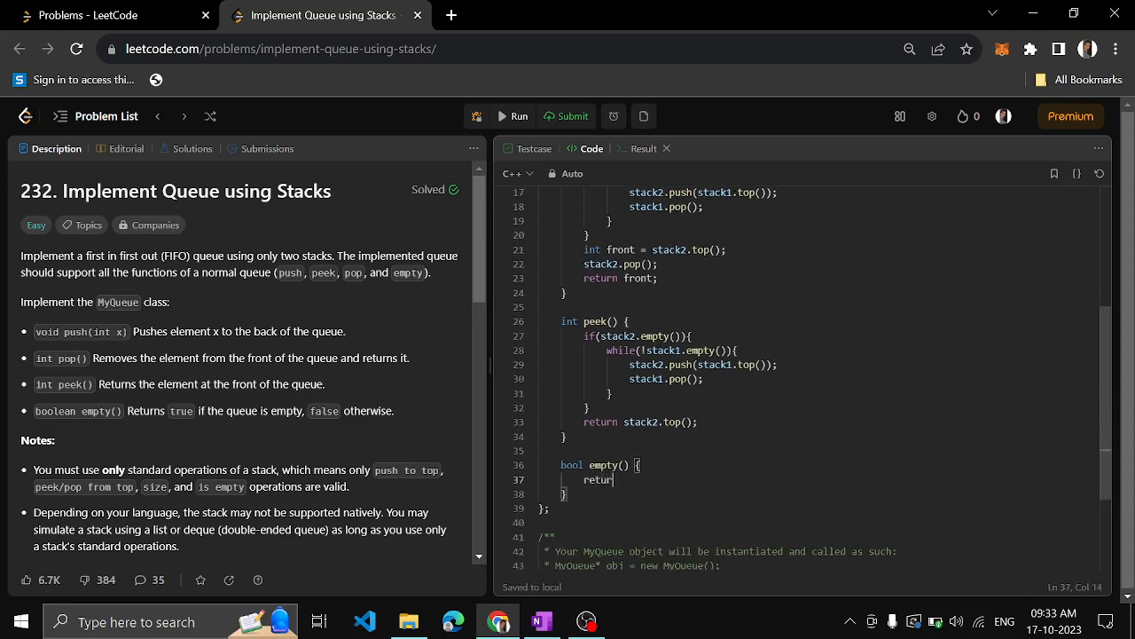
{"action": "type", "text": "sa"}
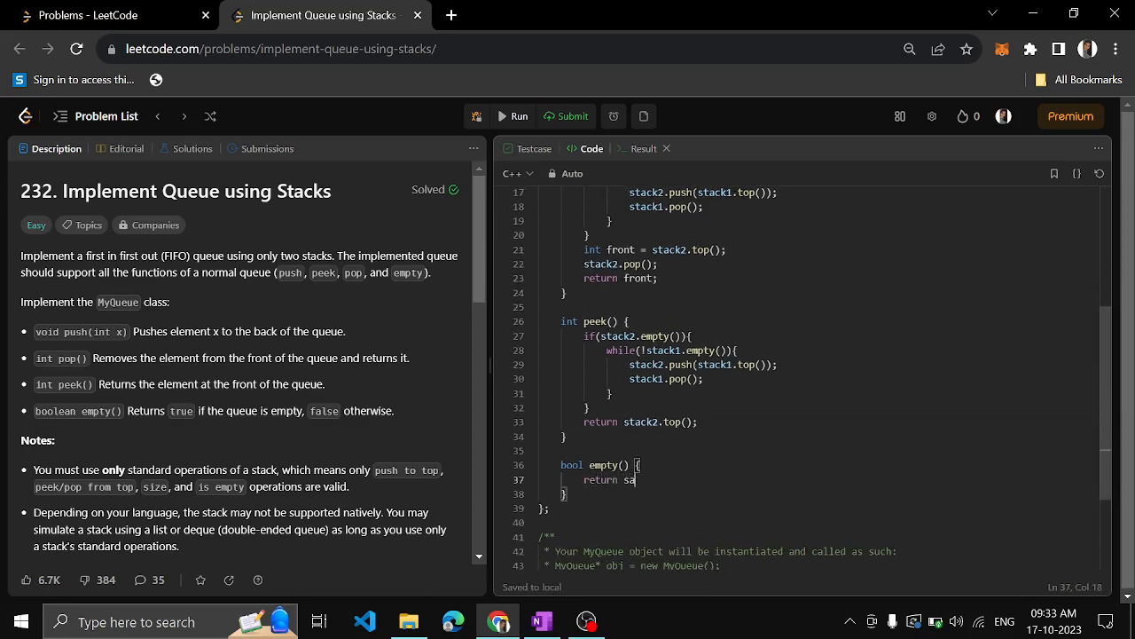
{"action": "type", "text": "tack1."}
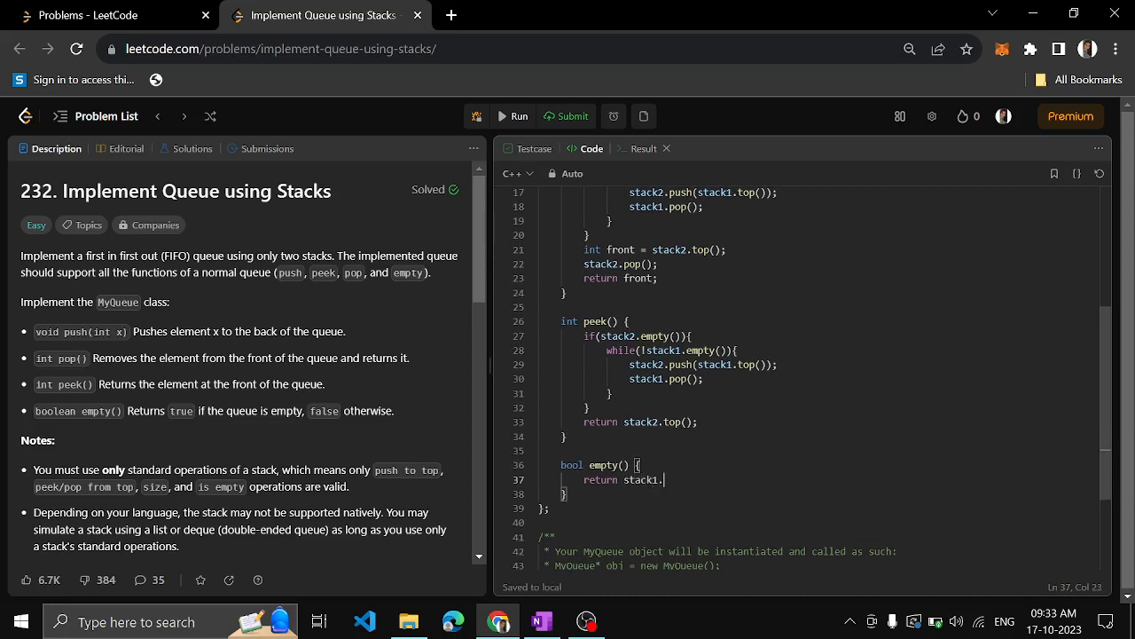
{"action": "type", "text": "r"}
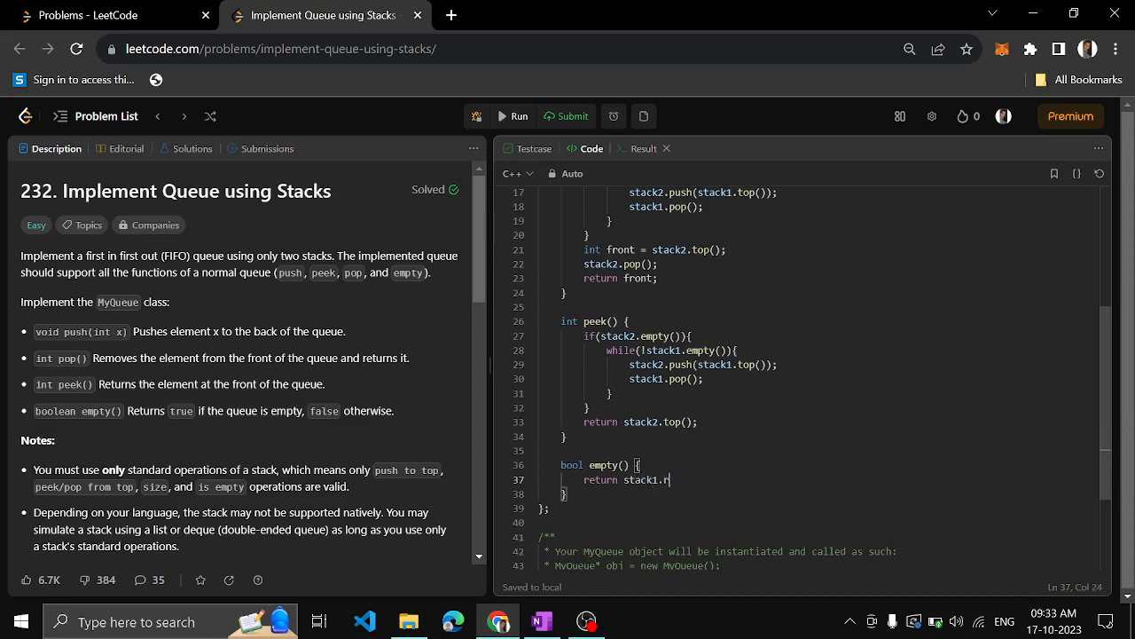
{"action": "type", "text": "empty()"}
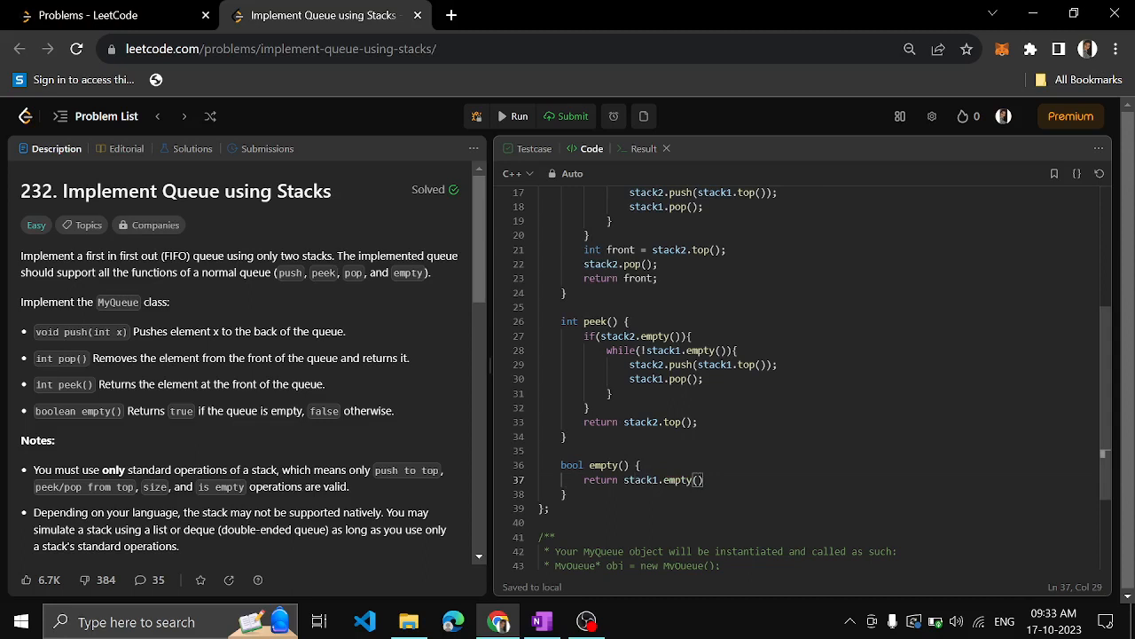
{"action": "type", "text": "&& stac"}
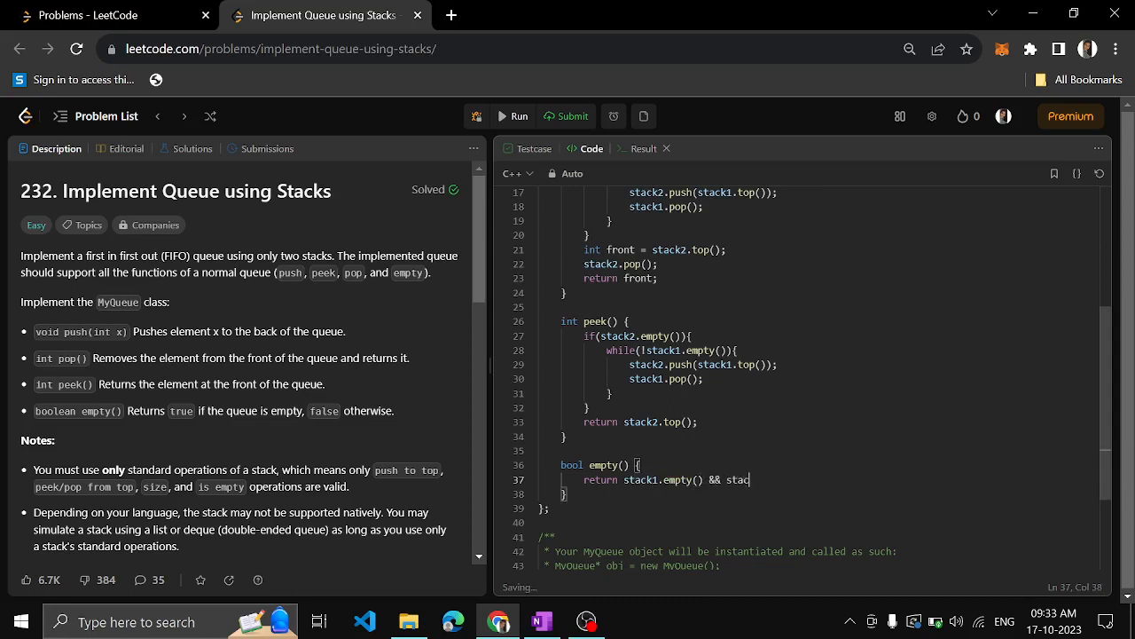
{"action": "type", "text": "k2.empty()"}
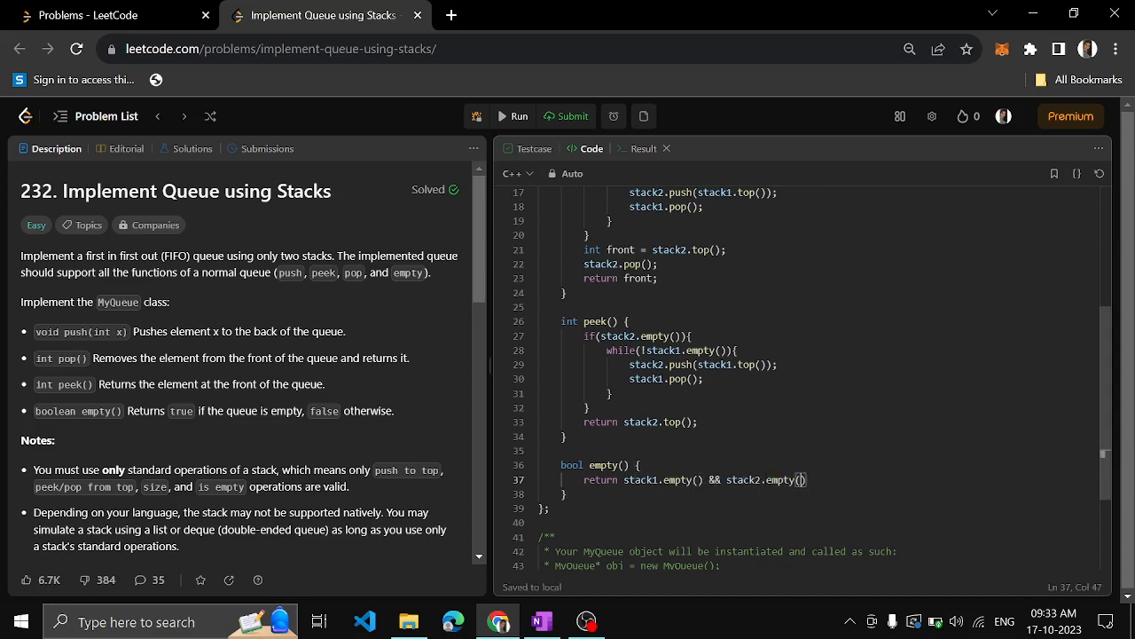
{"action": "type", "text": ";"}
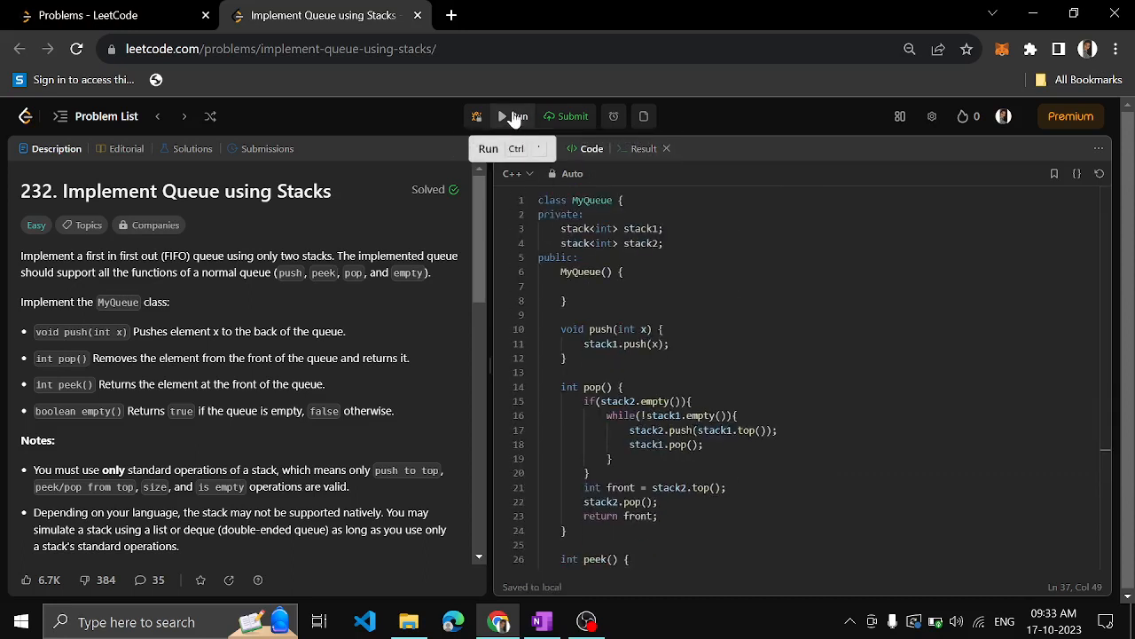
- Run the C++ solution on the sample case to get Accepted, then bring up the language list
{"action": "left_click", "coordinate": [513, 117]}
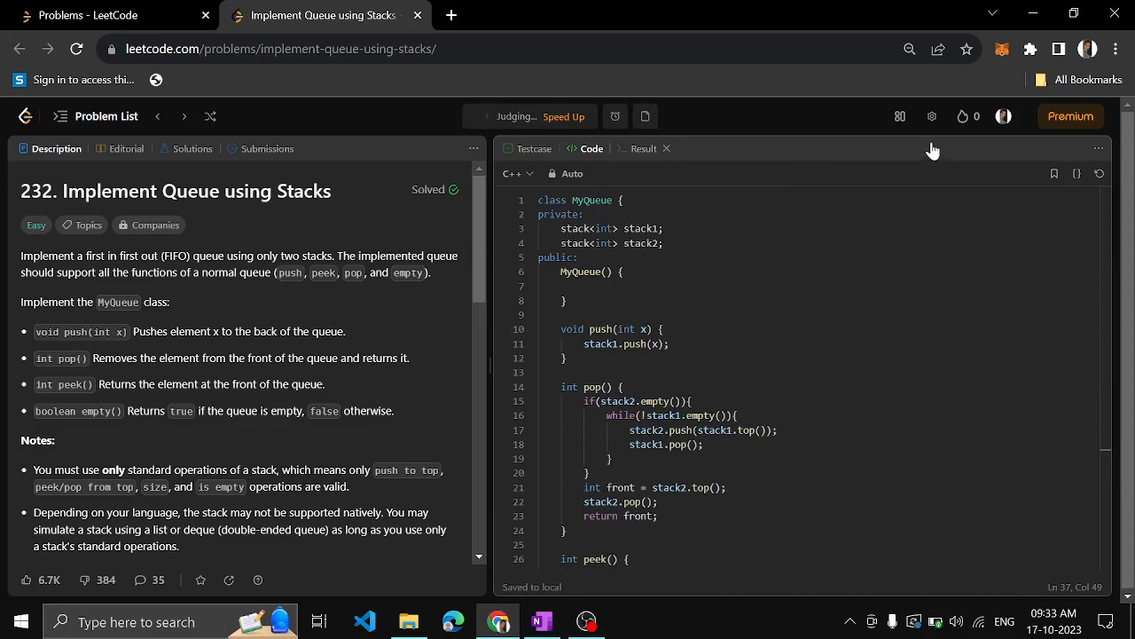
{"action": "mouse_move", "coordinate": [926, 156]}
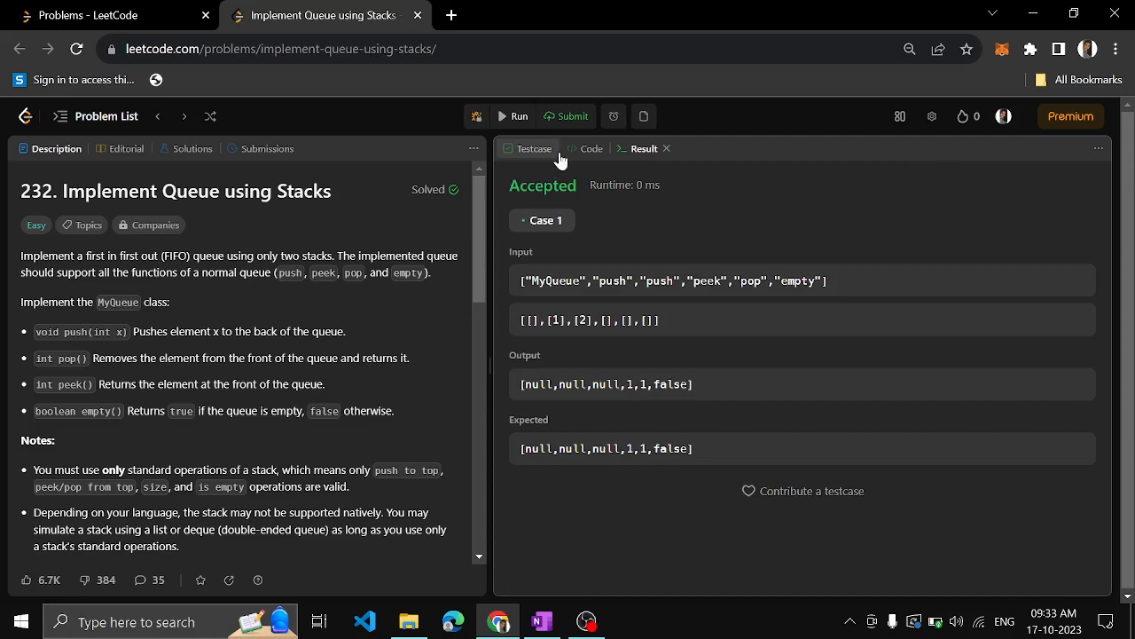
{"action": "left_click", "coordinate": [518, 173]}
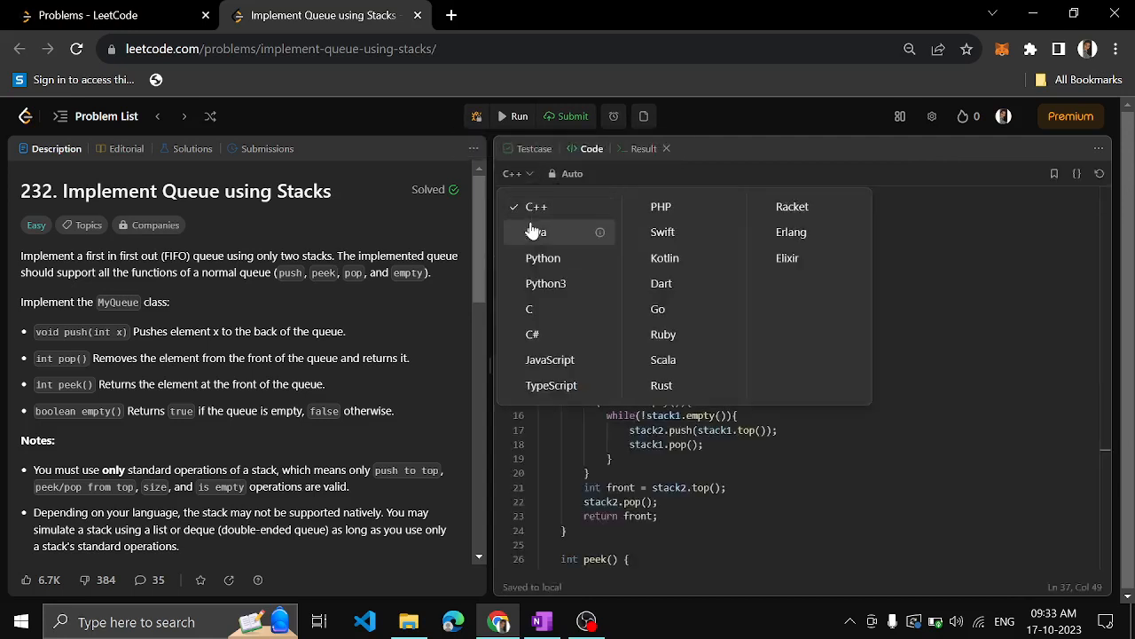
- Switch the editor to Java and scroll through the Java MyQueue with its transferElements helper
{"action": "left_click", "coordinate": [535, 231]}
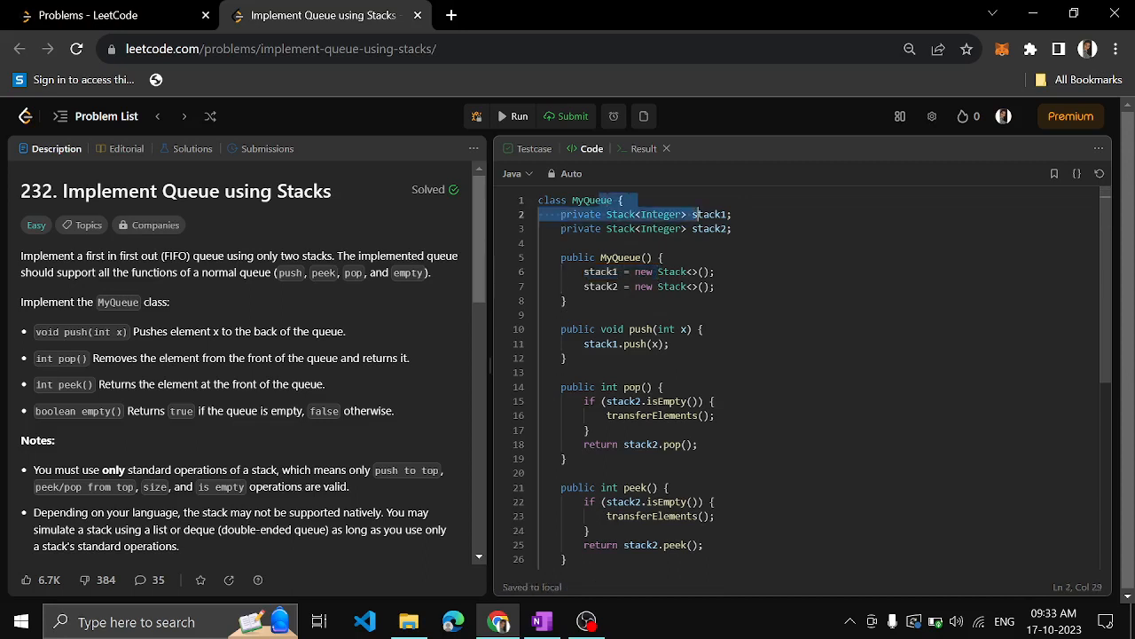
{"action": "left_click", "coordinate": [587, 344]}
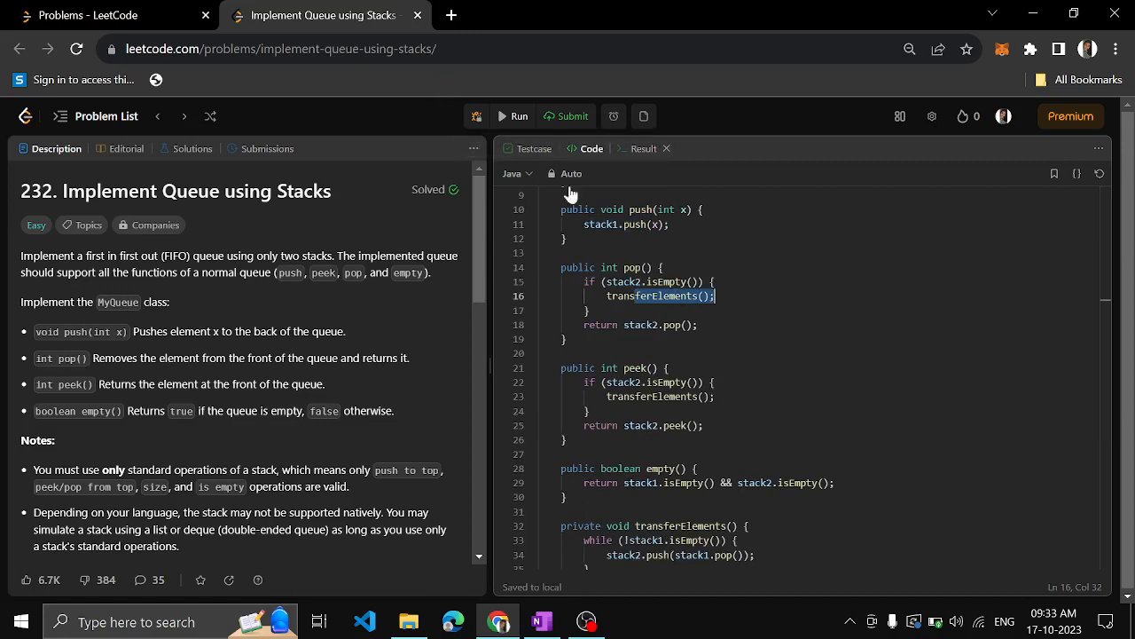
{"action": "mouse_move", "coordinate": [571, 194]}
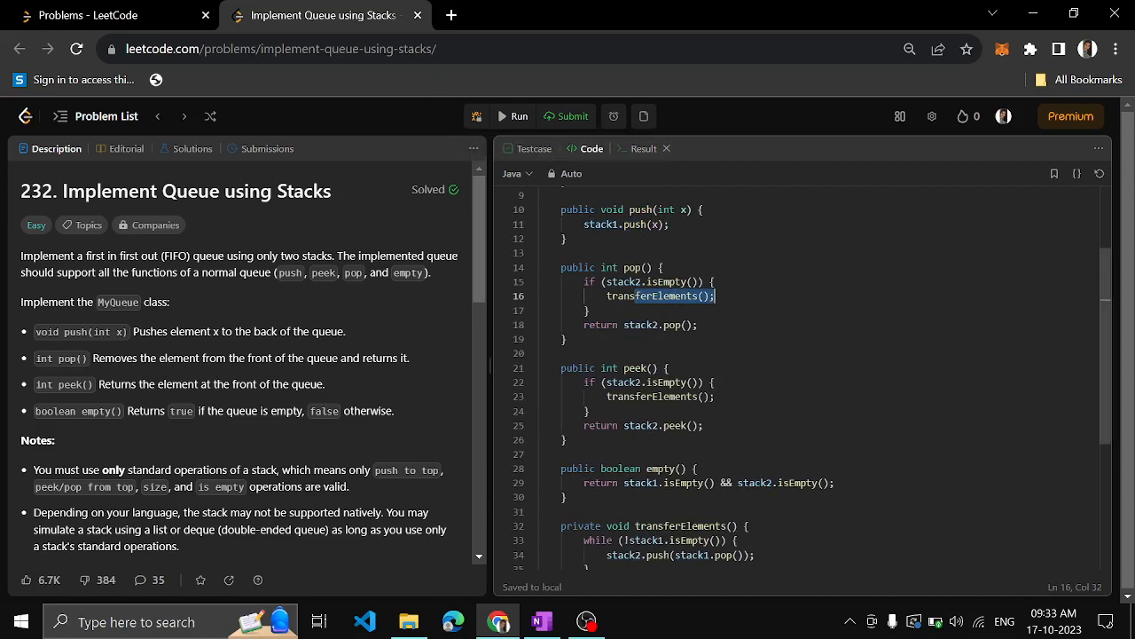
{"action": "scroll", "scroll_direction": "down", "scroll_amount": 3}
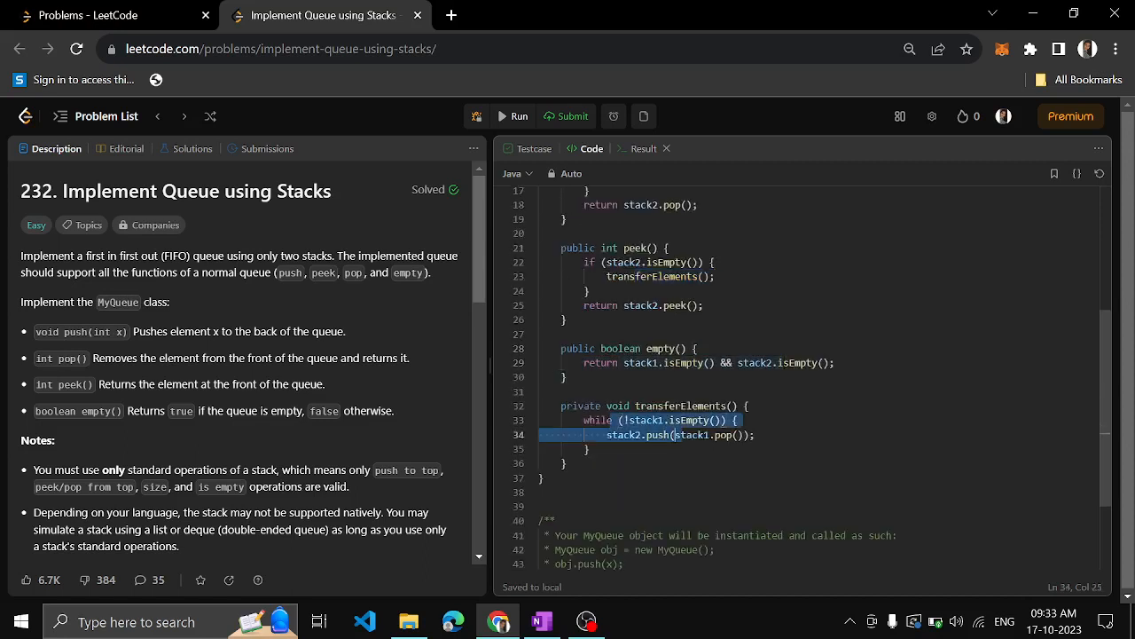
{"action": "scroll", "scroll_direction": "up", "scroll_amount": 3}
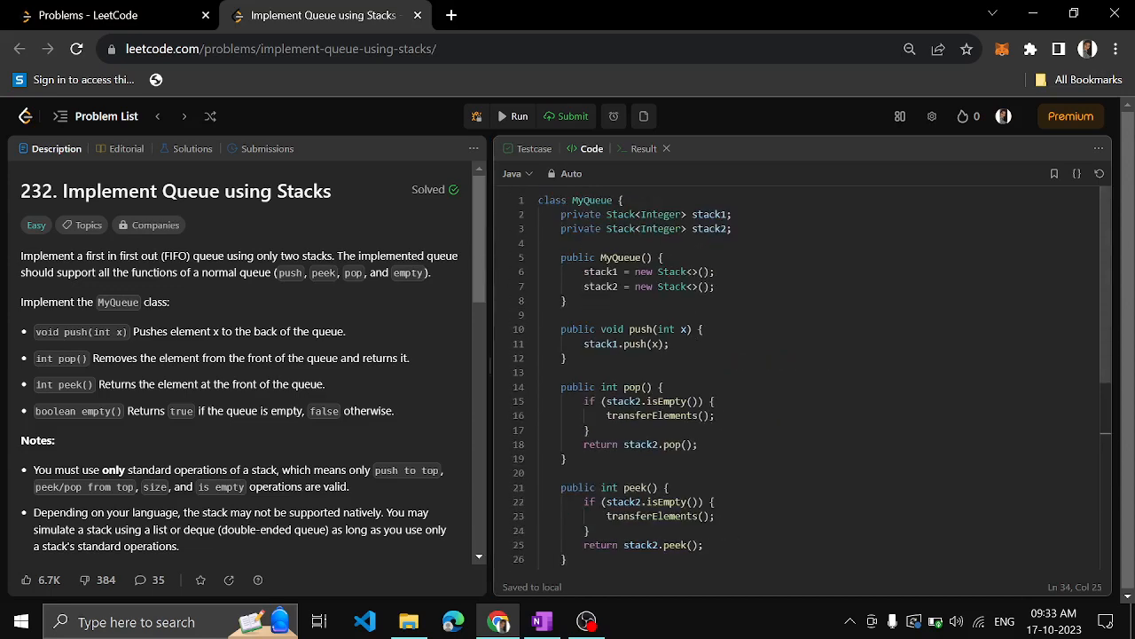
{"action": "mouse_move", "coordinate": [568, 117]}
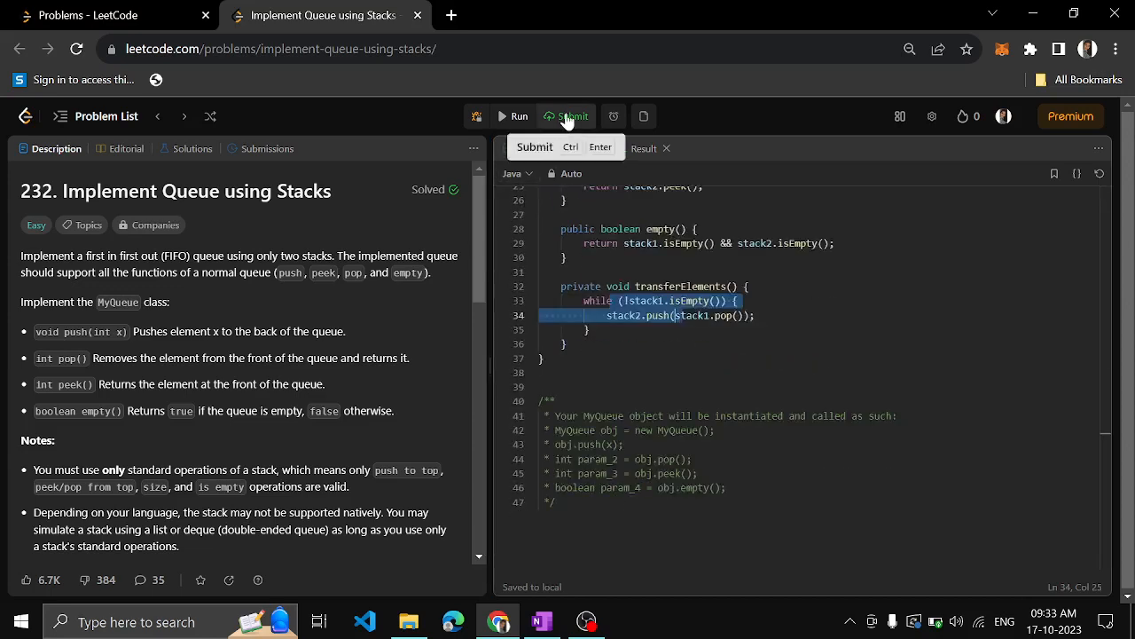
- Submit the Java MyQueue solution and get an Accepted result: 0 ms beating 100%, 40.20 MB
{"action": "left_click", "coordinate": [568, 117]}
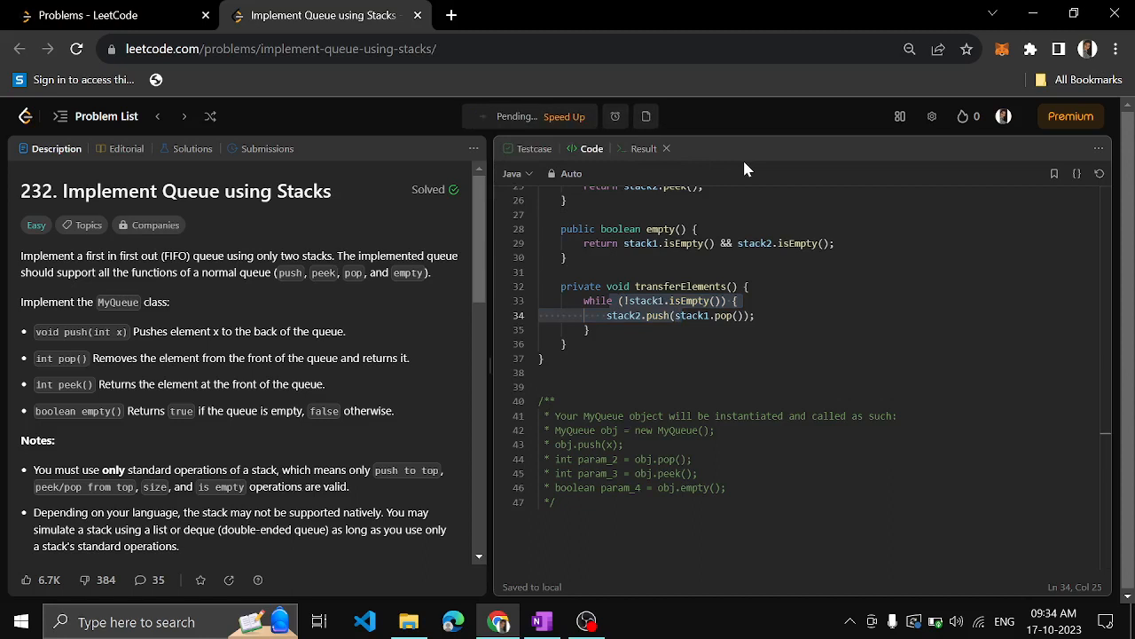
{"action": "left_click", "coordinate": [564, 117]}
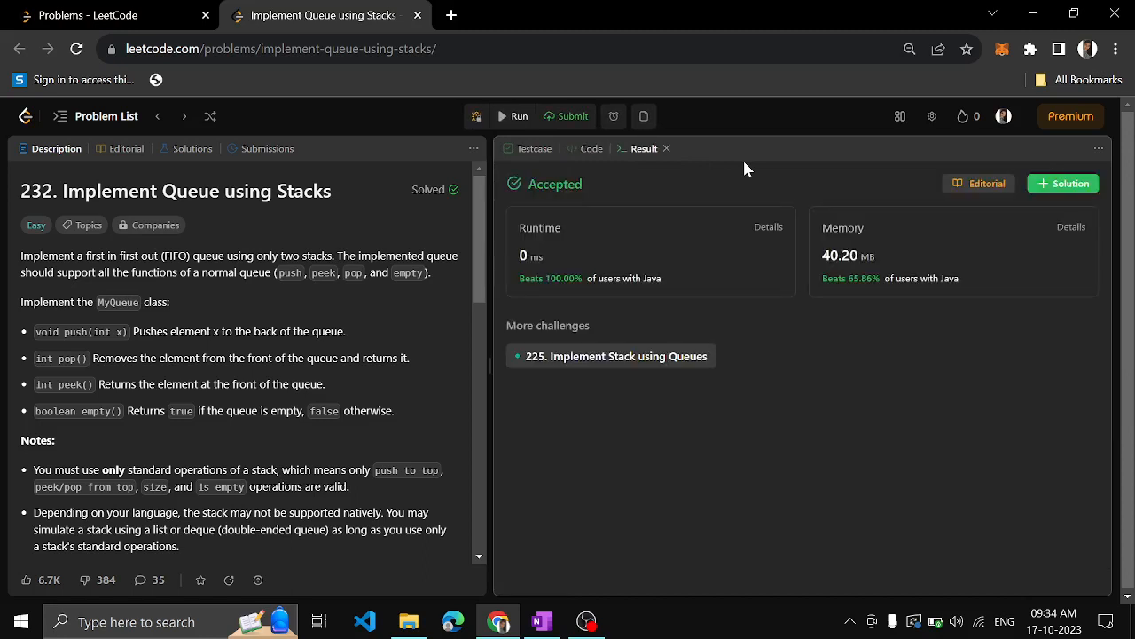